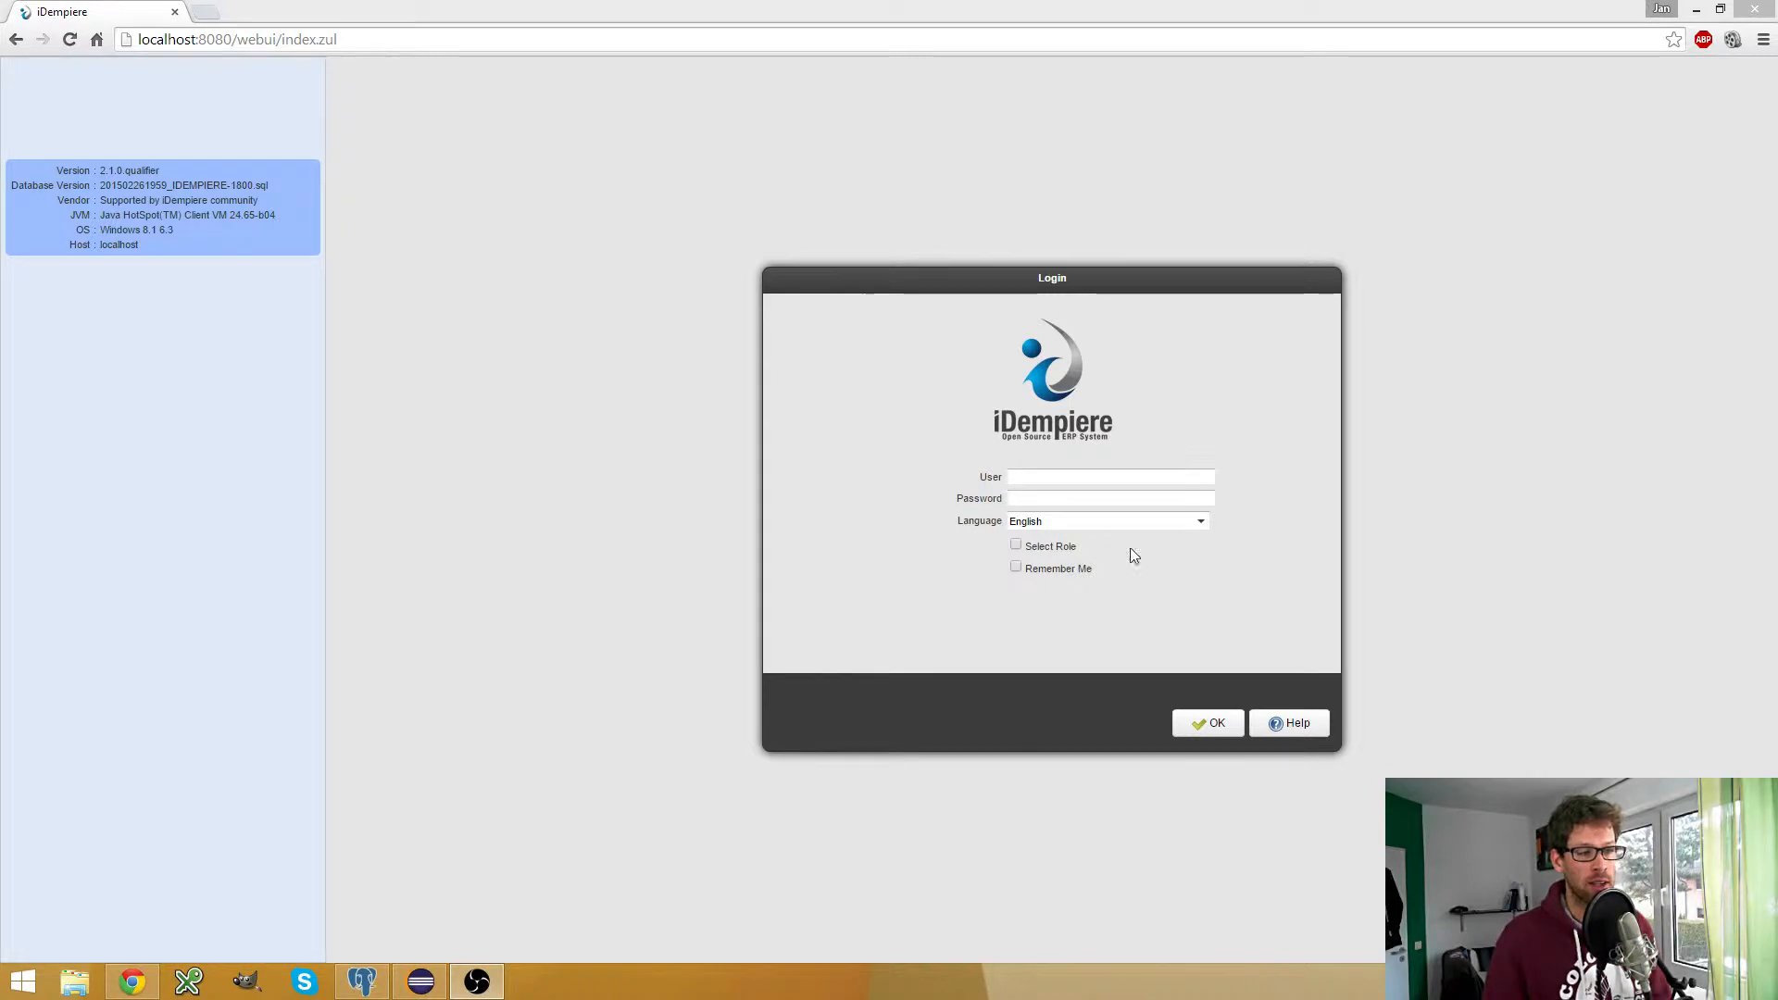
Enter the SuperUser login name and password, then submit the credentials
{"action": "left_click", "coordinate": [1110, 476]}
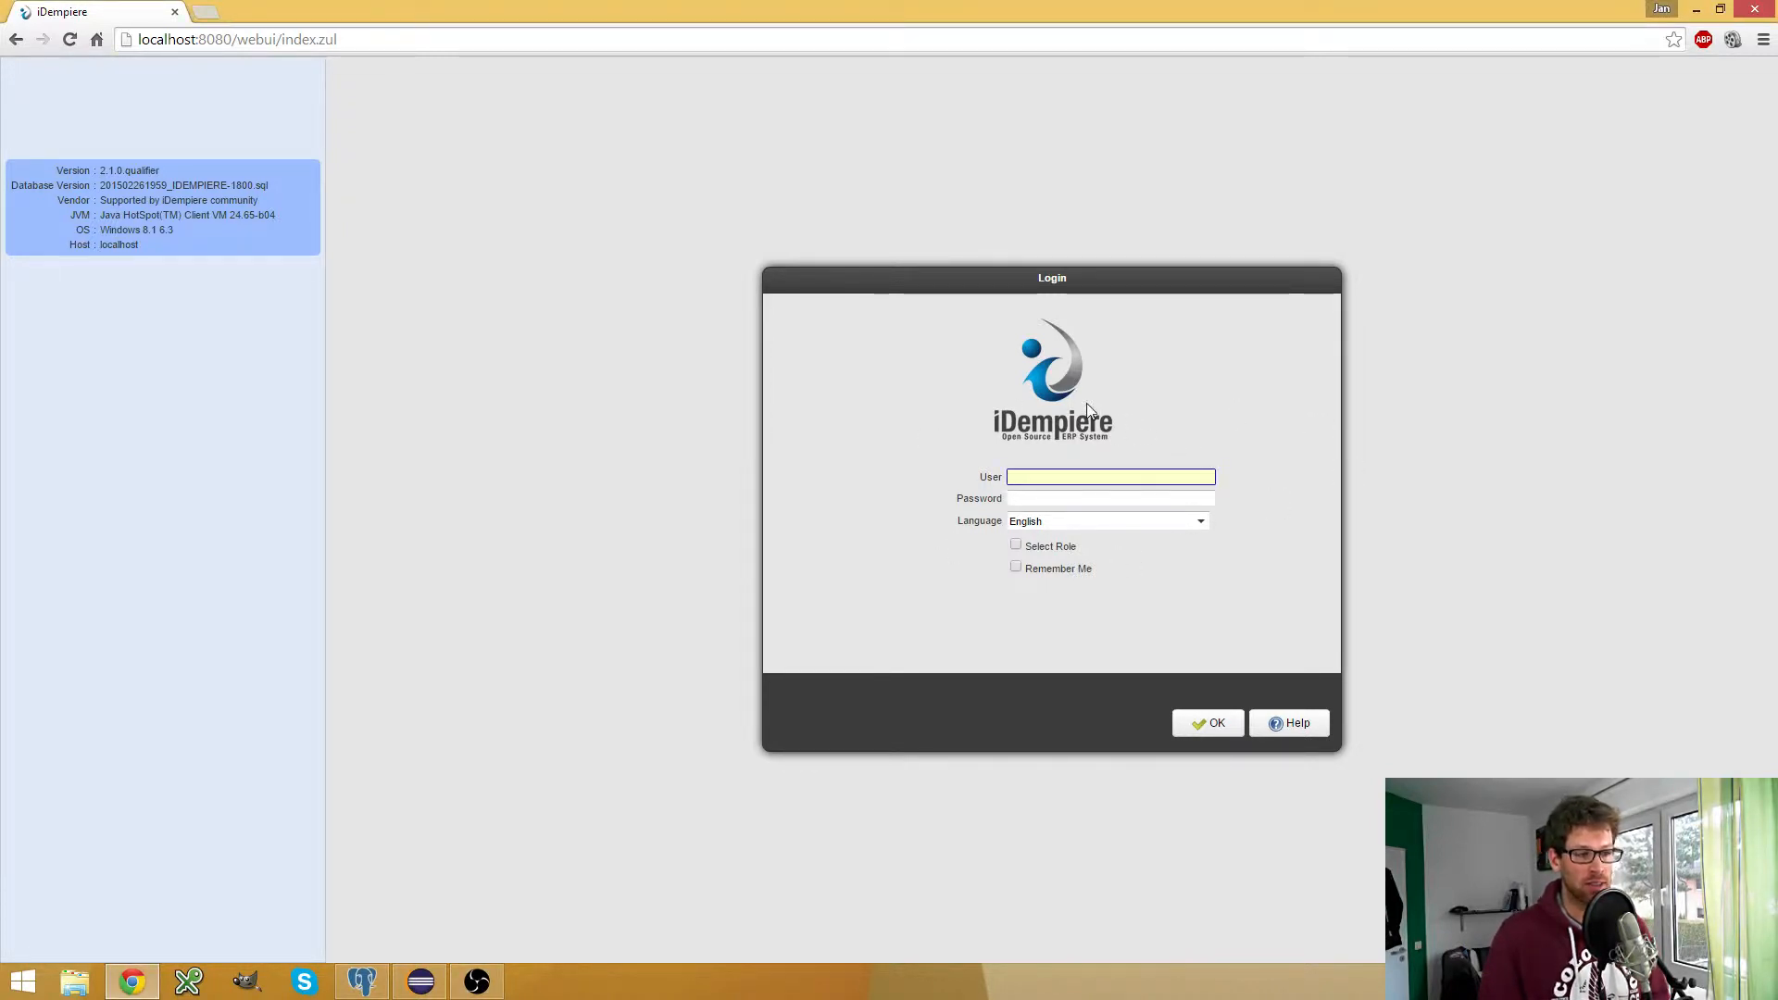
{"action": "type", "text": "SuperUser"}
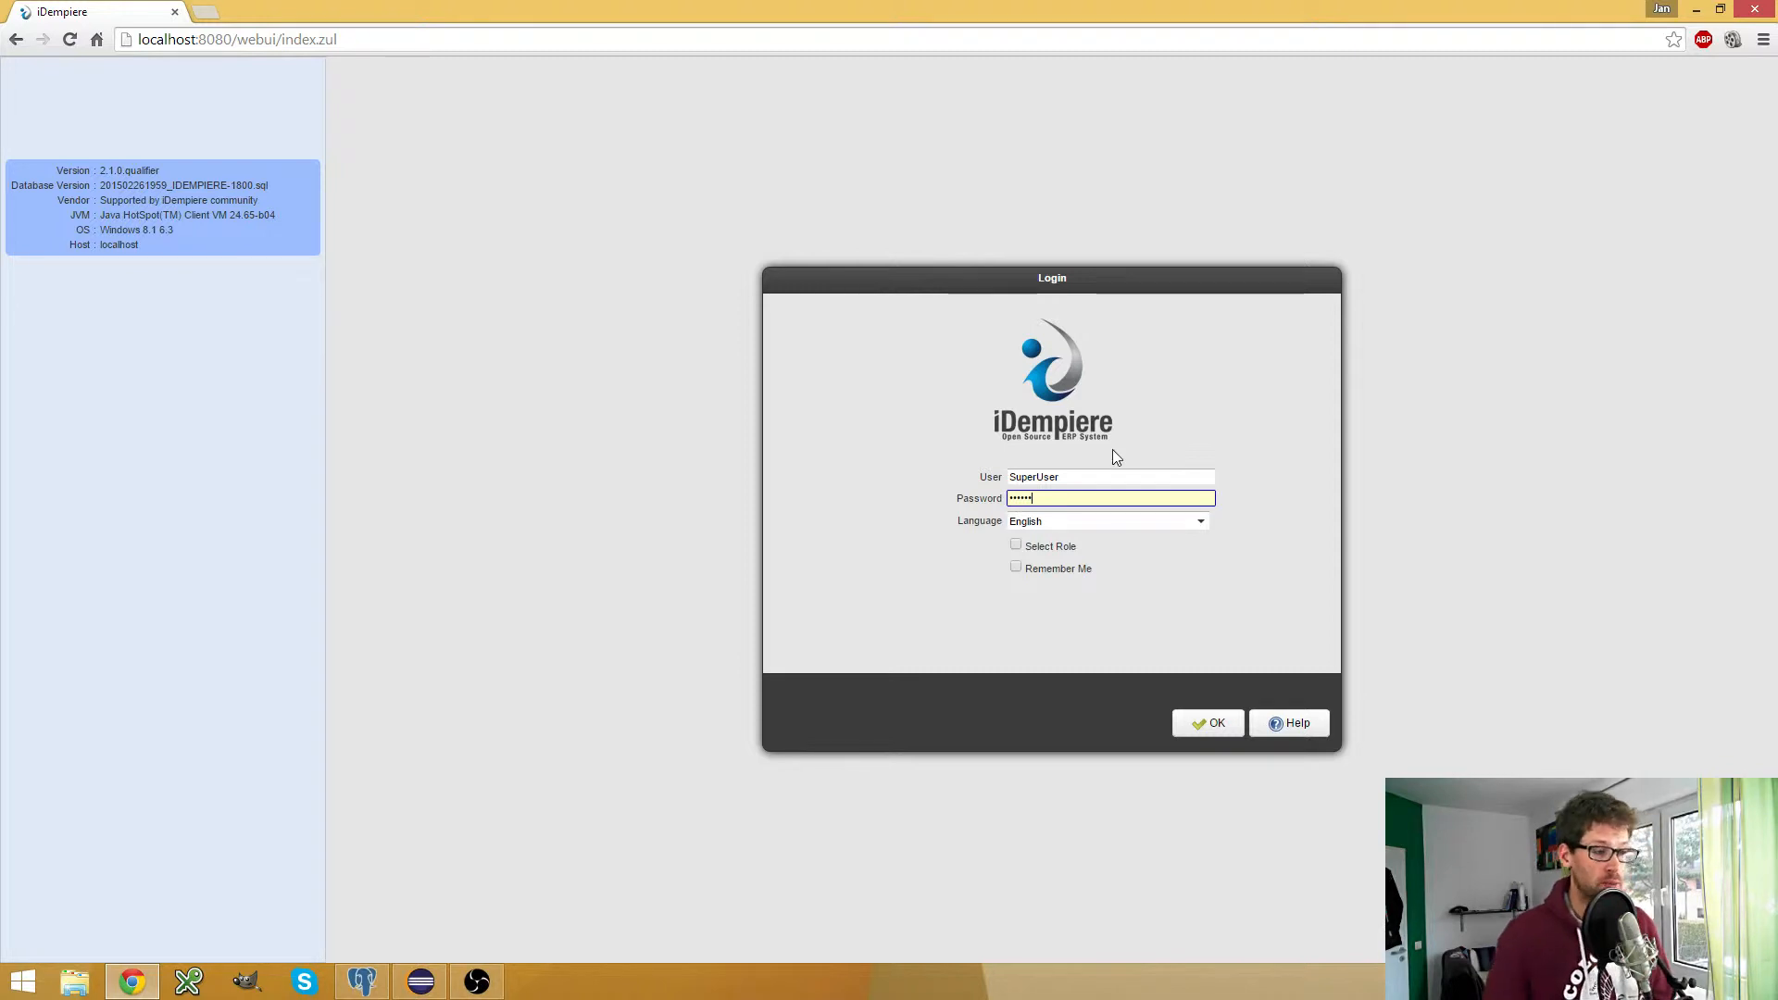
{"action": "left_click", "coordinate": [1208, 723]}
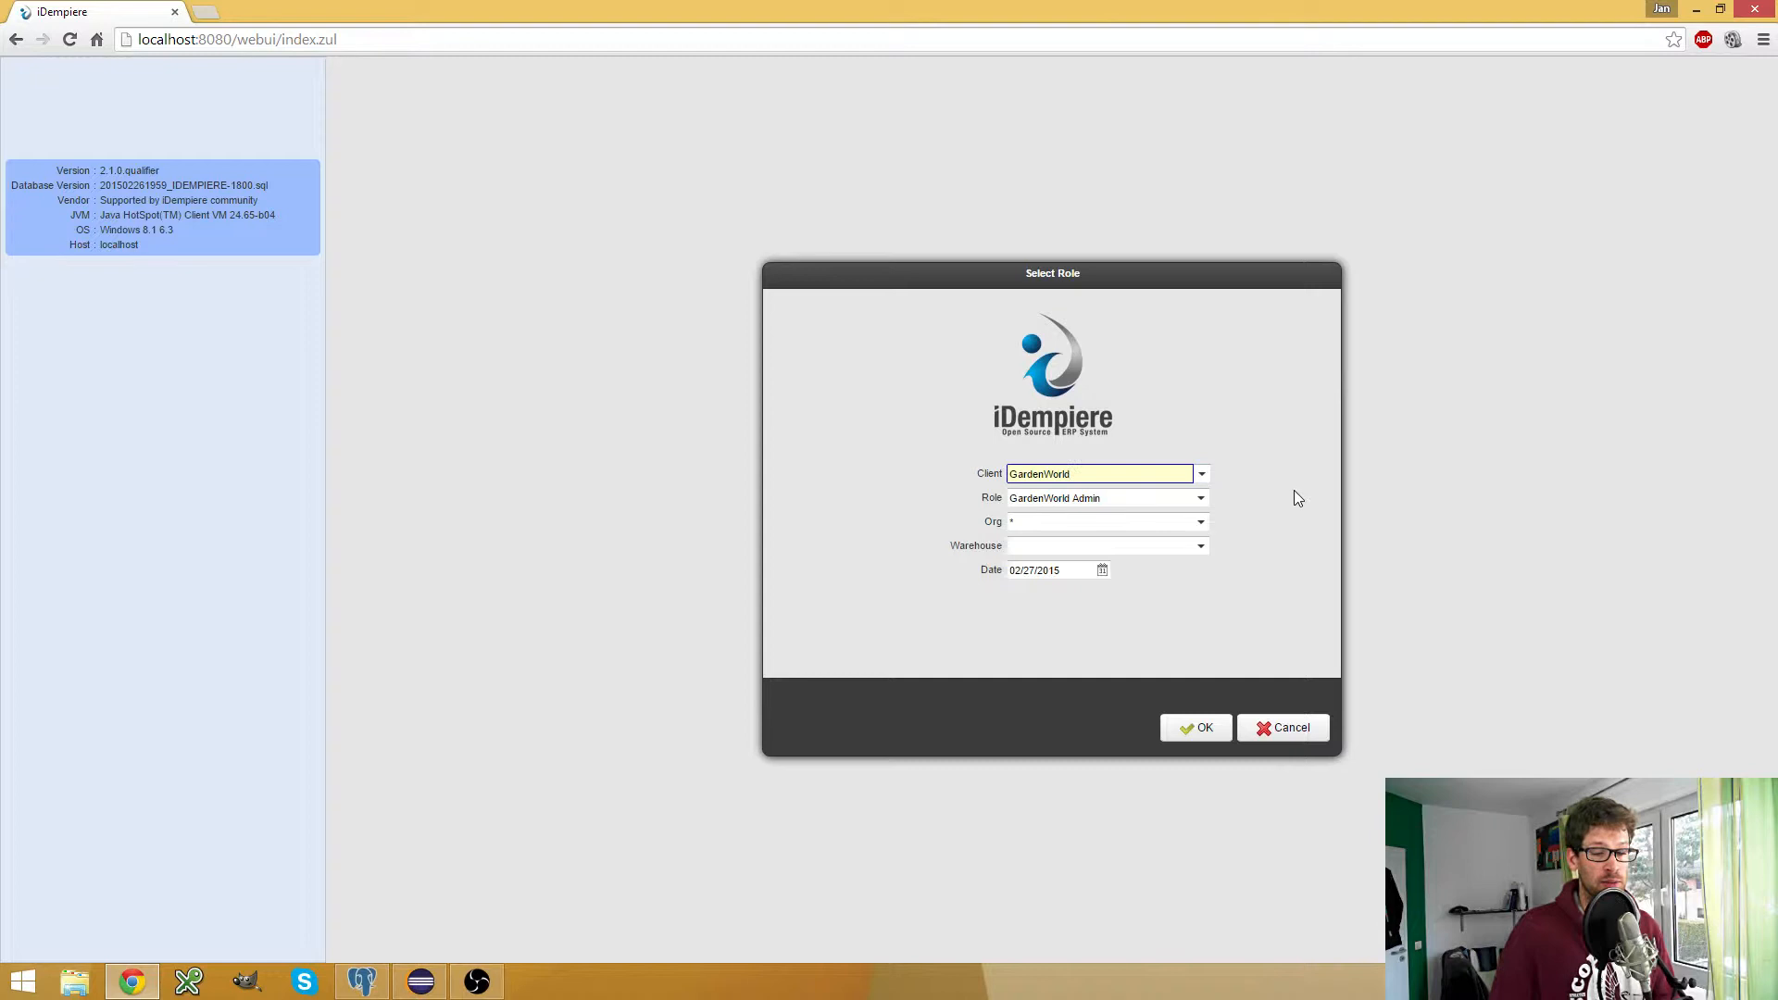
{"action": "mouse_move", "coordinate": [1266, 454]}
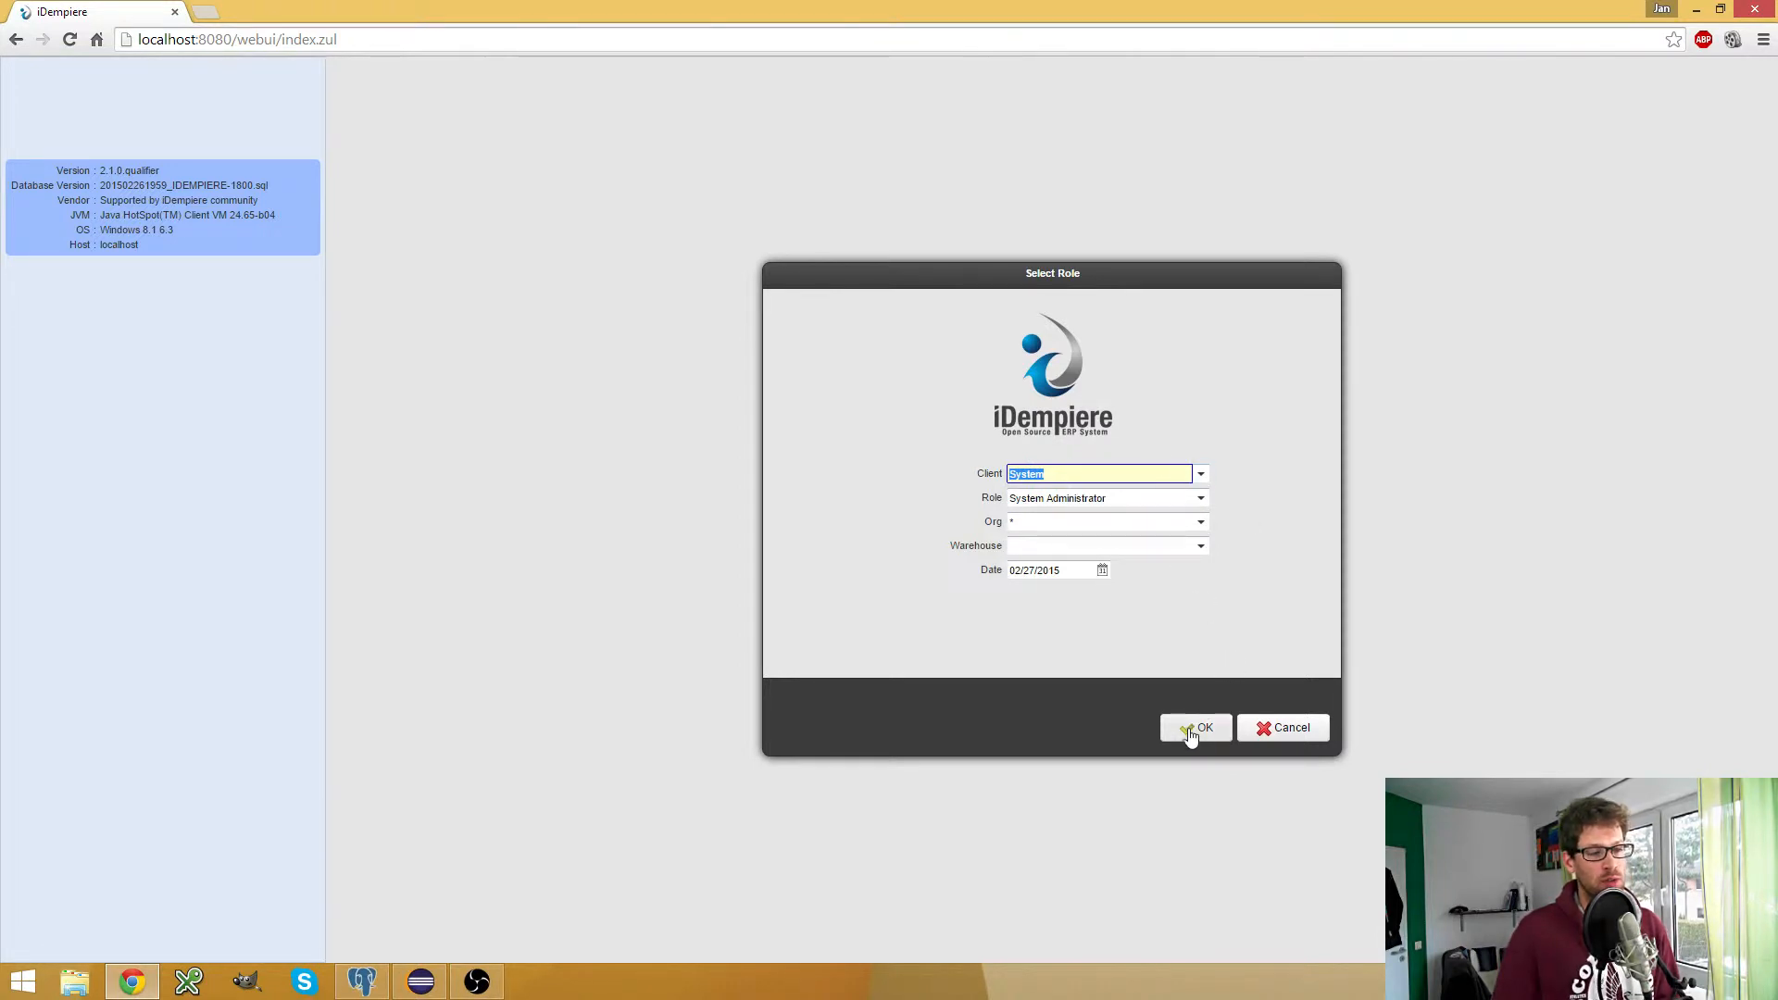
{"action": "mouse_move", "coordinate": [1189, 732]}
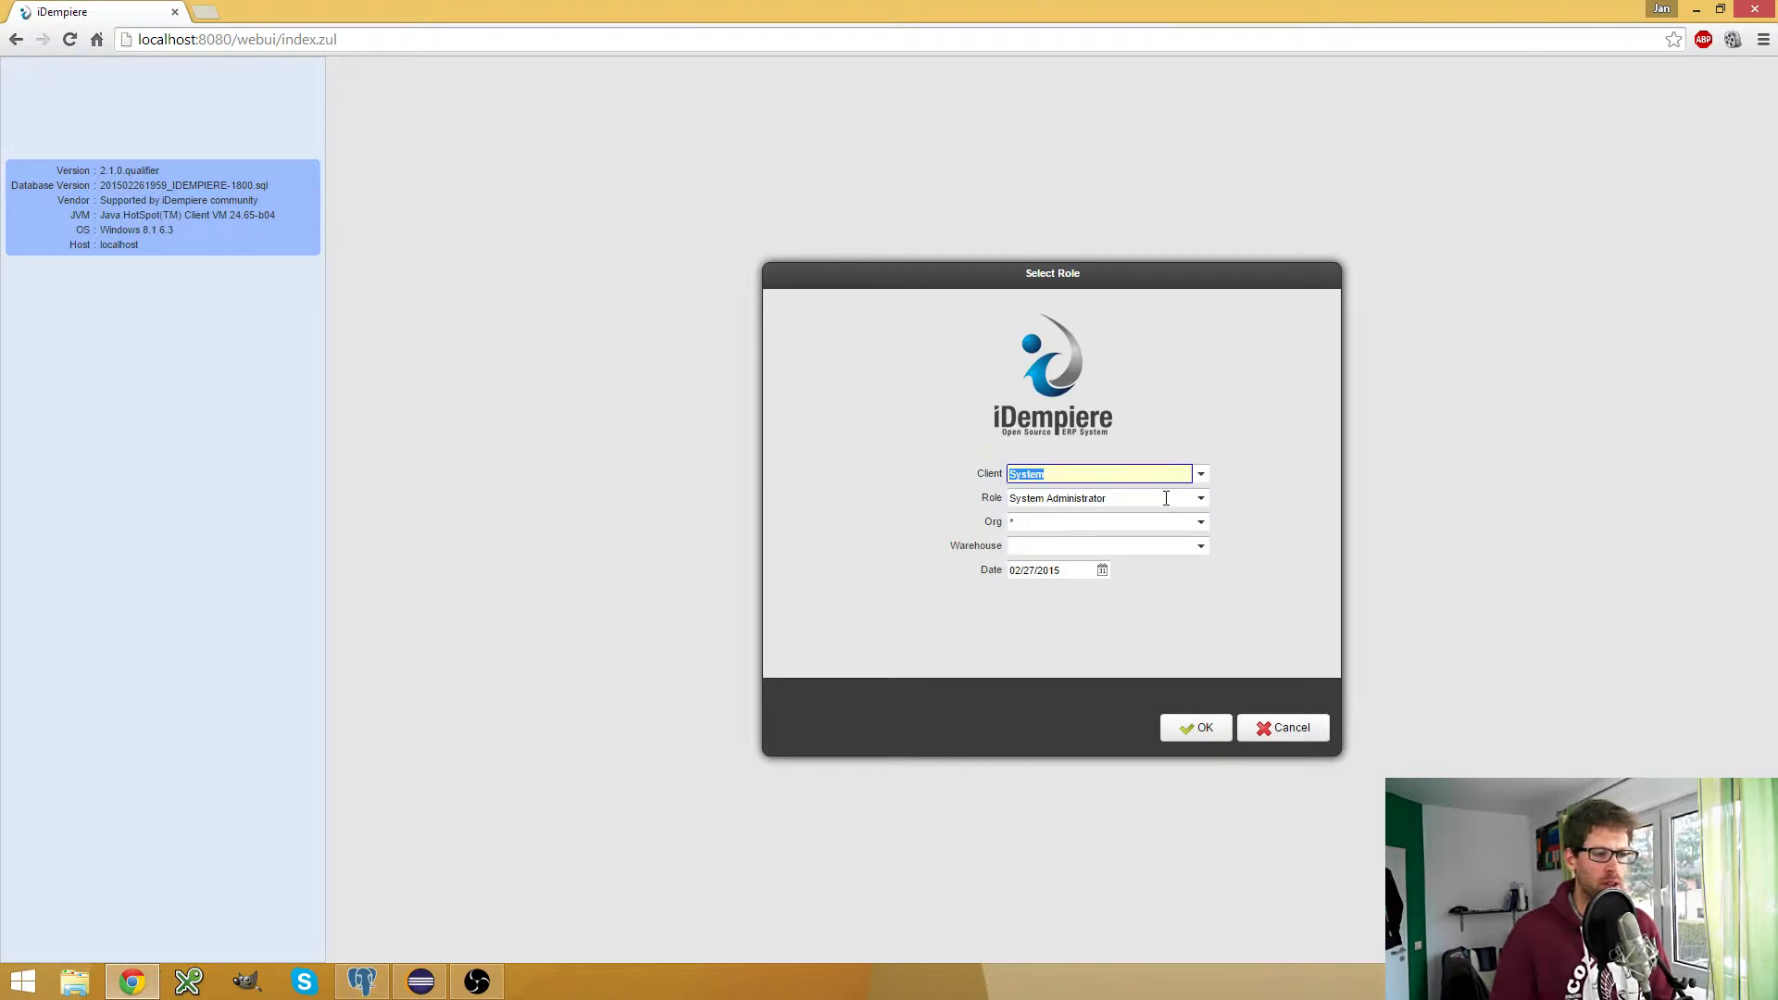
Choose the GardenWorld client with the GardenWorld Admin role and log in
{"action": "left_click", "coordinate": [1200, 474]}
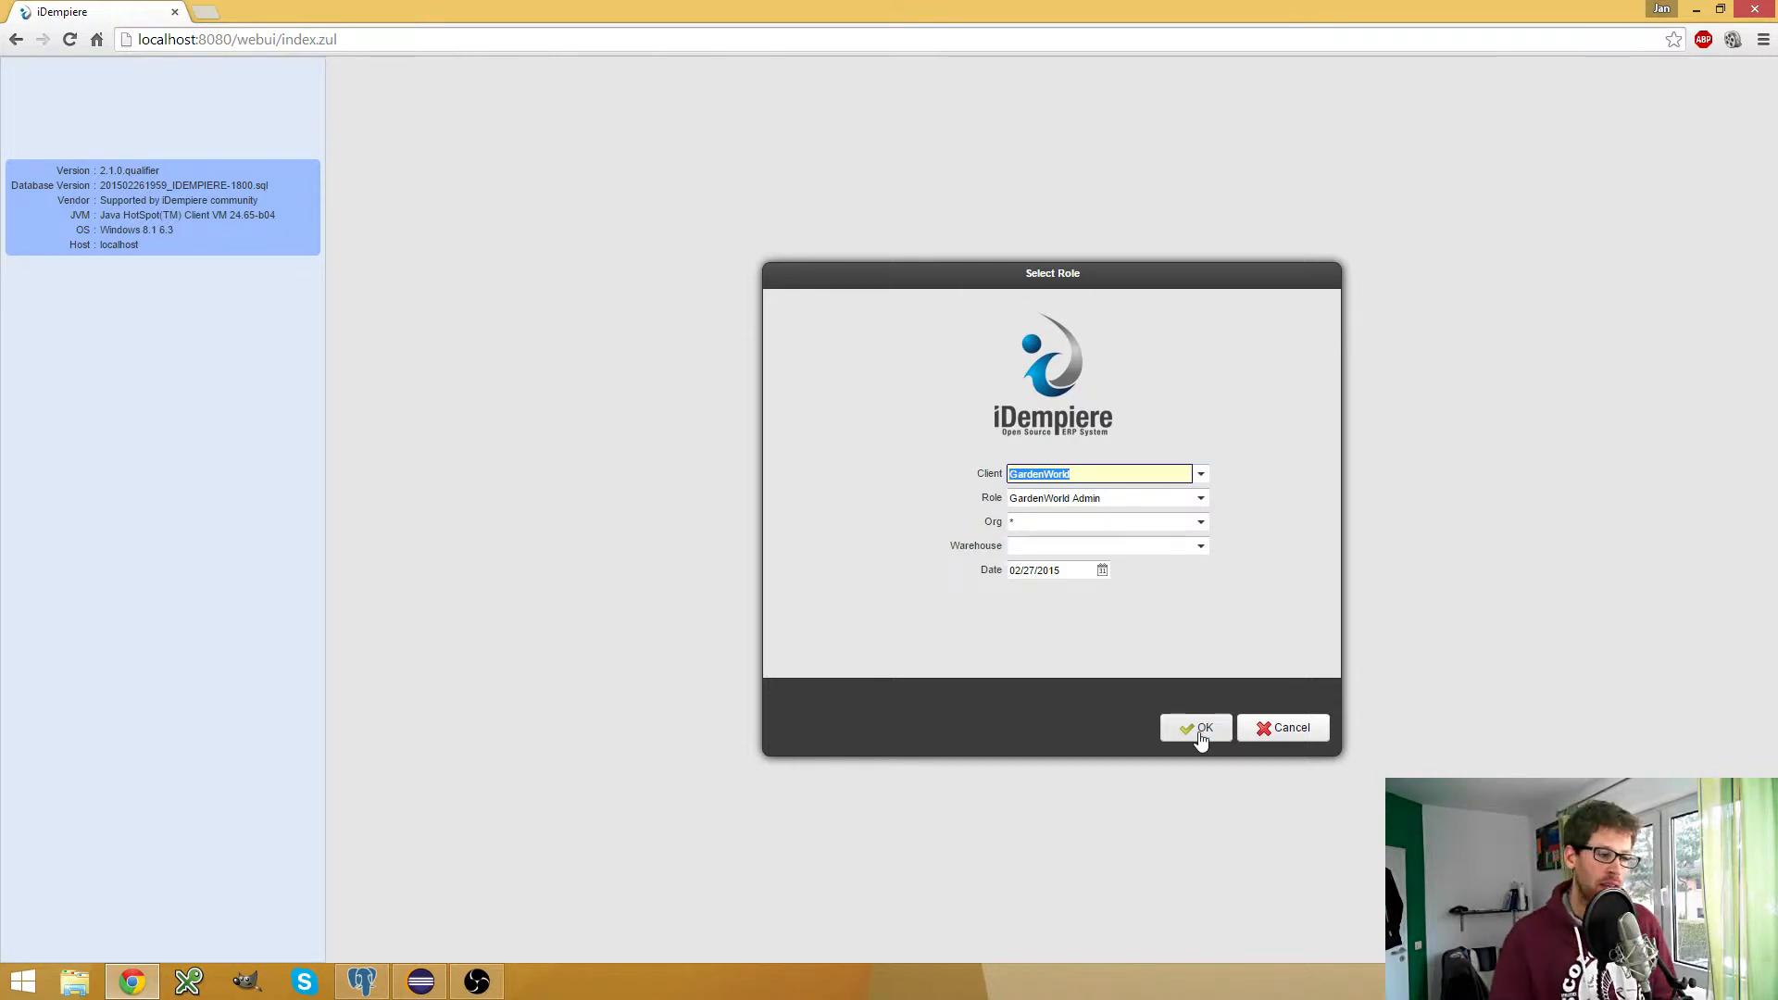
{"action": "left_click", "coordinate": [1196, 727]}
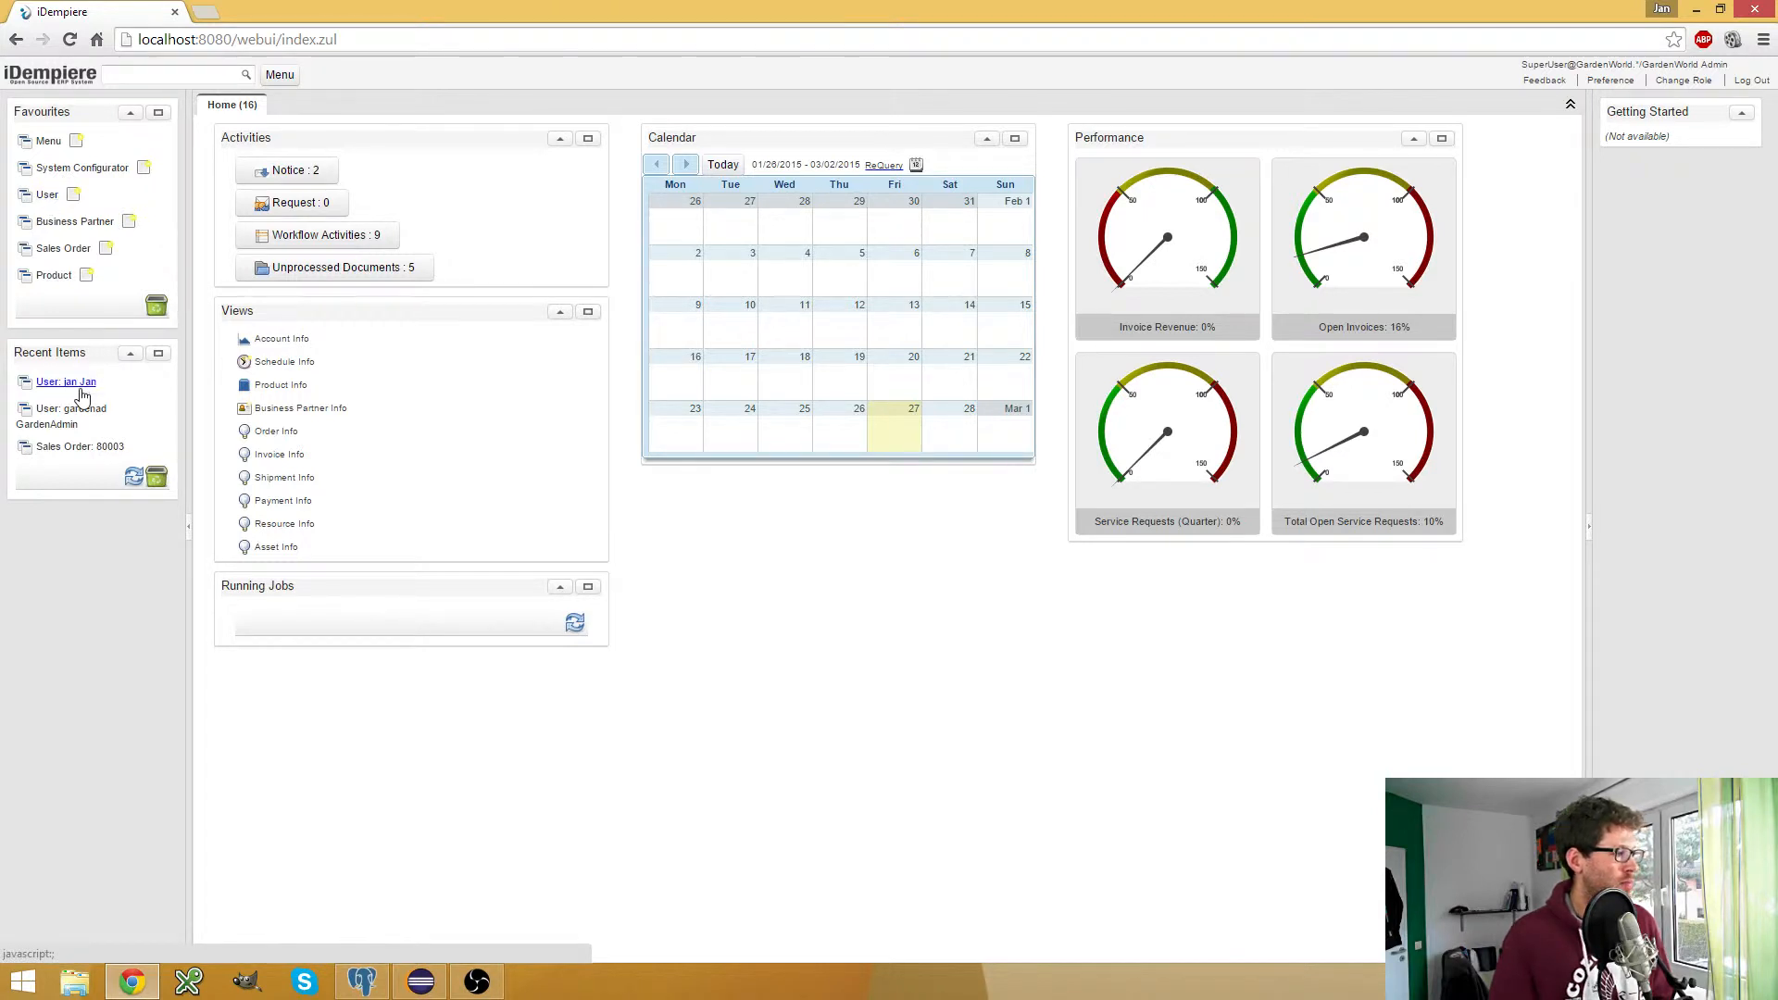
Create a user named Jan with search key 'jan' and a password
{"action": "left_click", "coordinate": [66, 381]}
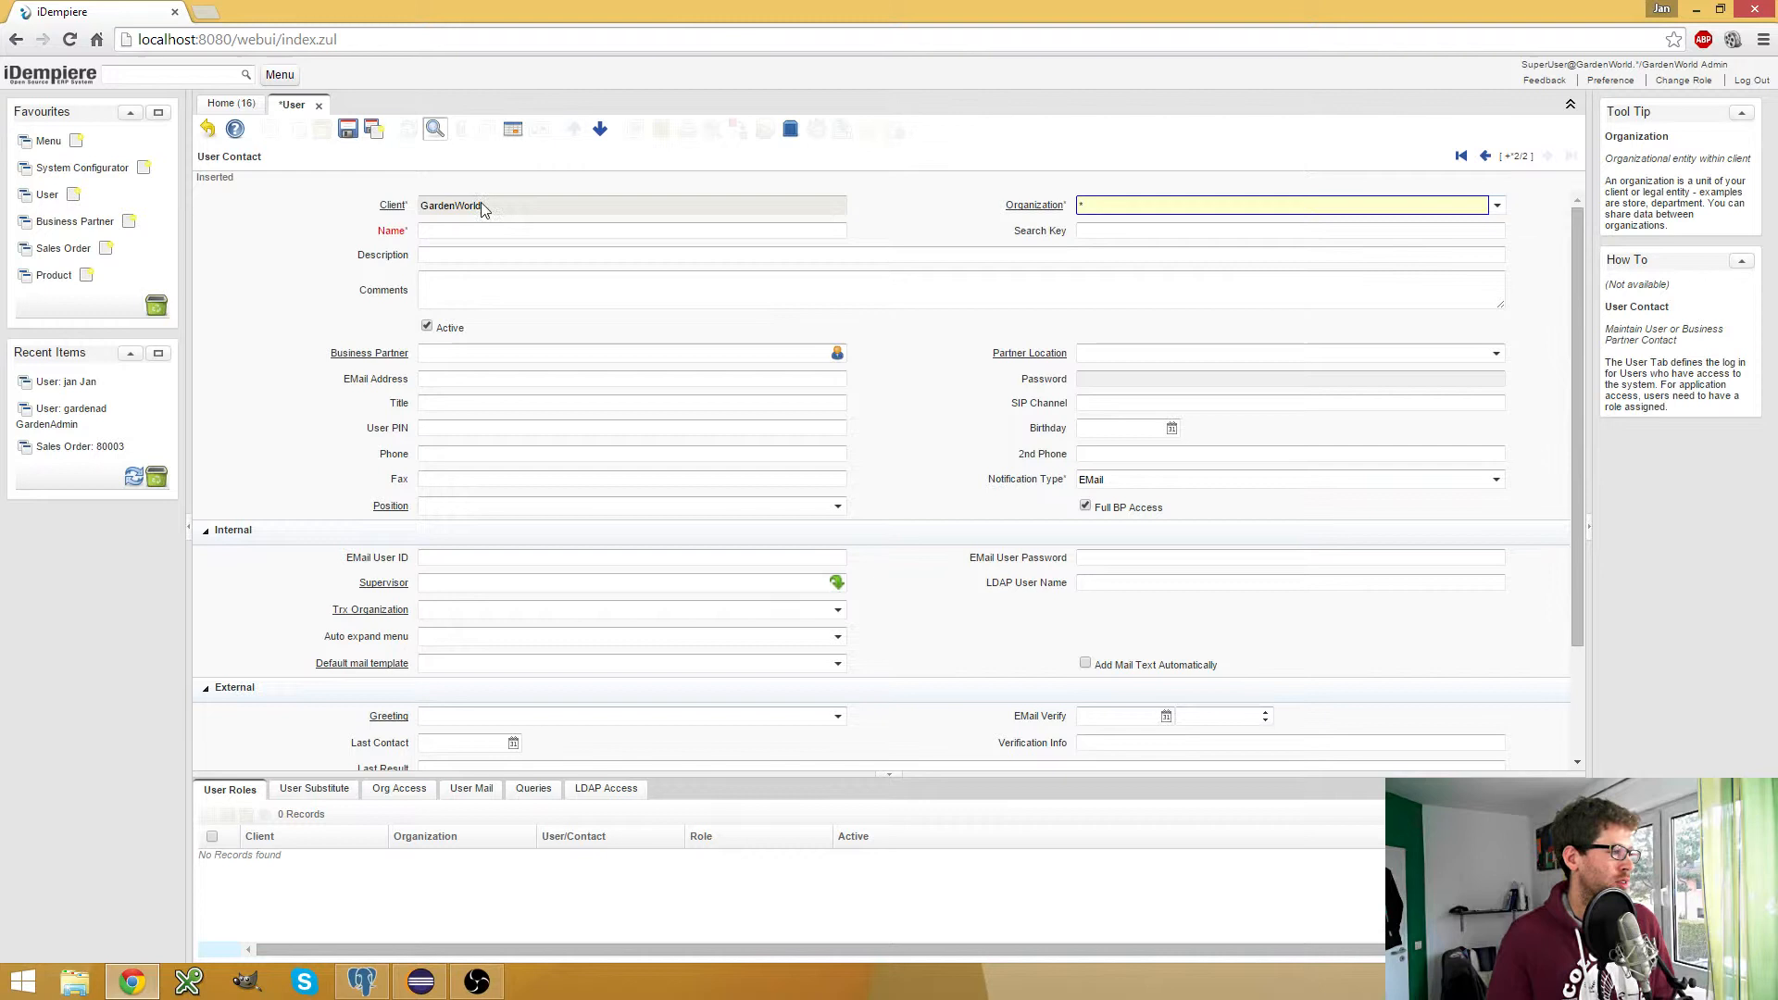
{"action": "left_click", "coordinate": [631, 230]}
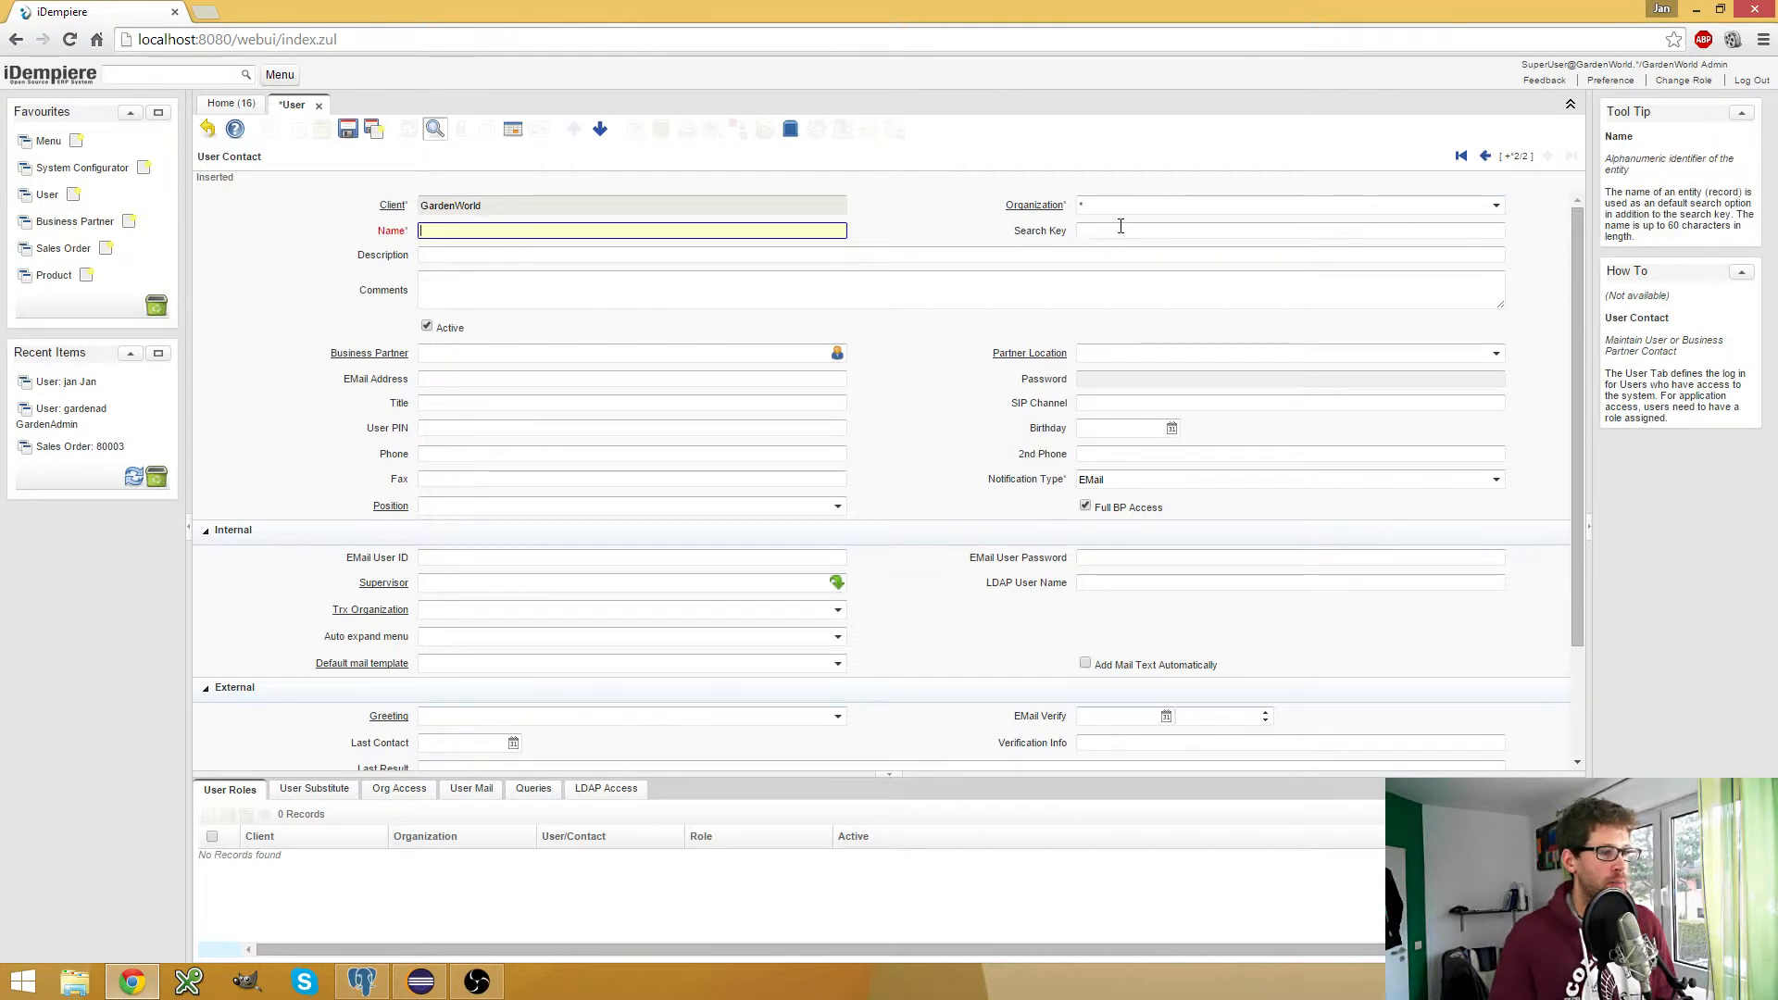
{"action": "left_click", "coordinate": [1289, 231]}
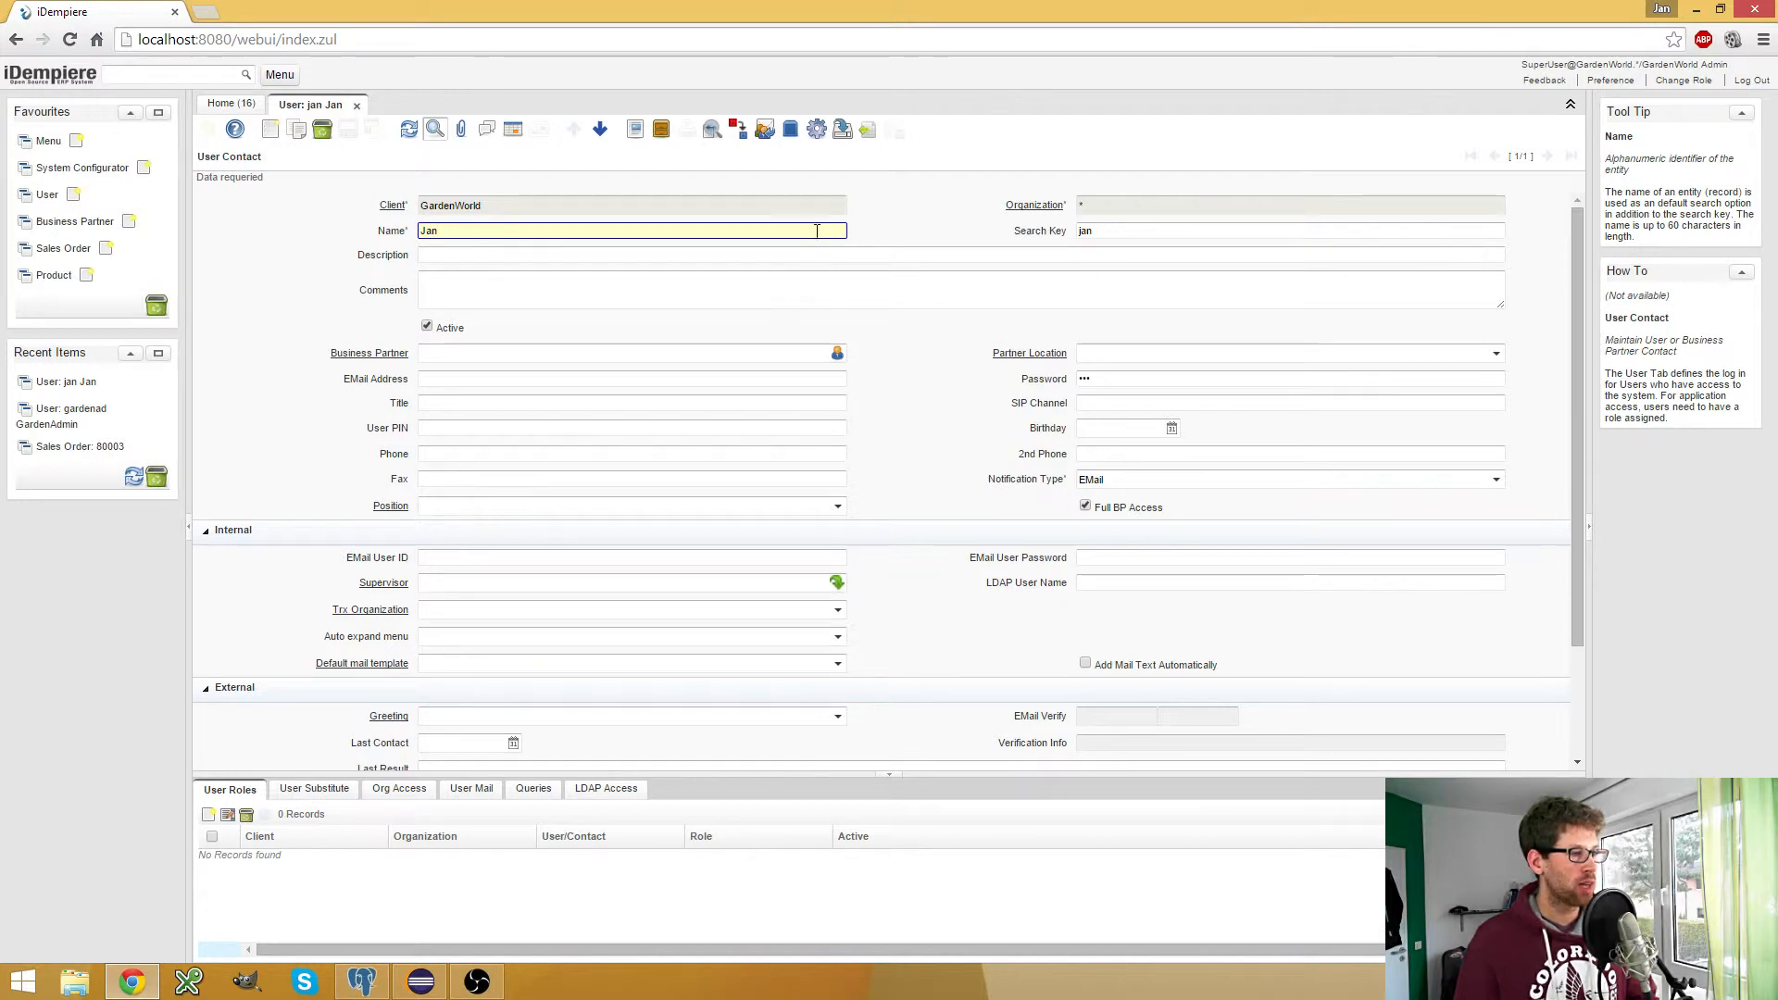
{"action": "left_click", "coordinate": [1290, 377]}
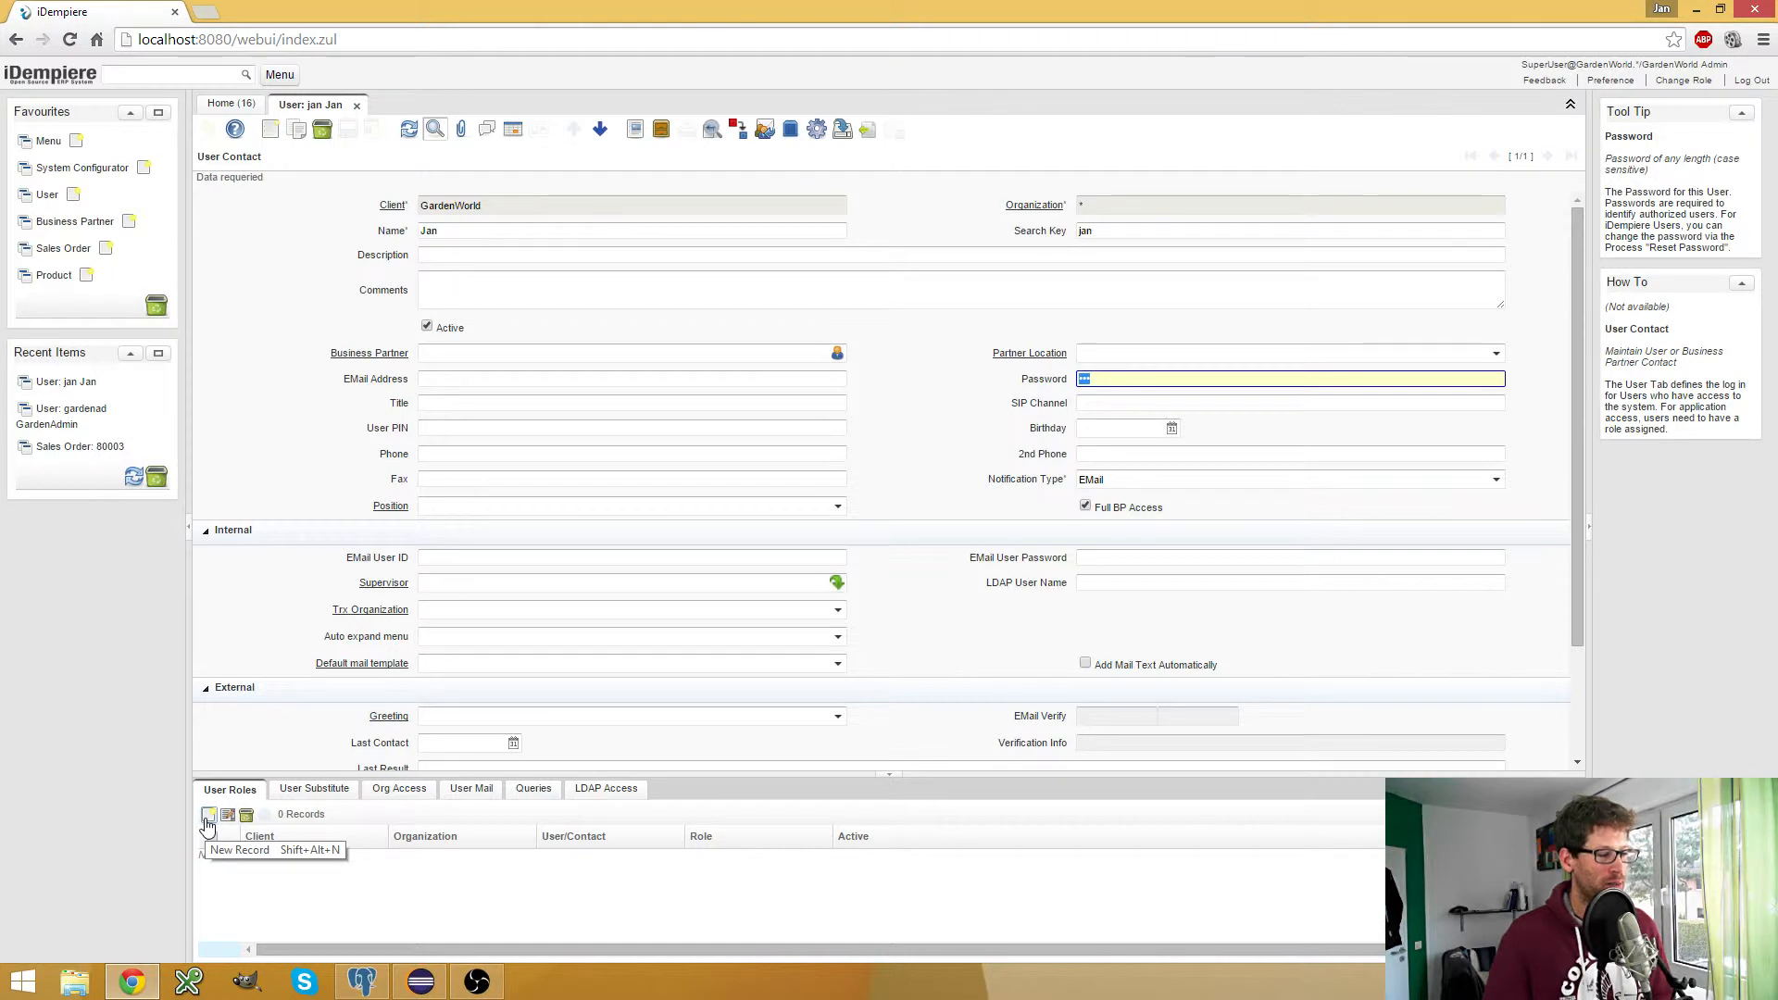
Add a User Roles entry assigning the GardenWorld User role to Jan
{"action": "left_click", "coordinate": [208, 814]}
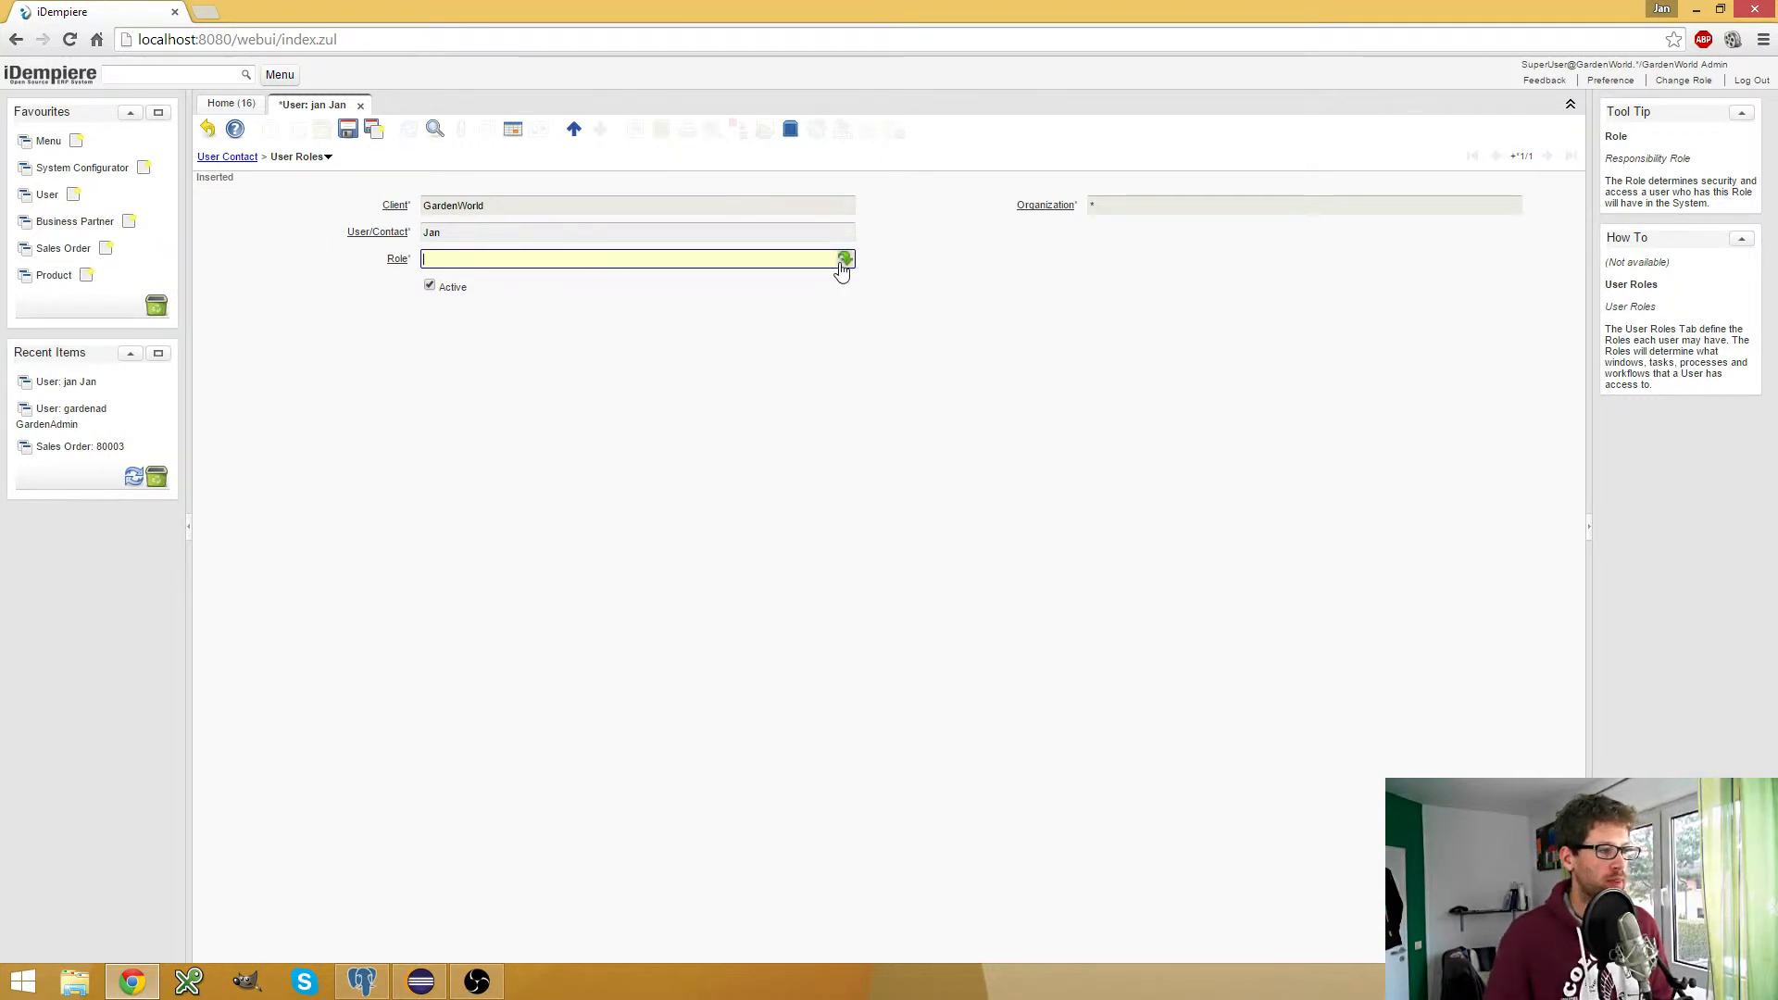
{"action": "left_click", "coordinate": [844, 258]}
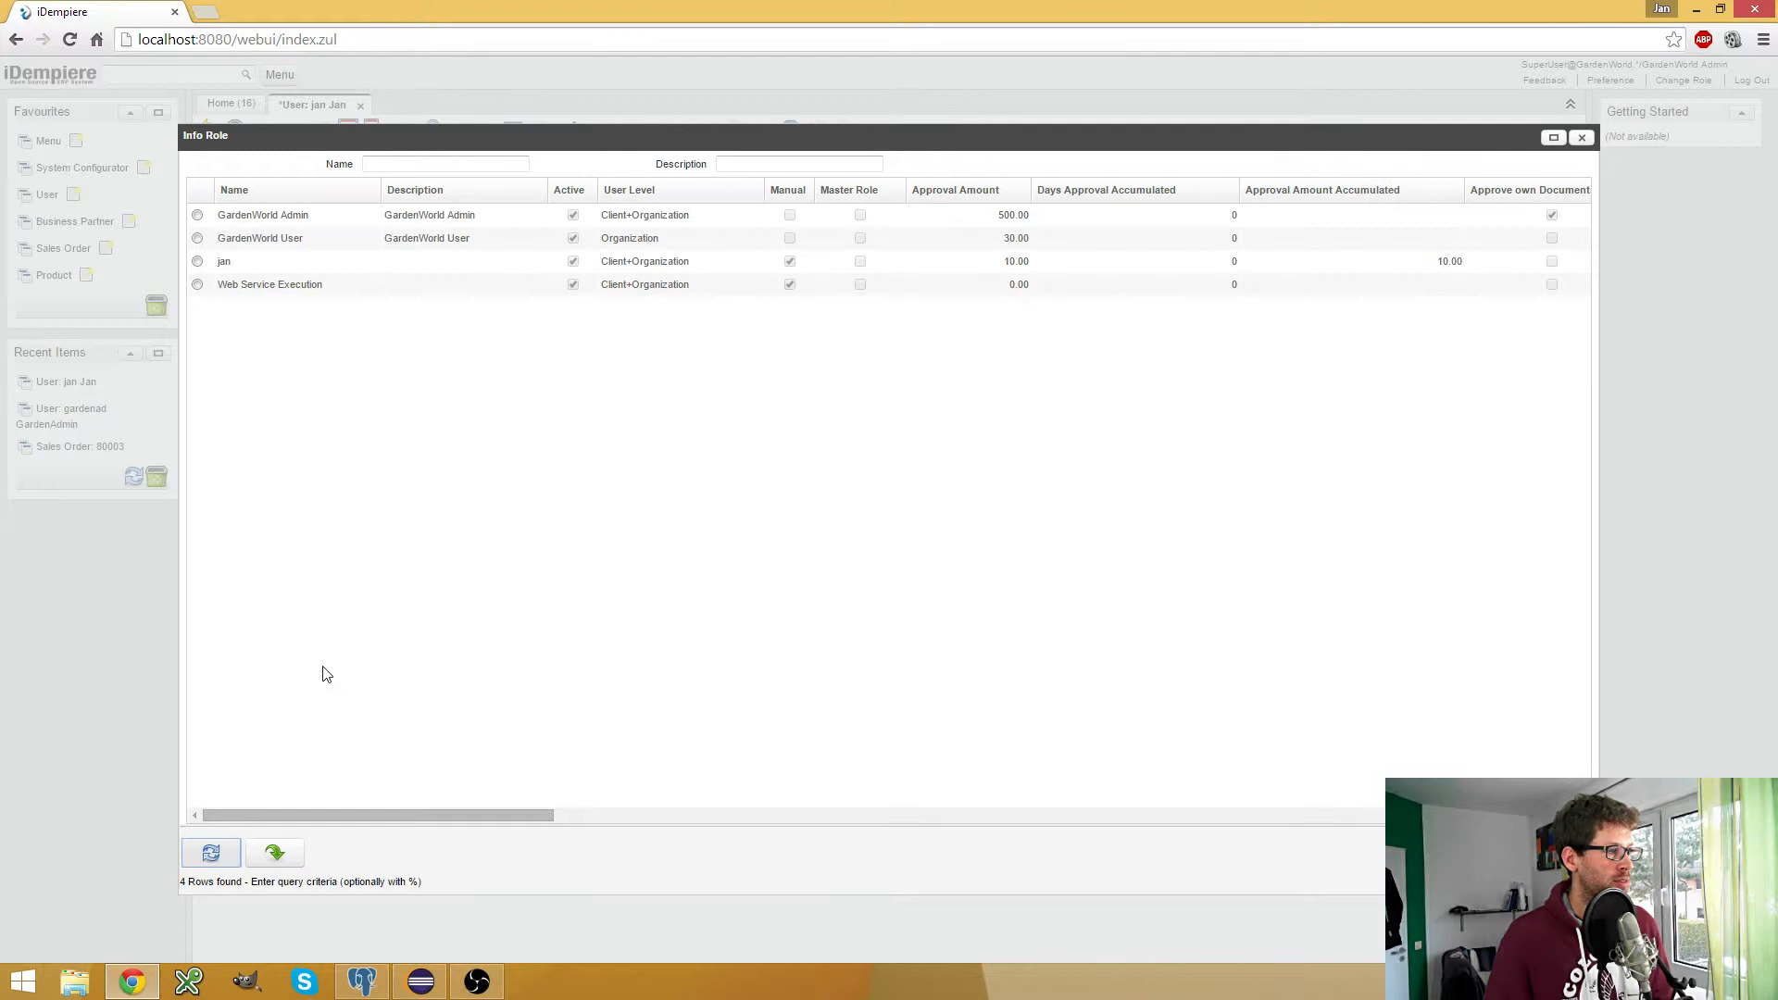
{"action": "mouse_move", "coordinate": [407, 327]}
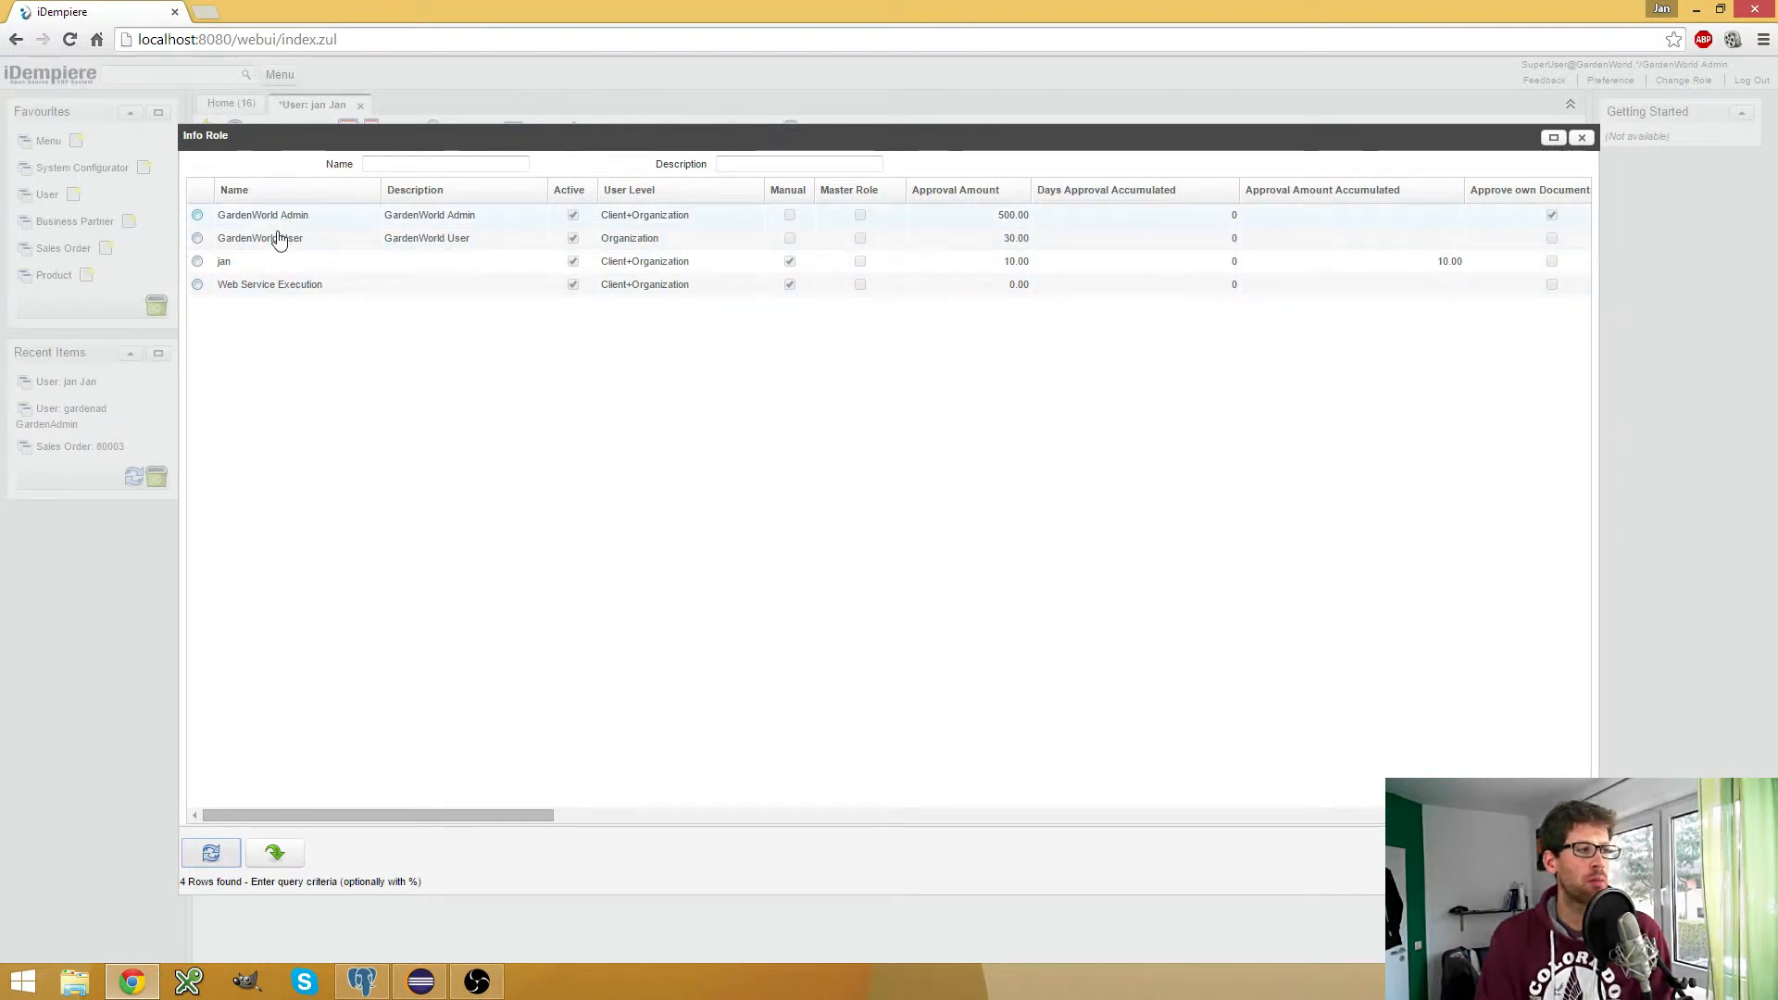
{"action": "left_click", "coordinate": [260, 238]}
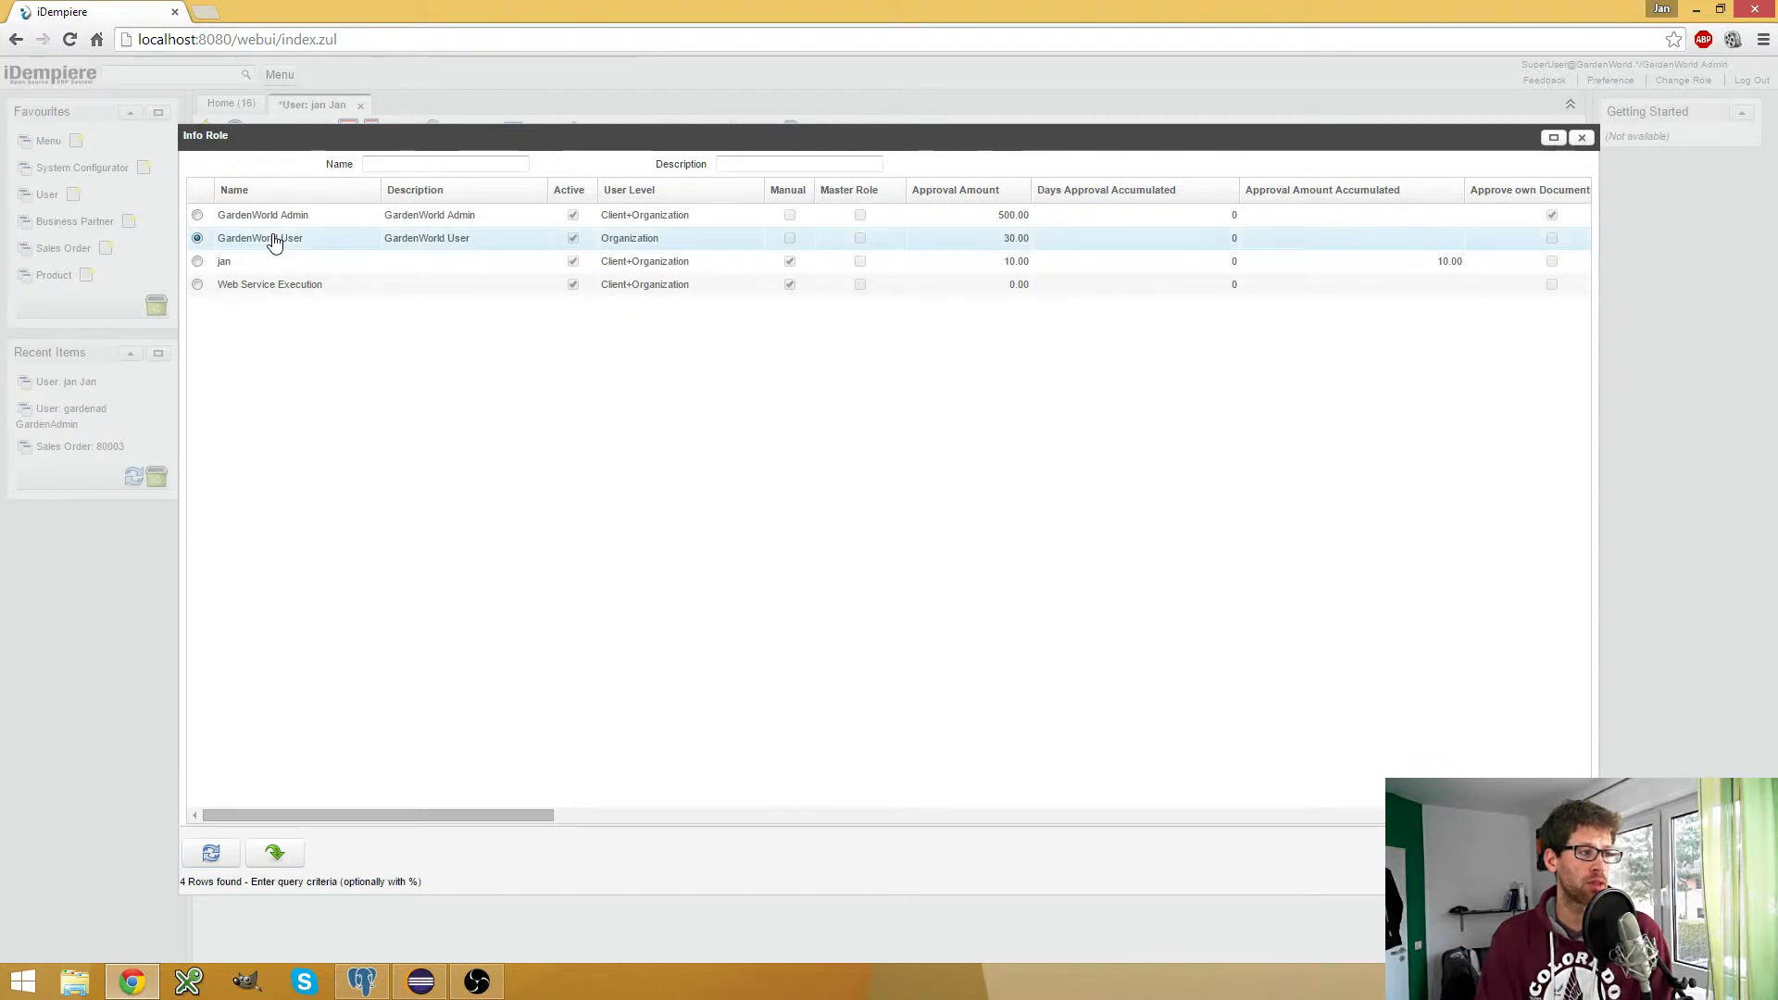
{"action": "left_click", "coordinate": [262, 214]}
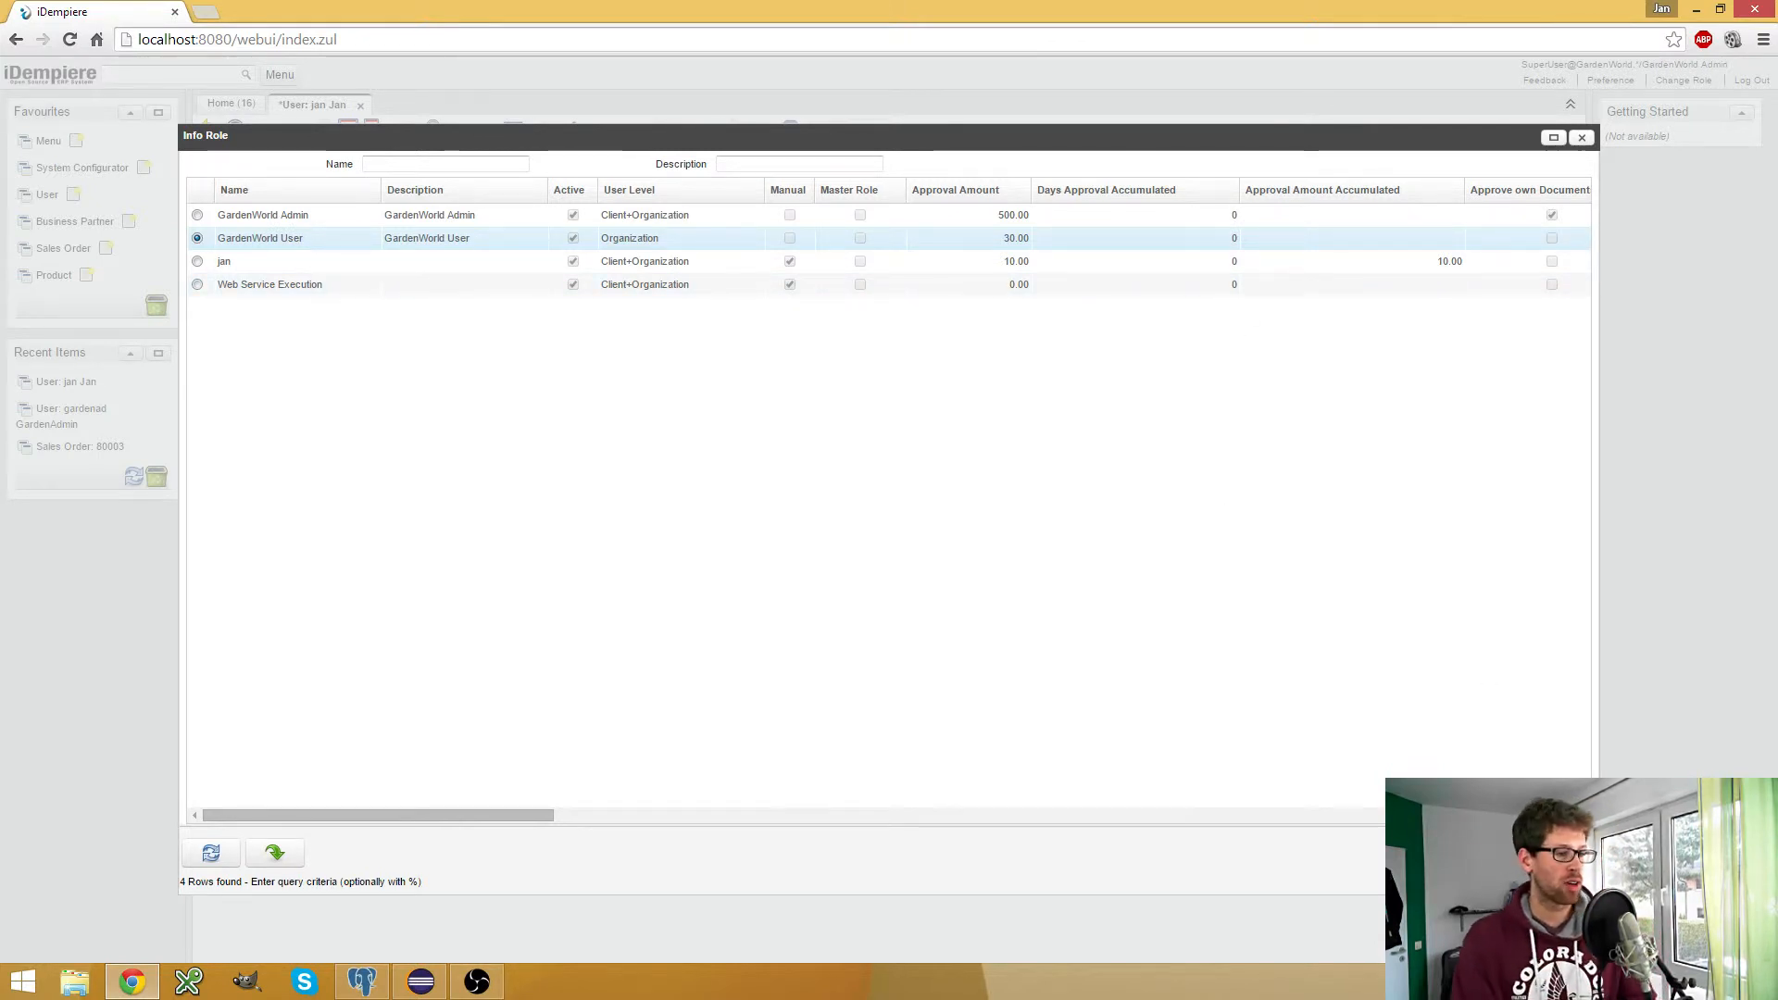
{"action": "double_click", "coordinate": [259, 238]}
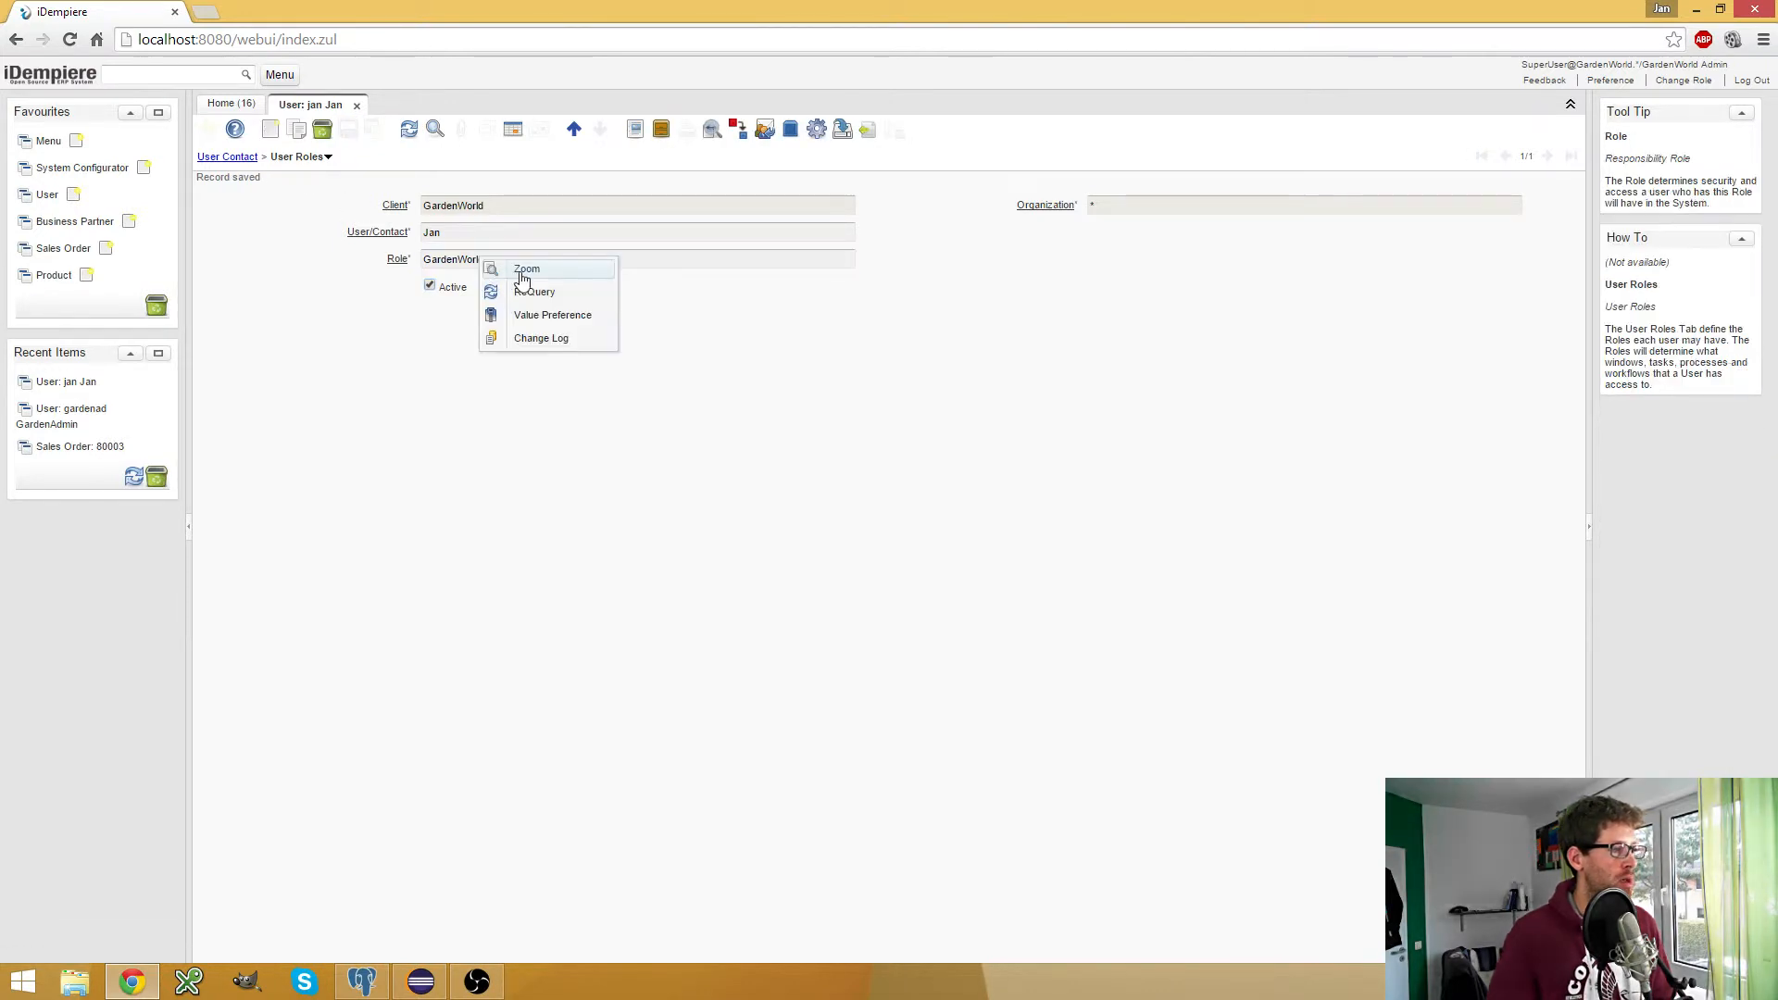
Review the GardenWorld User role's window access, users and process access, then log out
{"action": "left_click", "coordinate": [526, 269]}
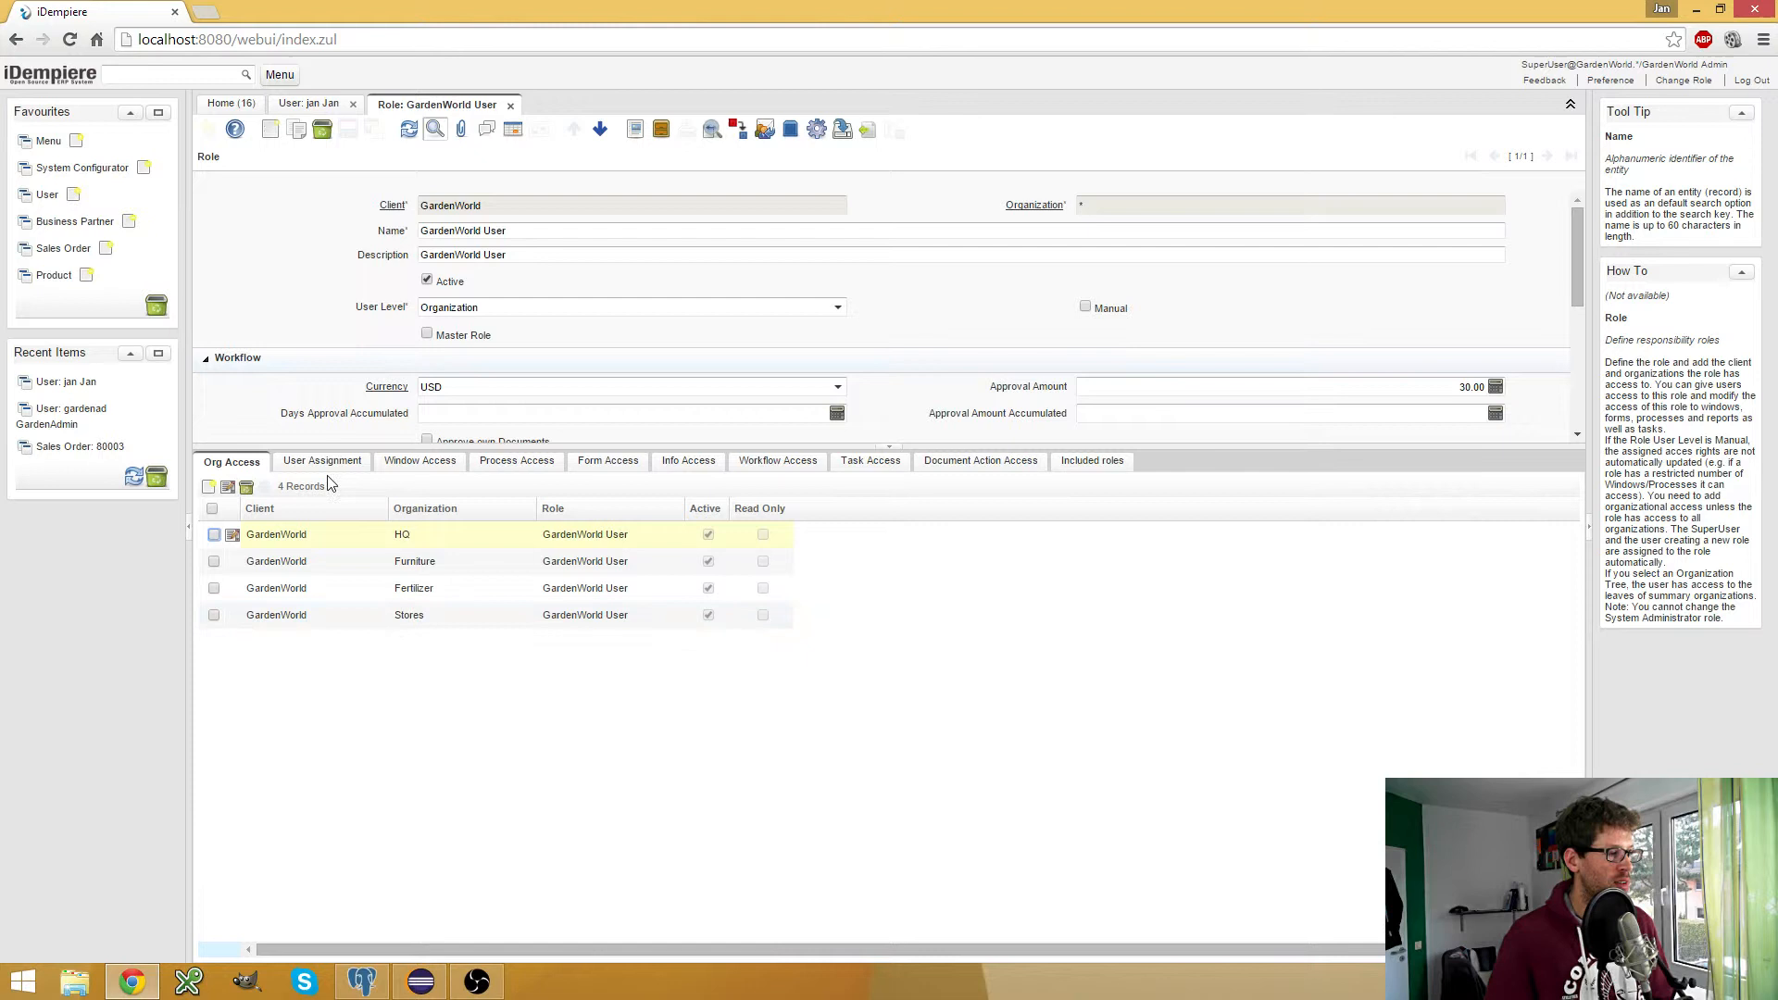
{"action": "left_click", "coordinate": [418, 460]}
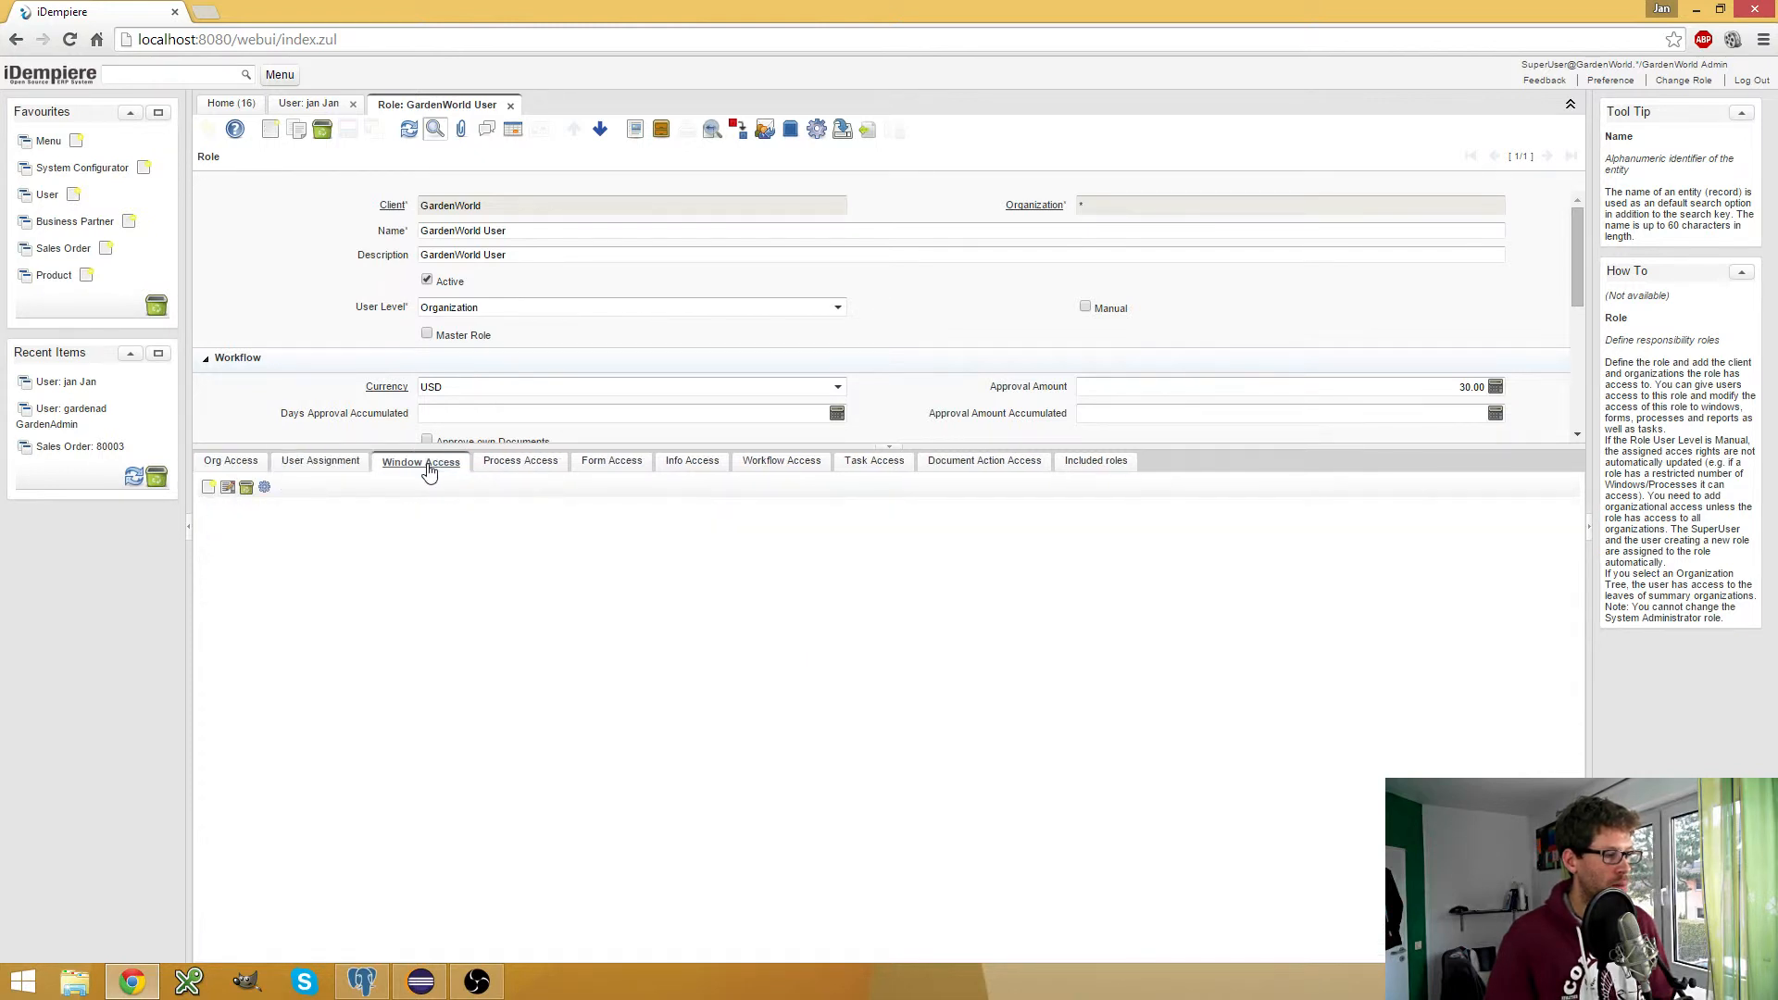
{"action": "left_click", "coordinate": [322, 460]}
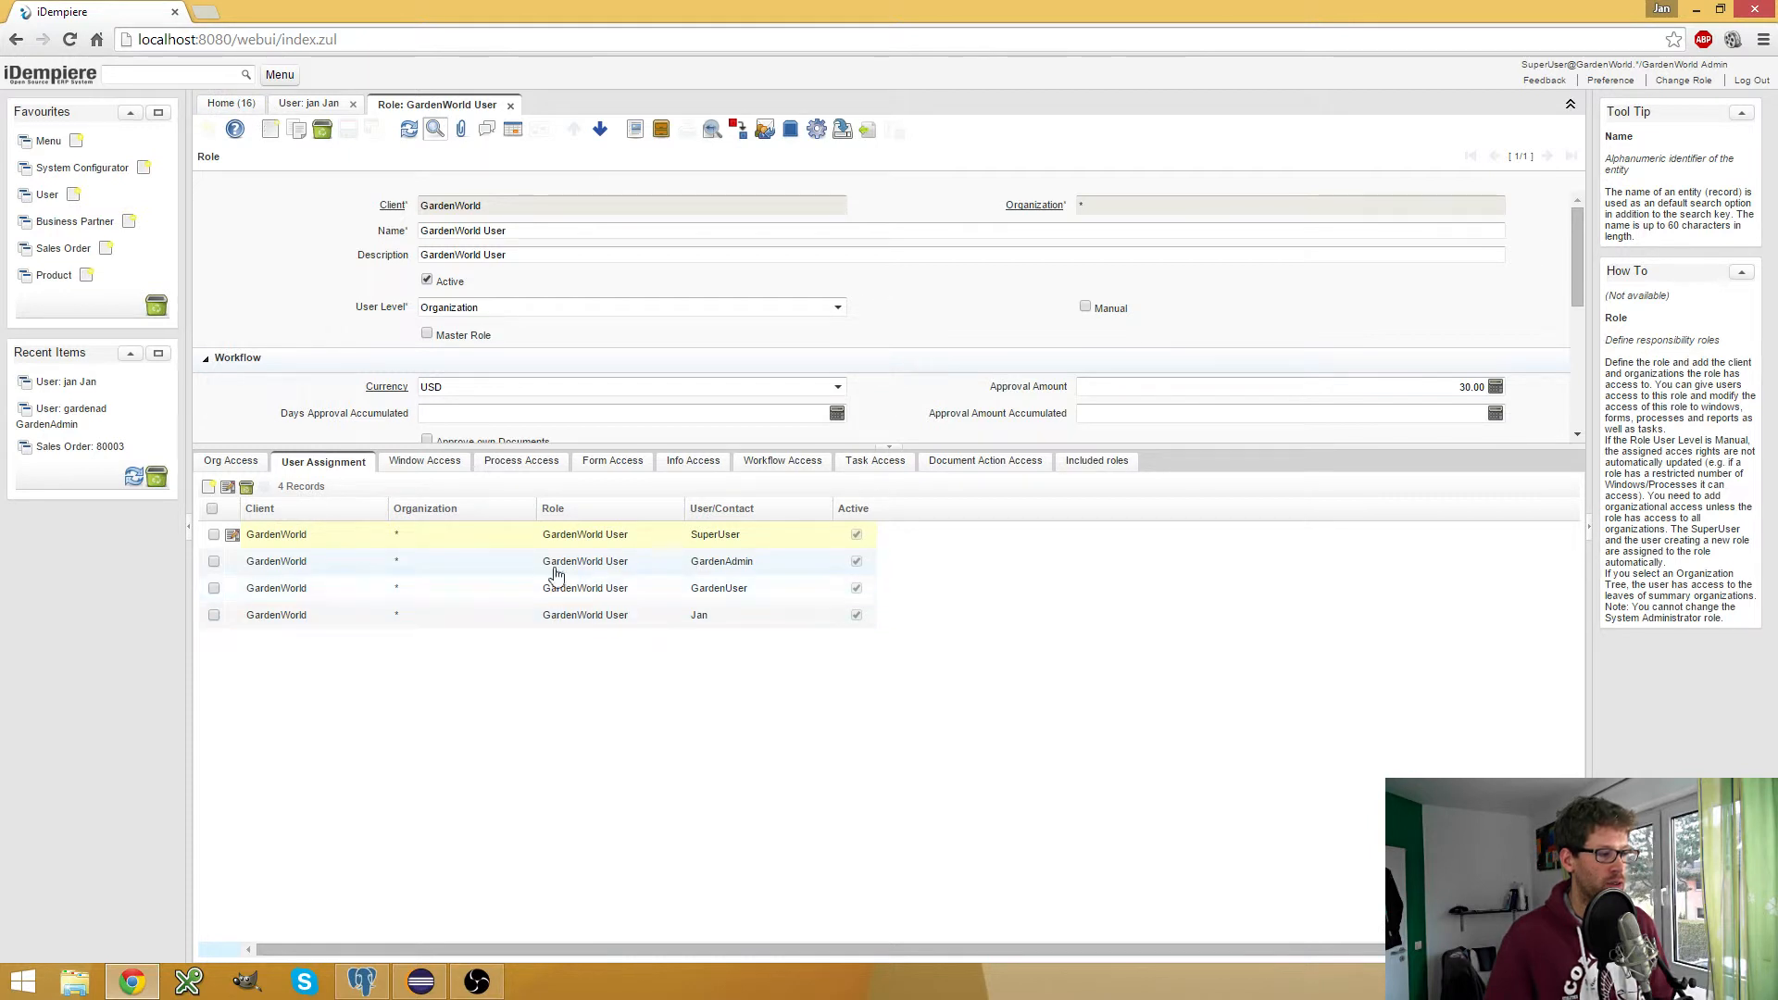
{"action": "mouse_move", "coordinate": [579, 637]}
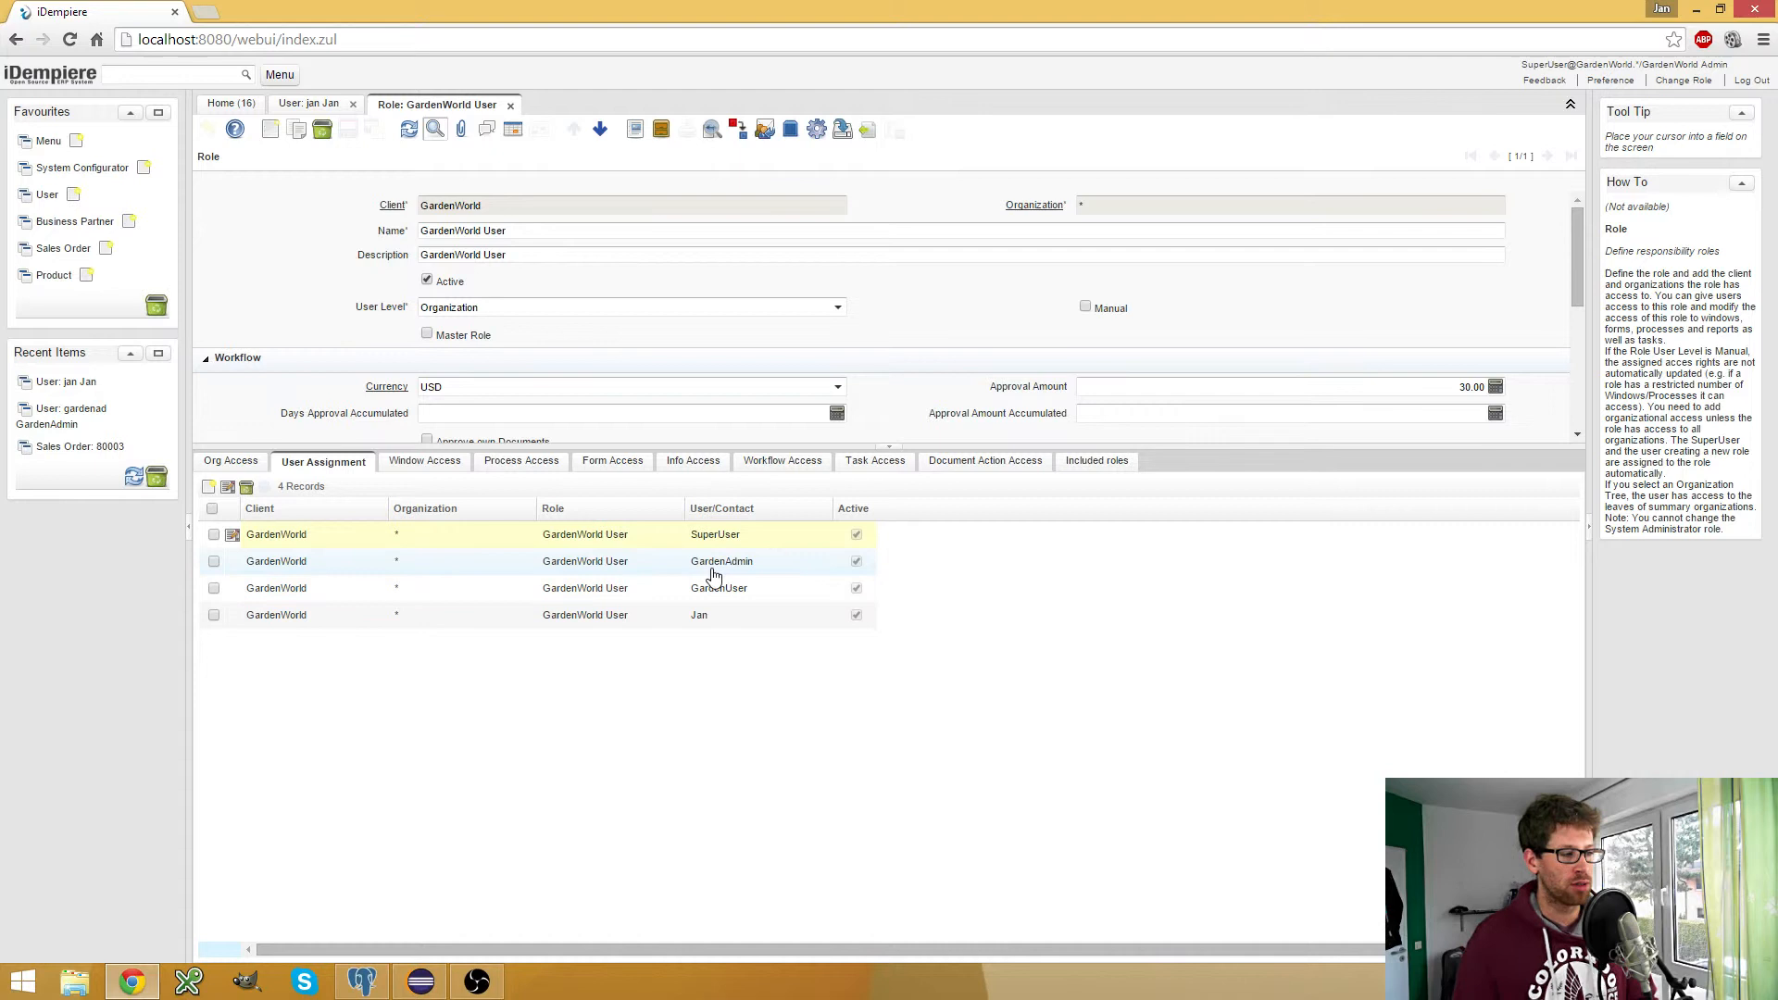
{"action": "left_click", "coordinate": [419, 460]}
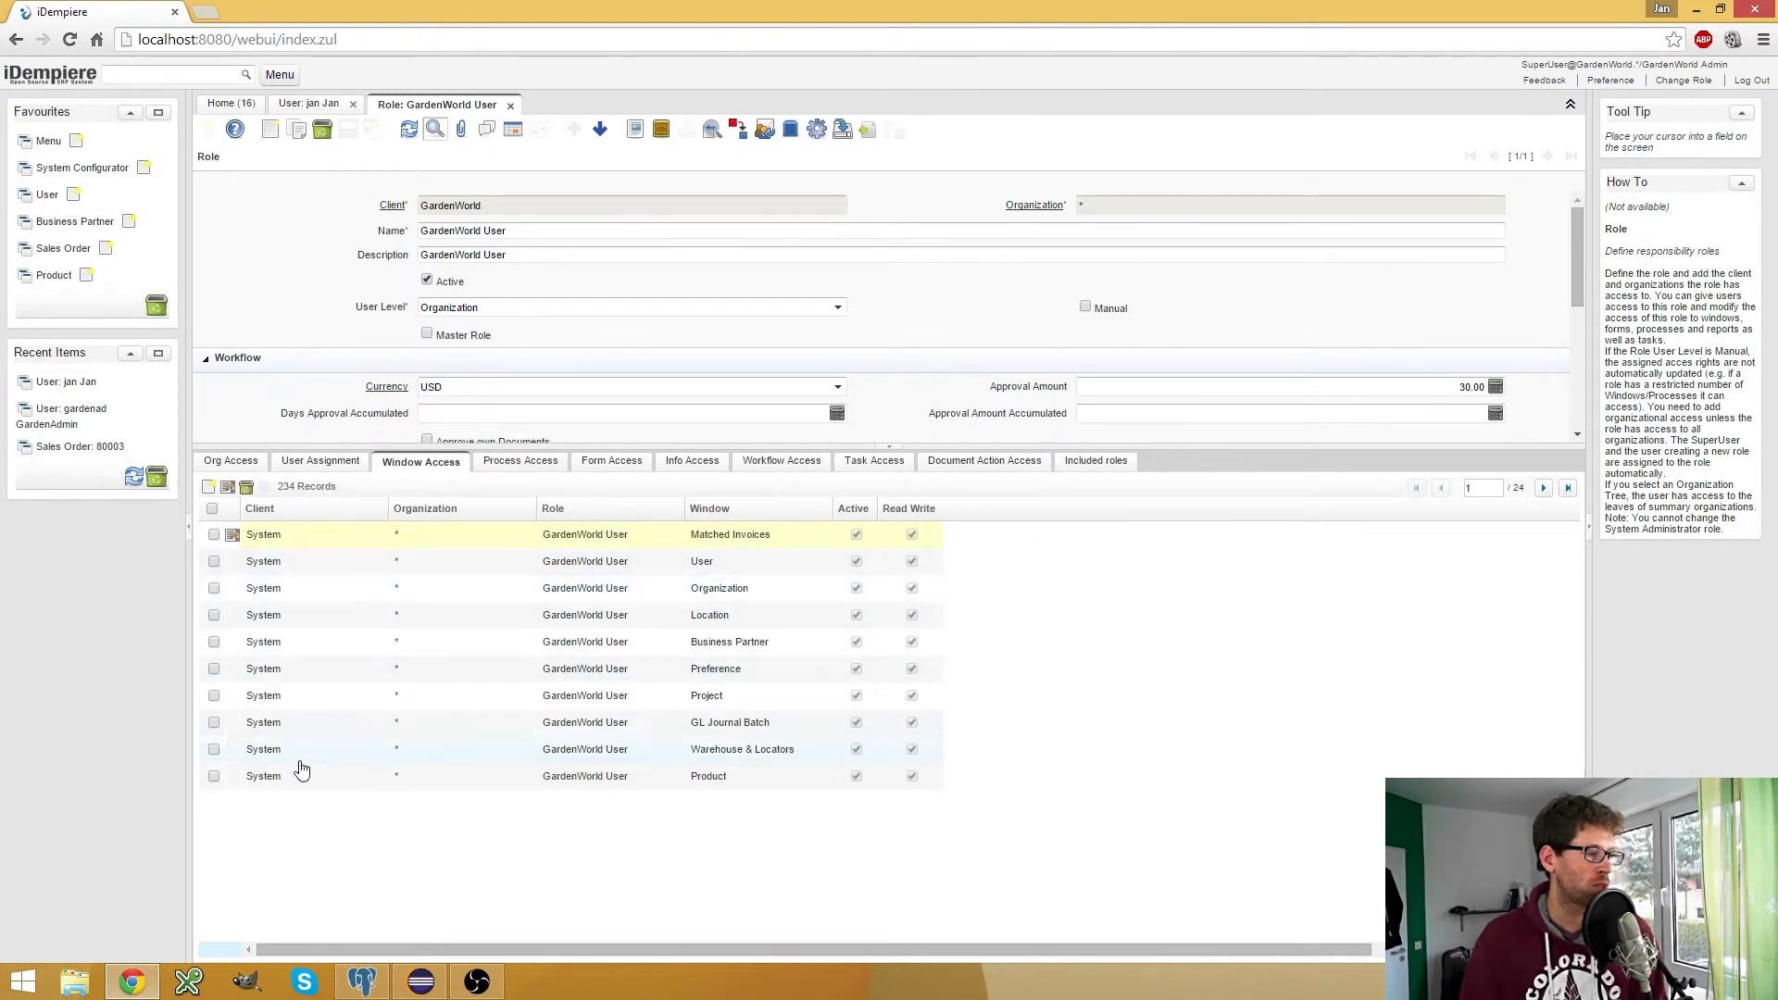
{"action": "left_click", "coordinate": [515, 460]}
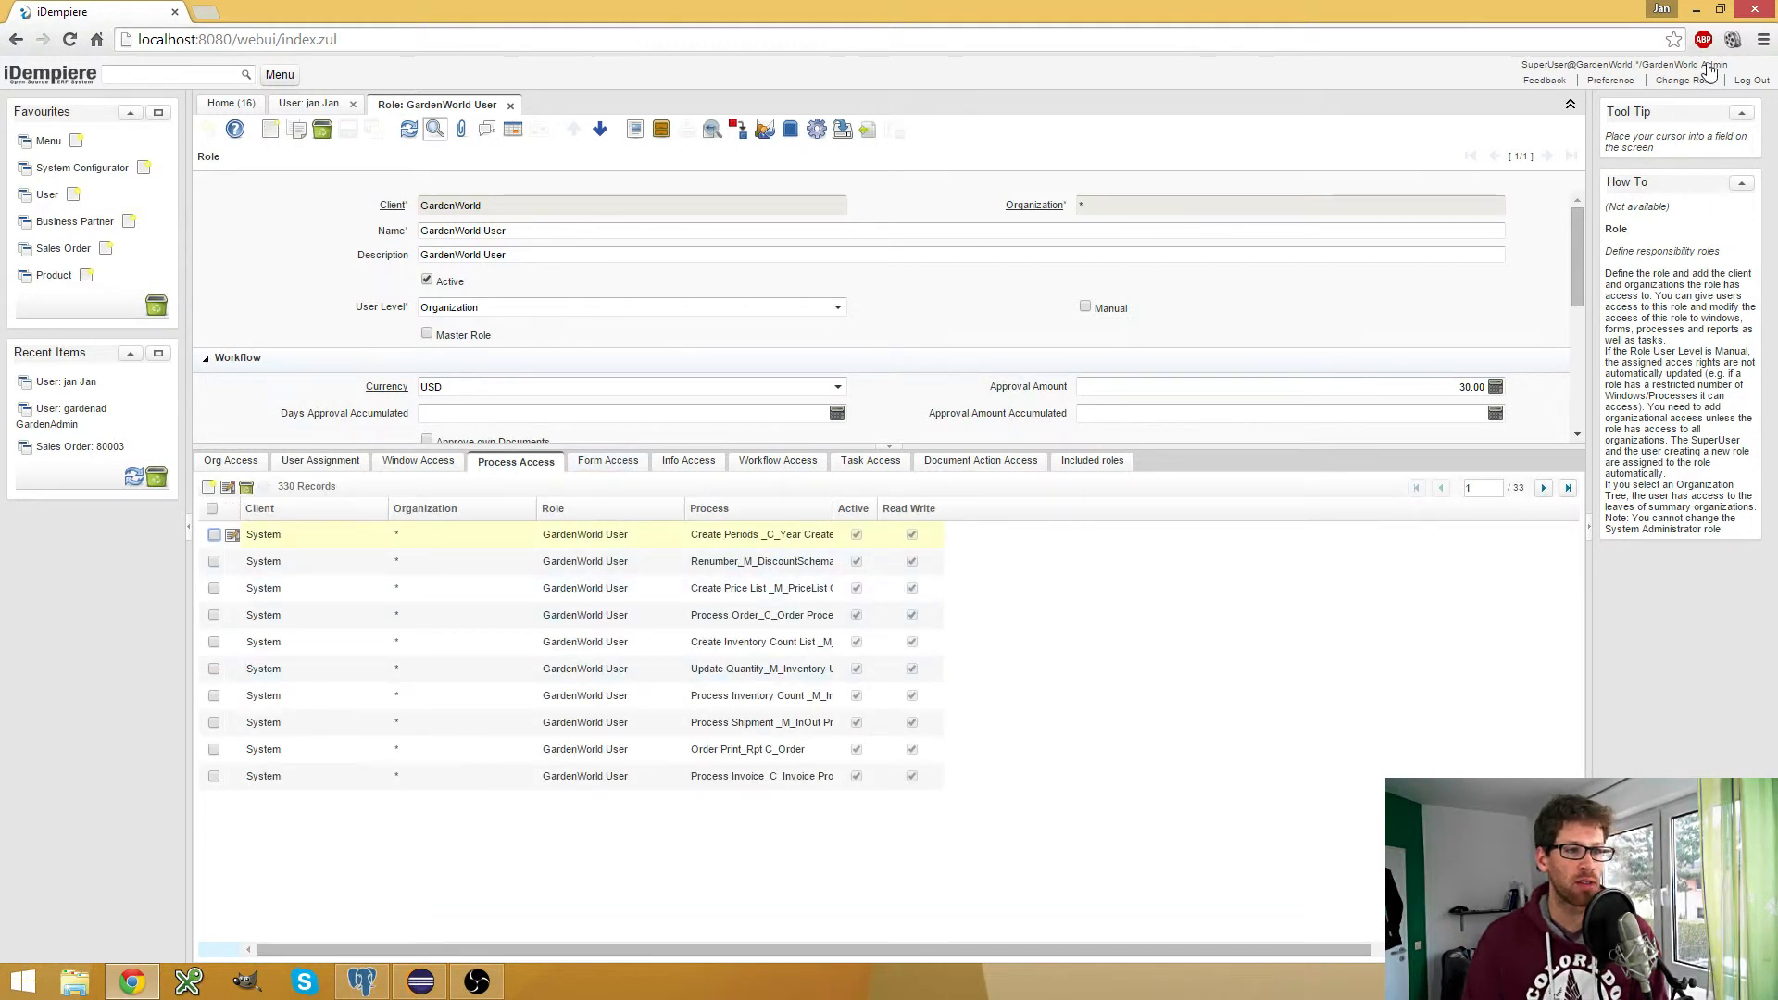
{"action": "left_click", "coordinate": [1749, 80]}
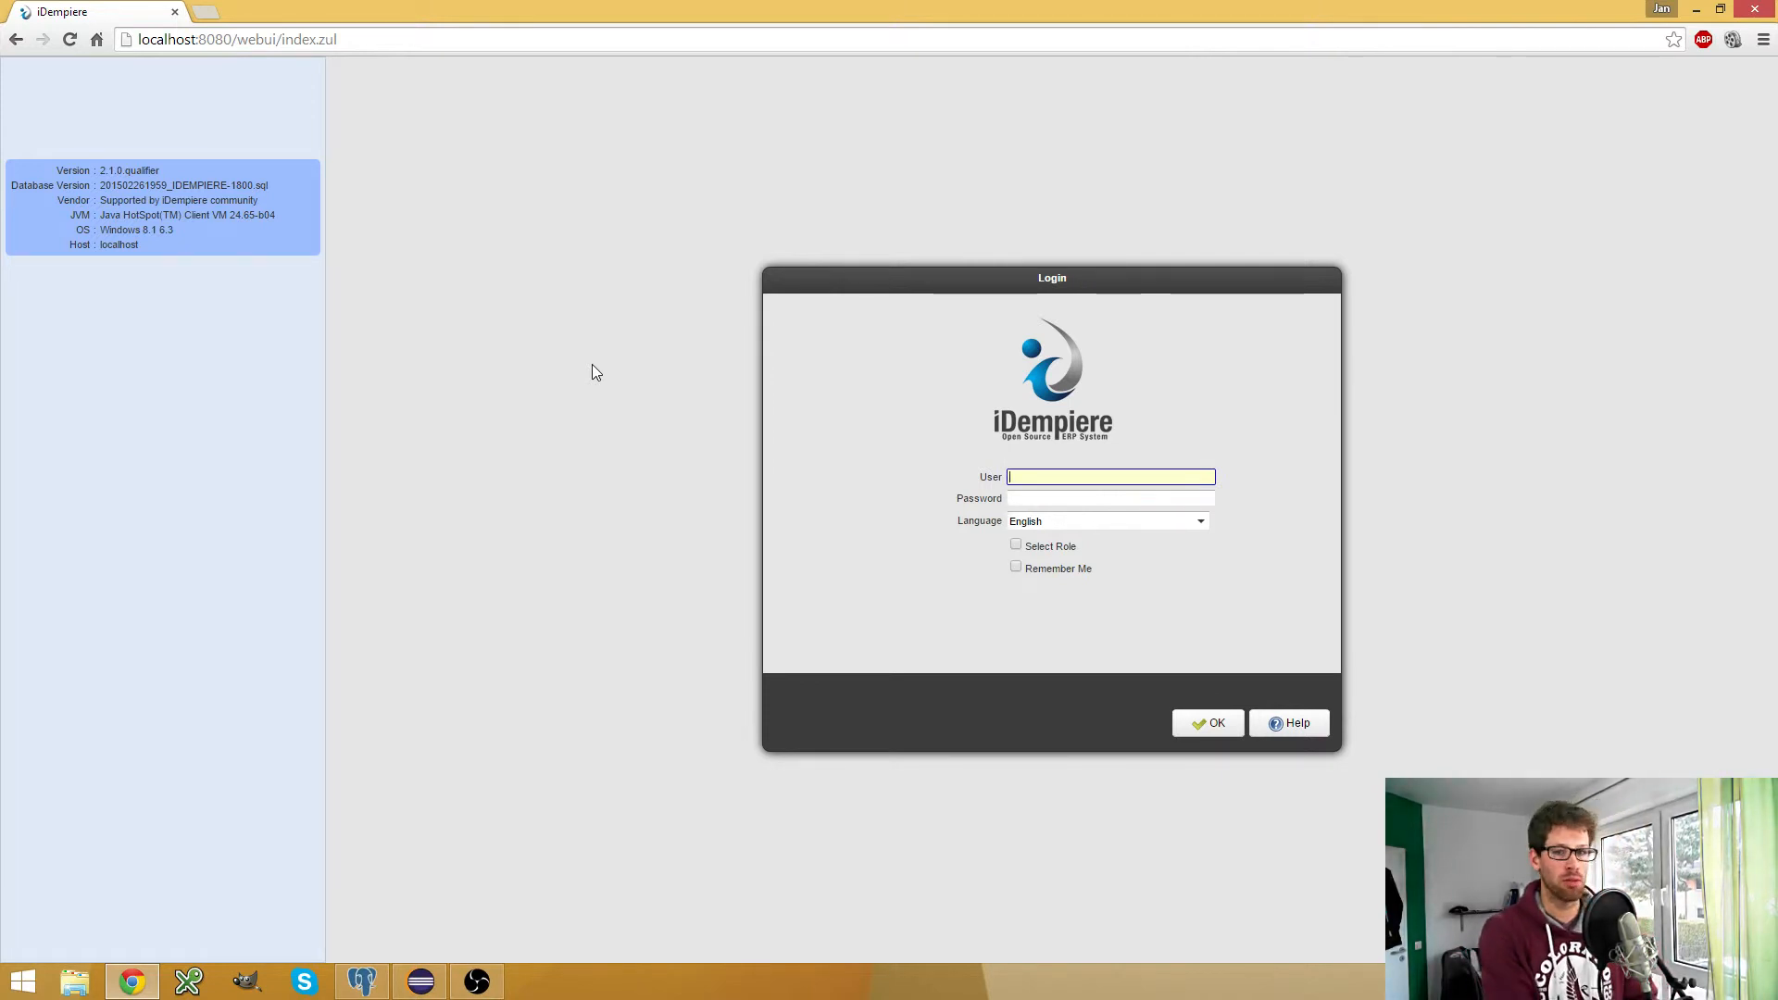
Log in as Jan with password and Select Role enabled
{"action": "type", "text": "Jan"}
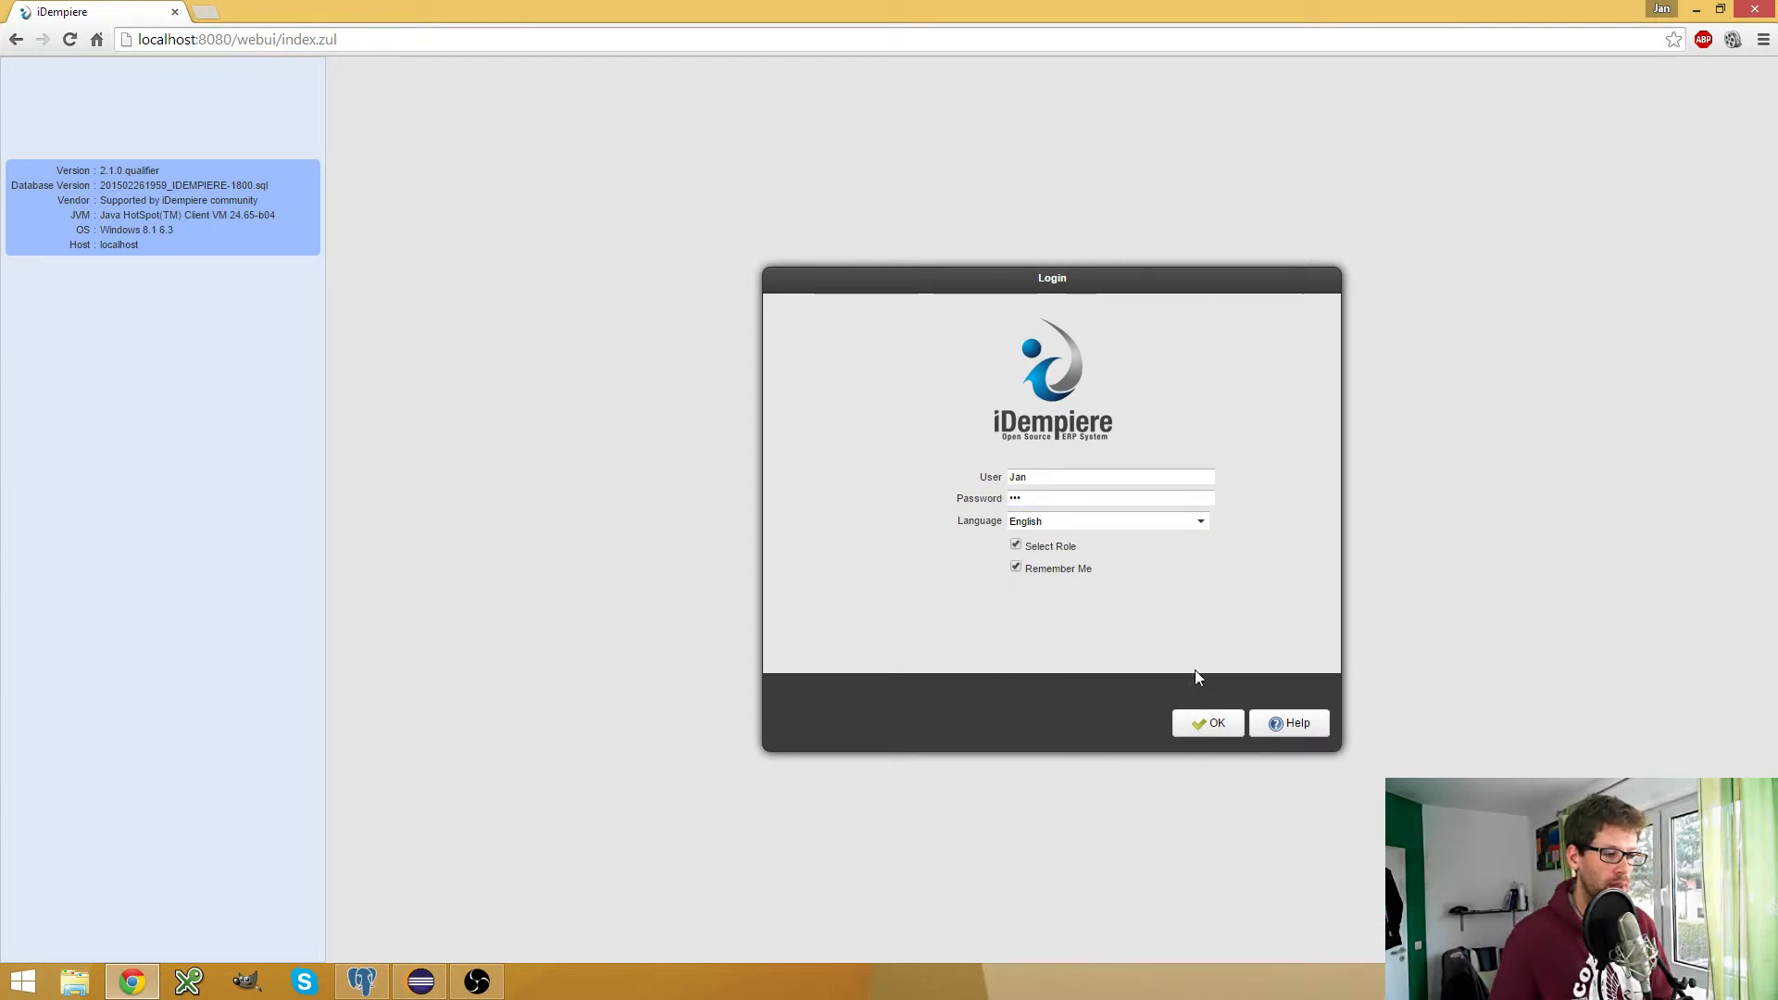
{"action": "left_click", "coordinate": [1207, 723]}
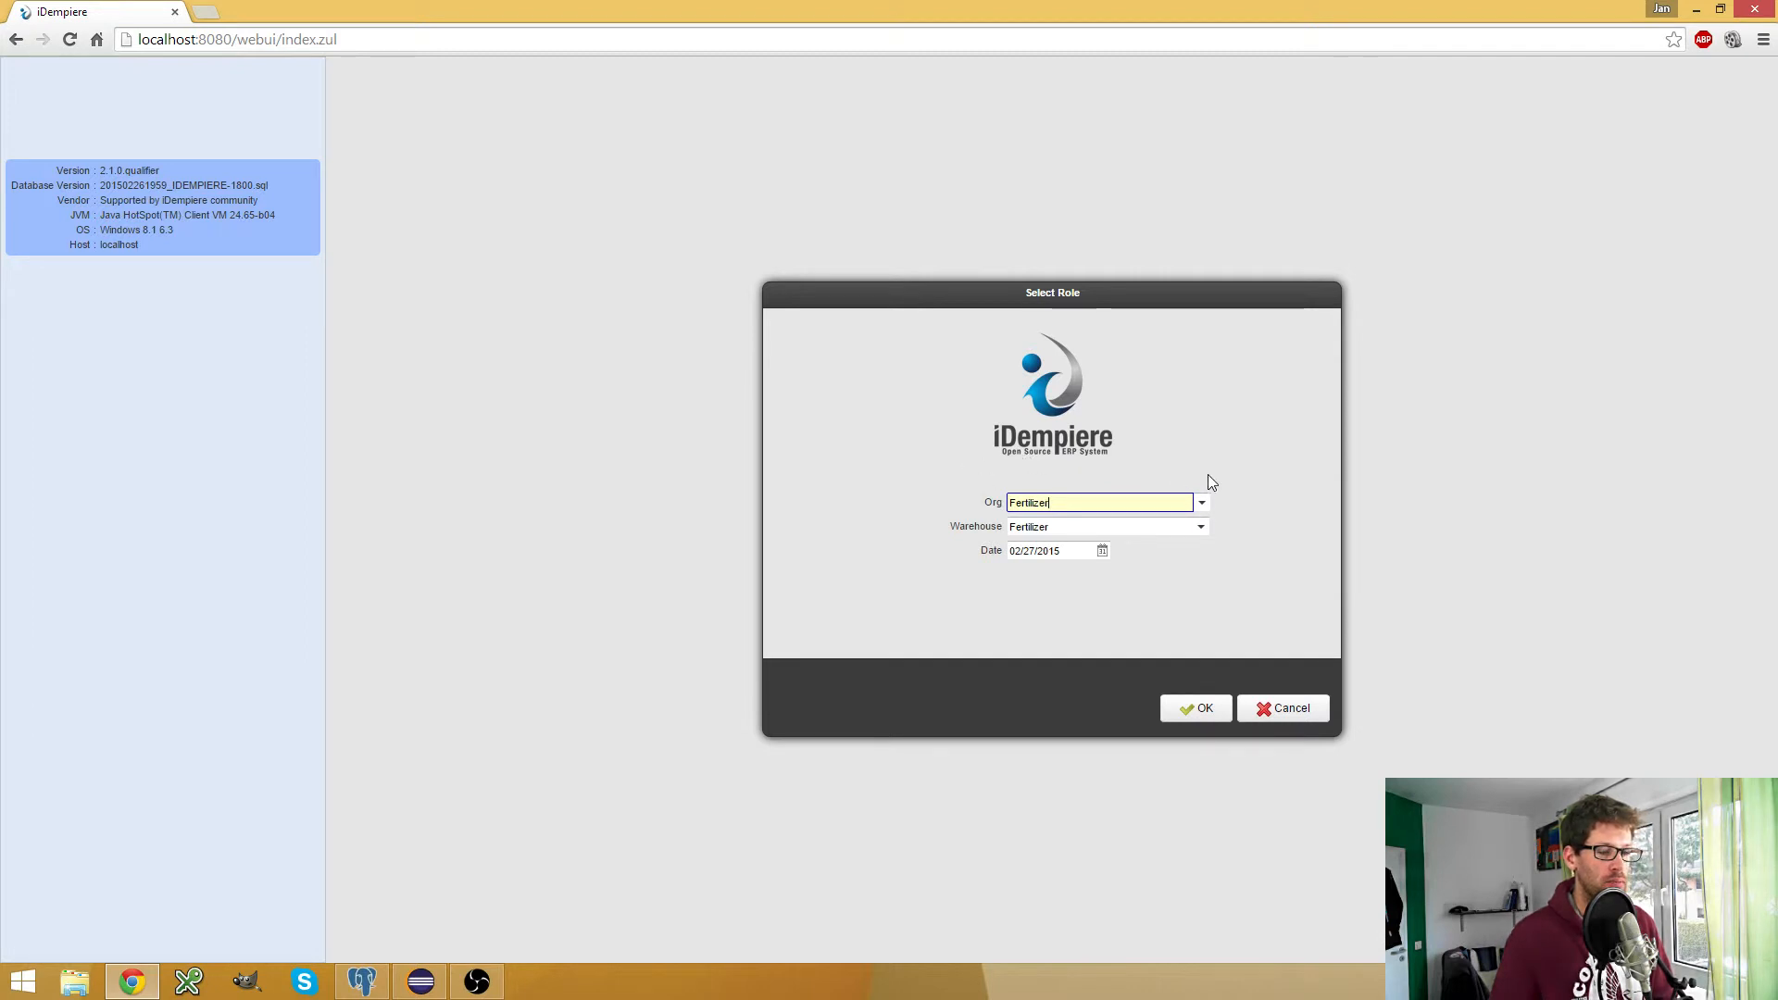
{"action": "mouse_move", "coordinate": [996, 460]}
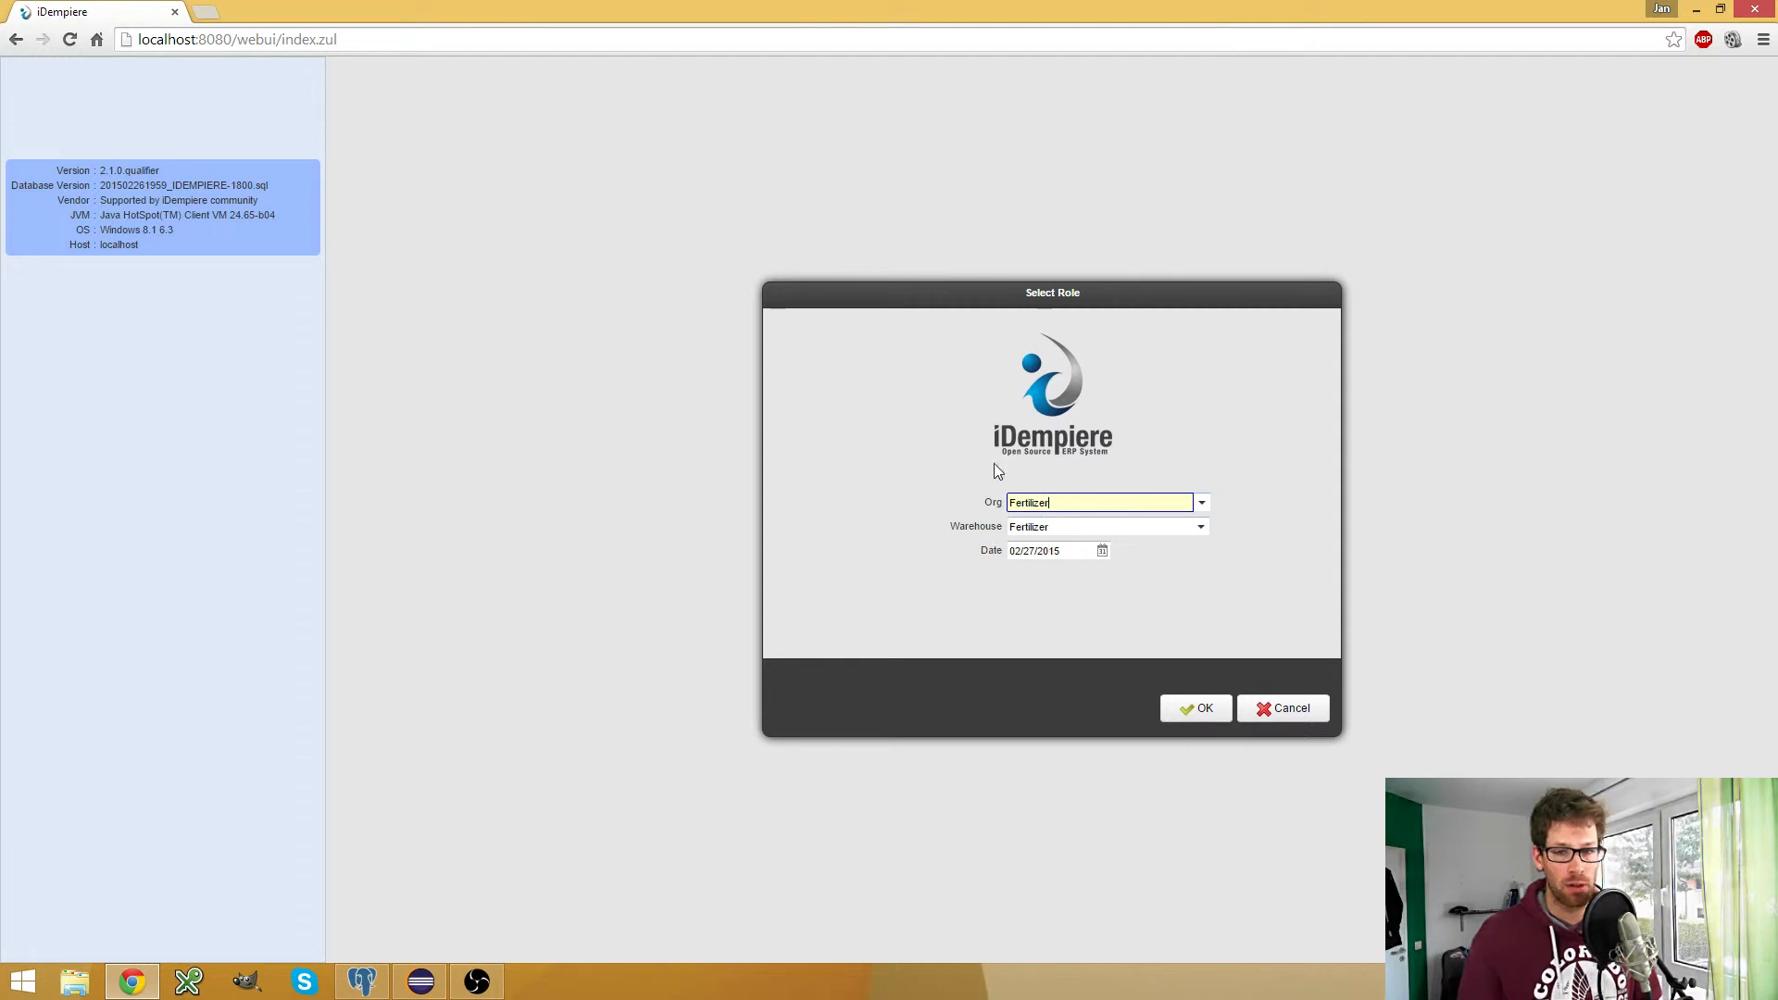
{"action": "mouse_move", "coordinate": [1082, 485]}
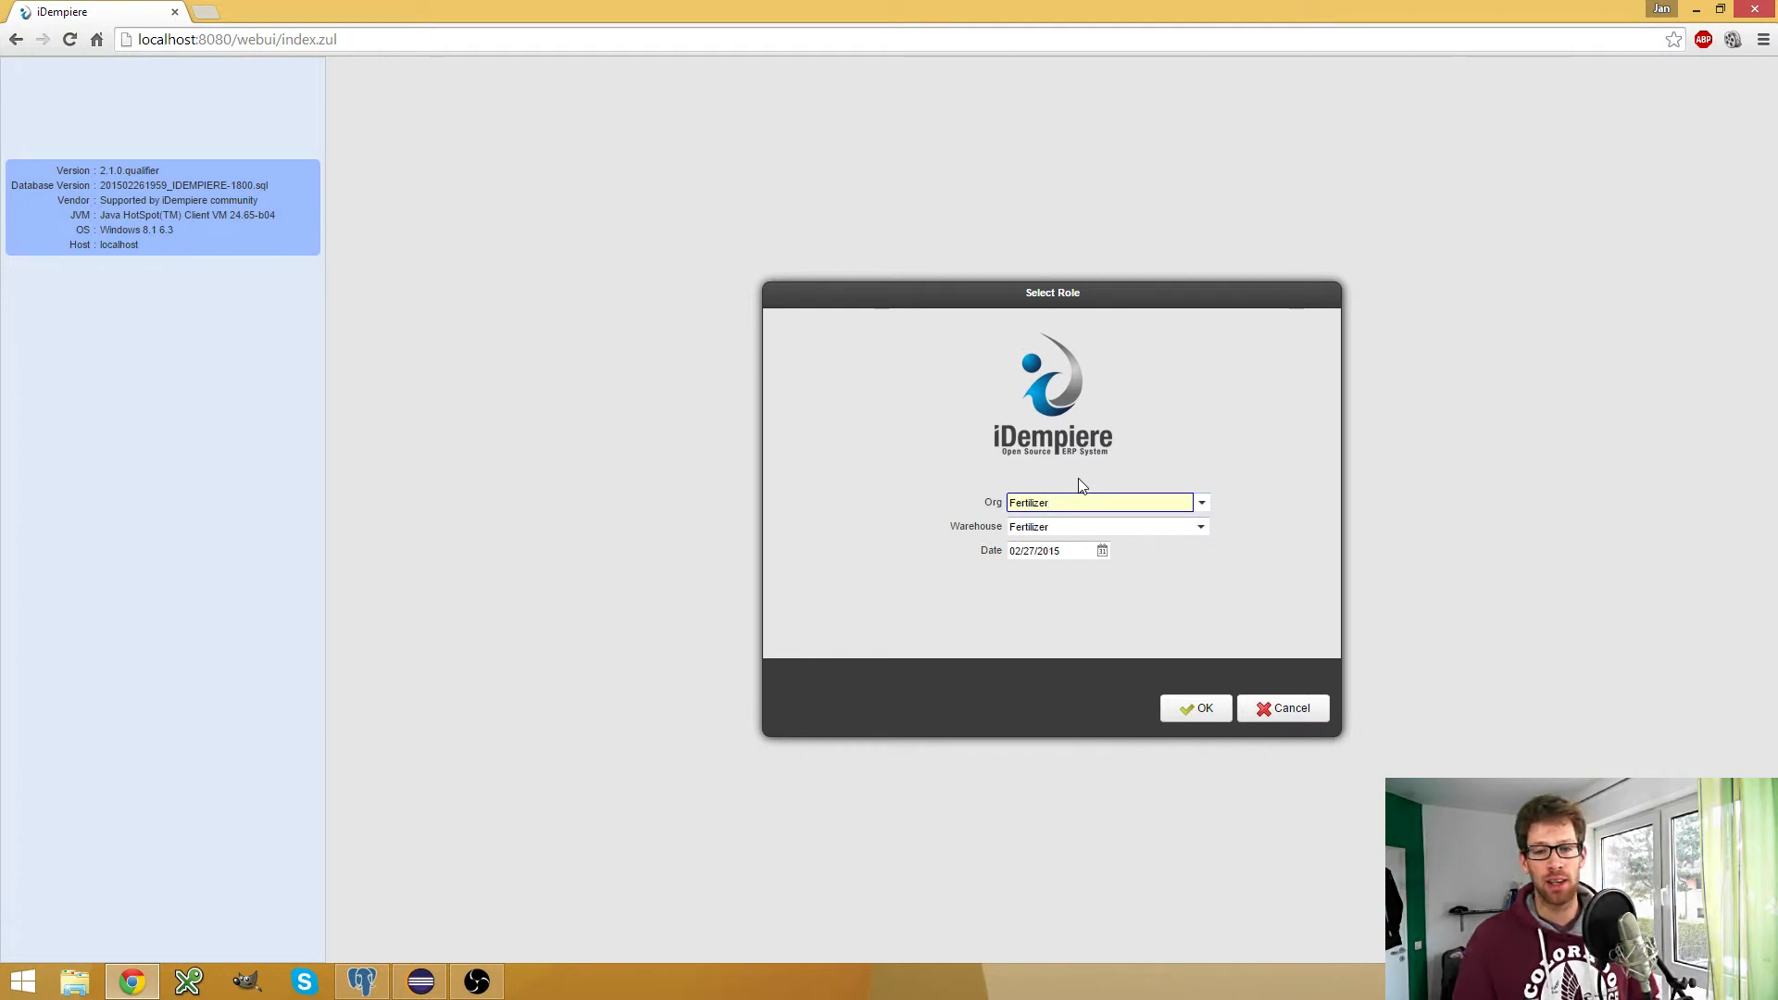
Open the organization list on Jan's role selection screen
{"action": "left_click", "coordinate": [1098, 502]}
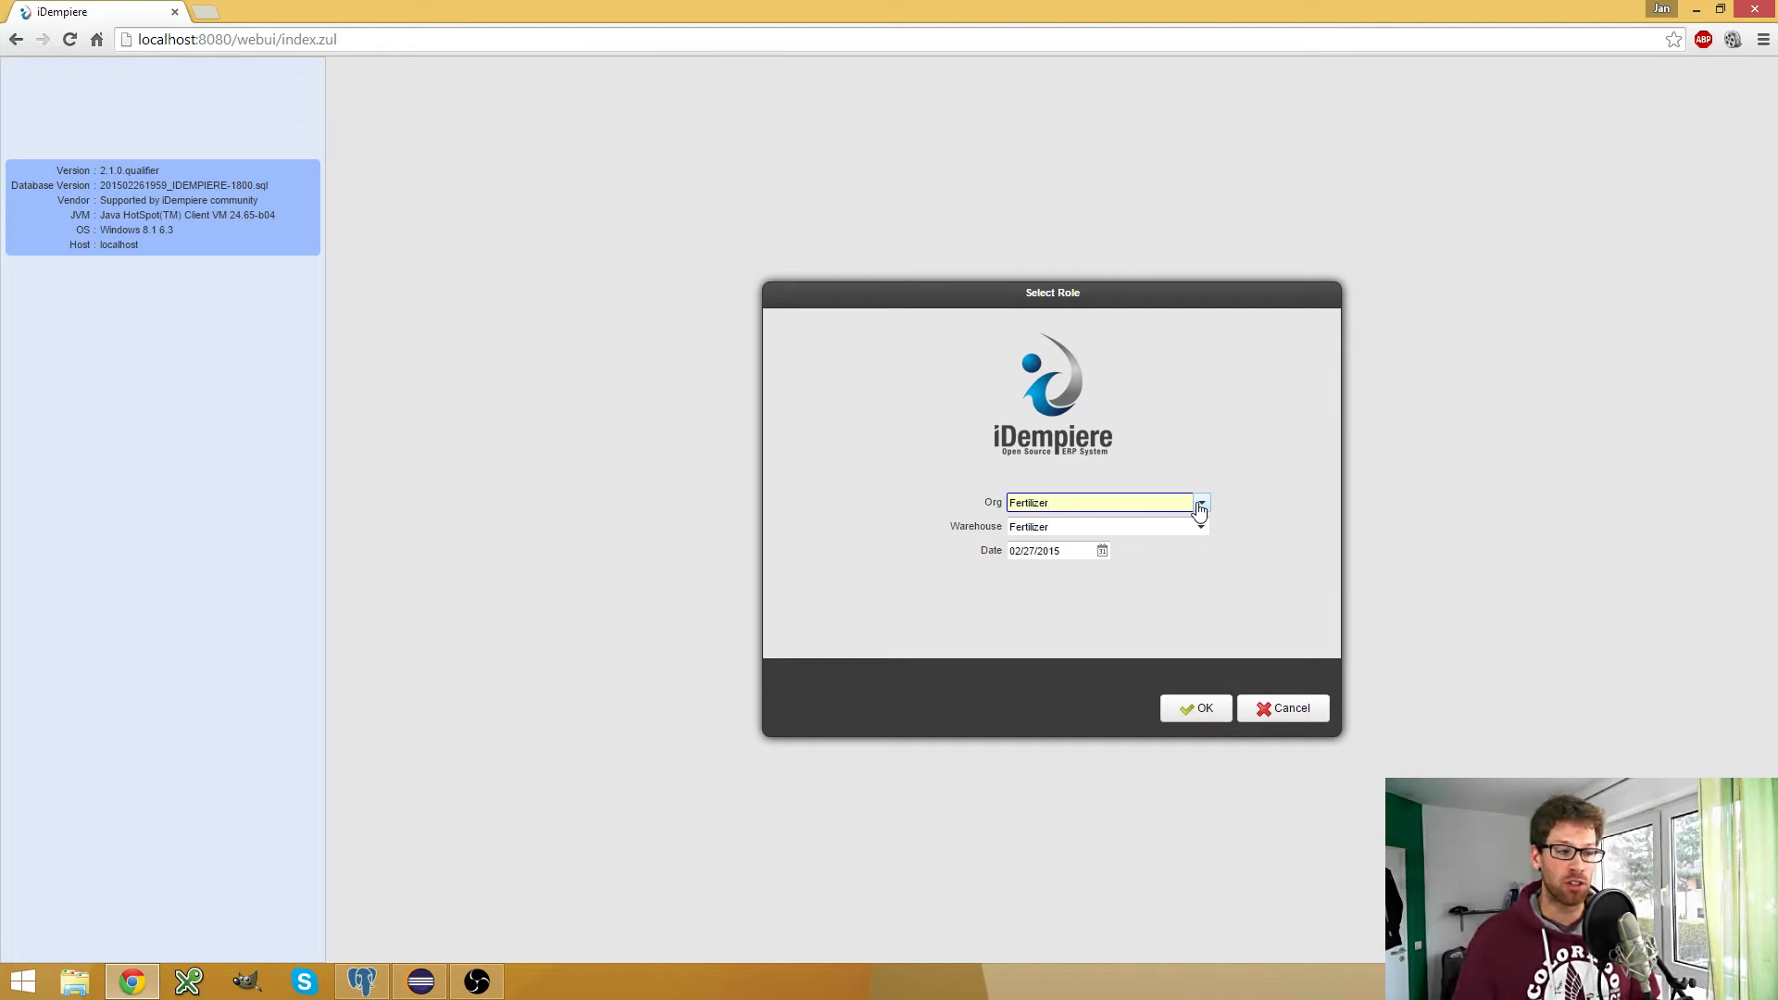
{"action": "left_click", "coordinate": [1201, 502]}
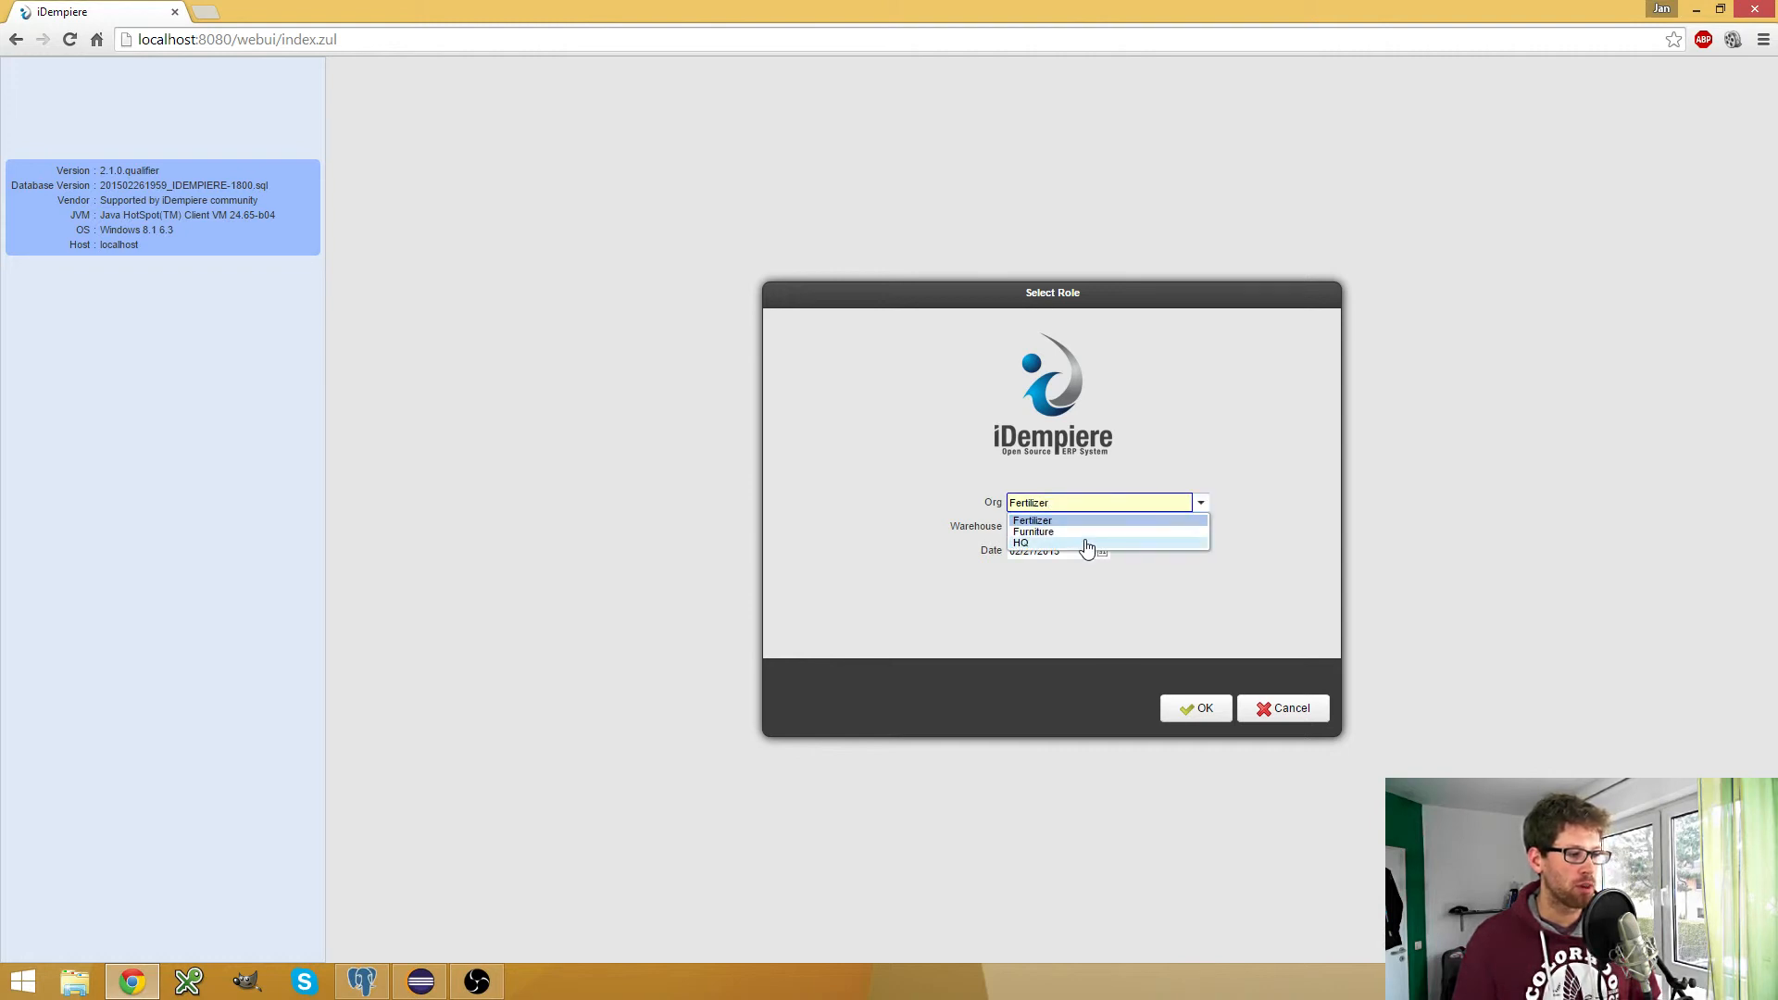
{"action": "mouse_move", "coordinate": [1064, 531]}
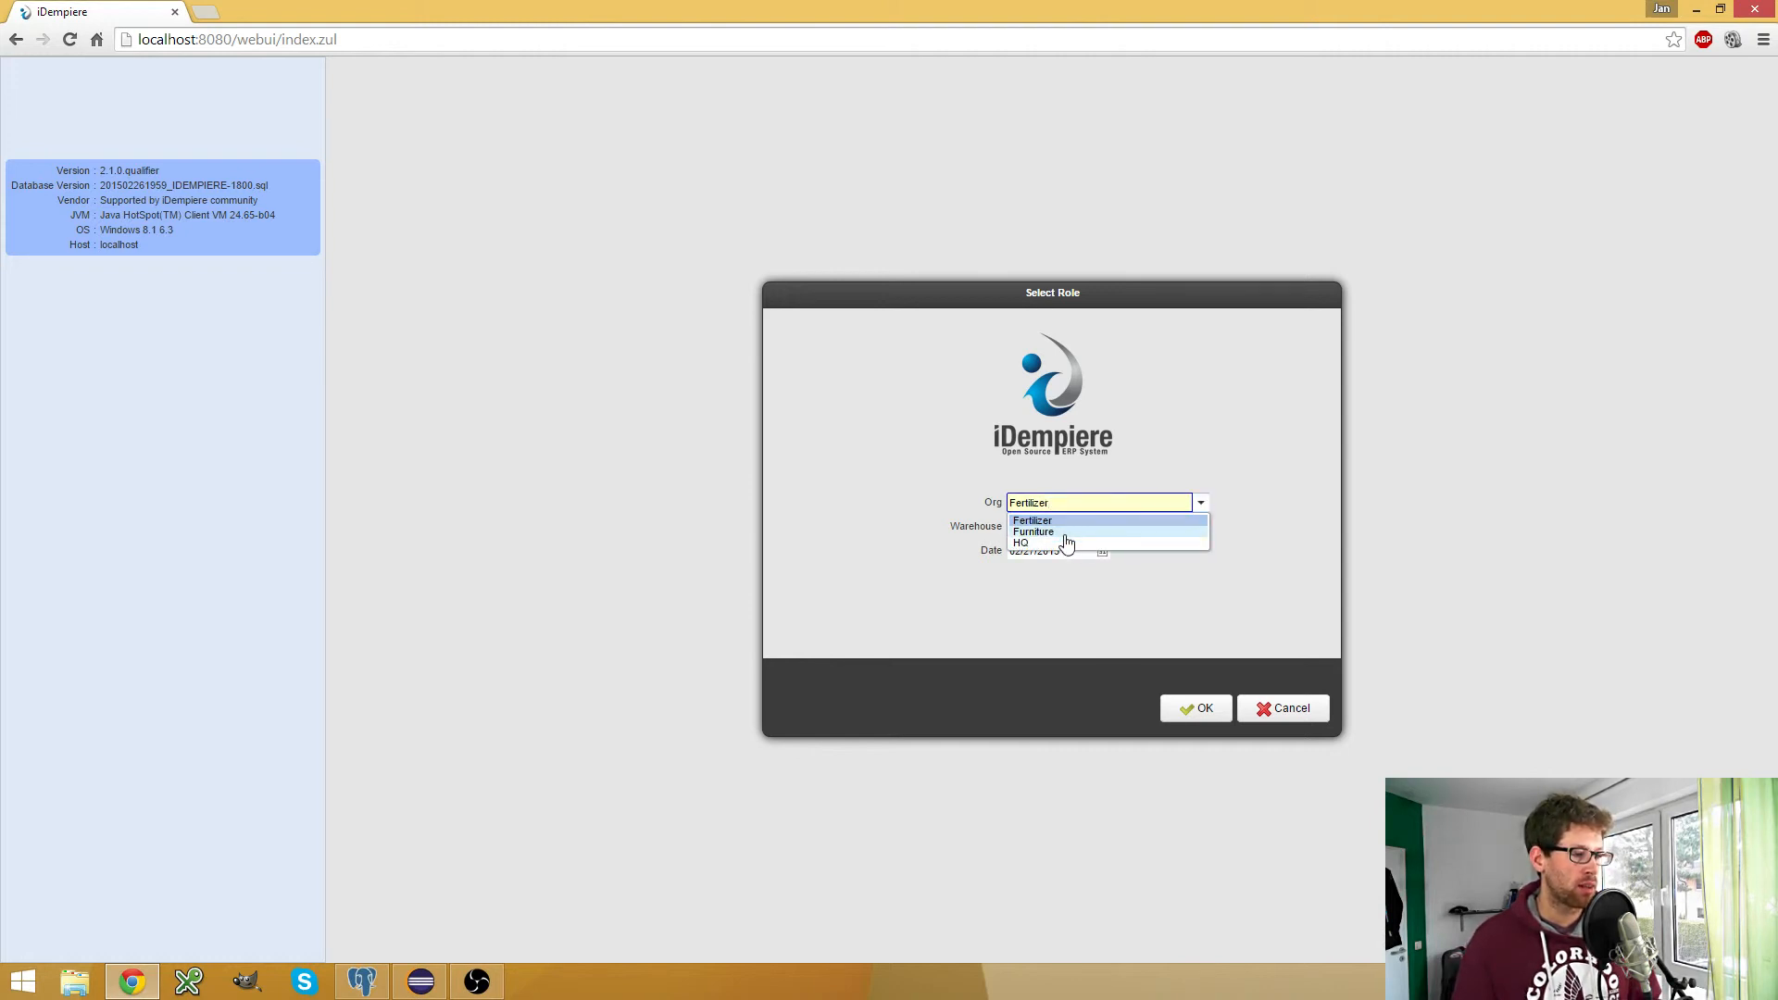
{"action": "mouse_move", "coordinate": [1030, 520]}
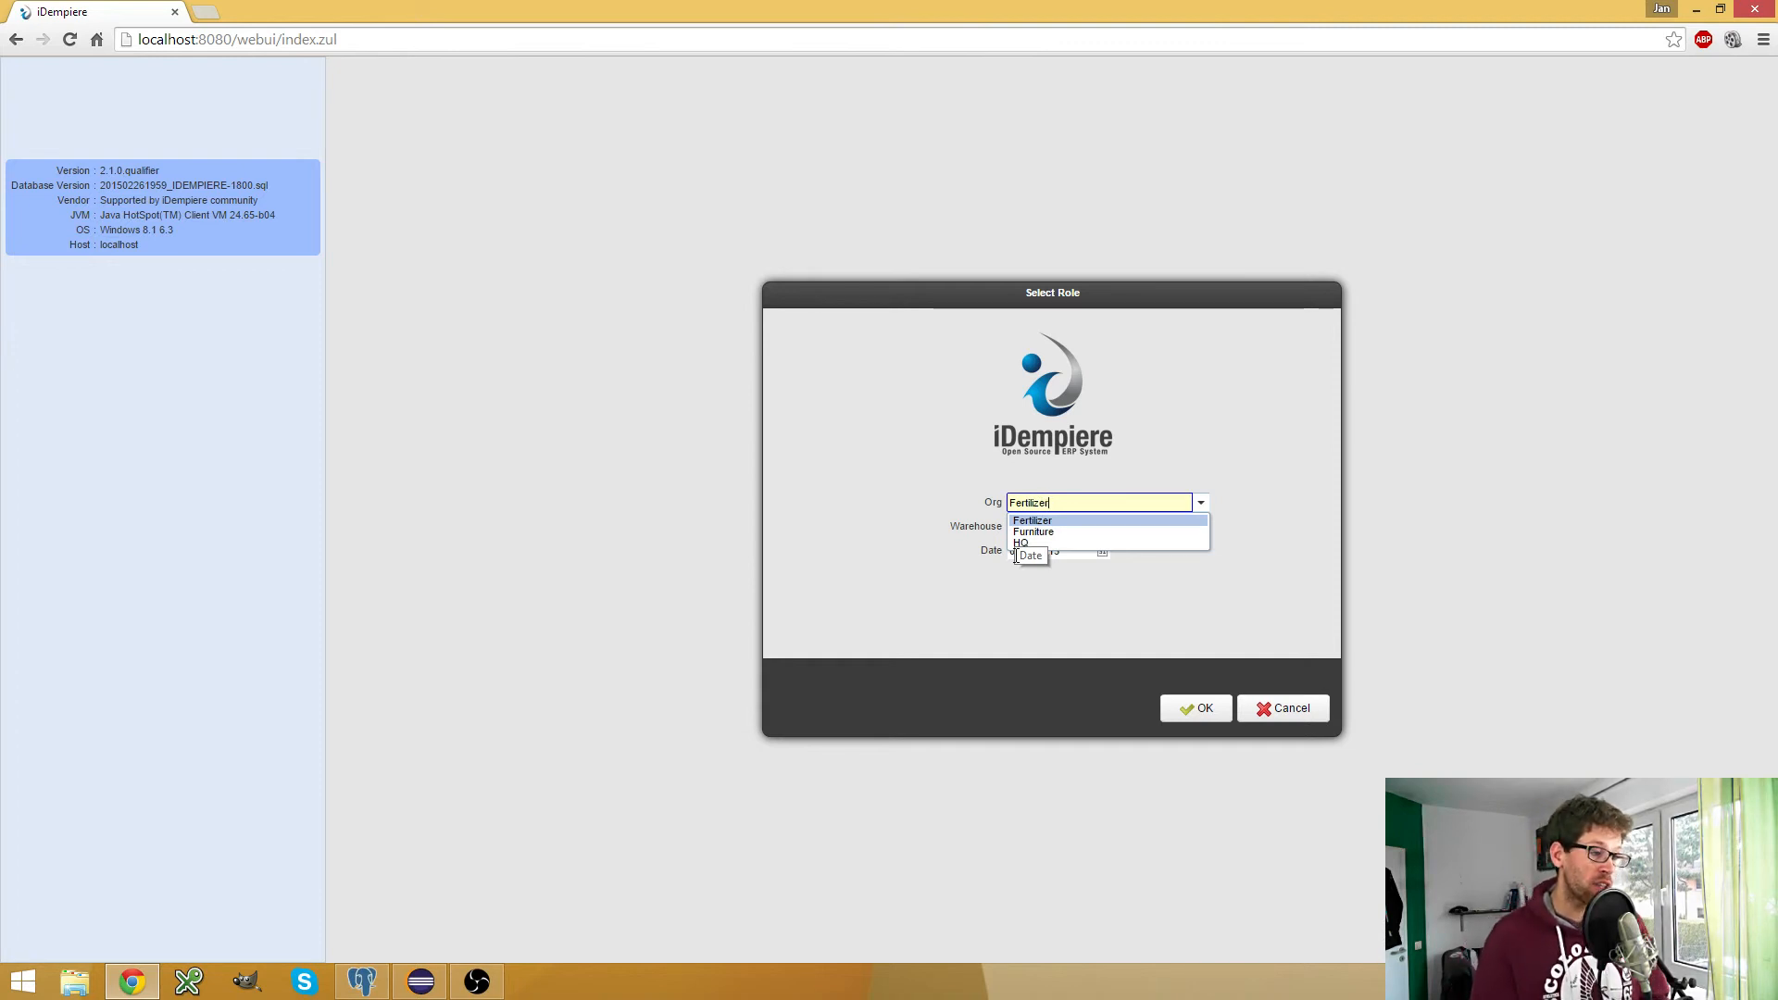
{"action": "mouse_move", "coordinate": [1134, 544]}
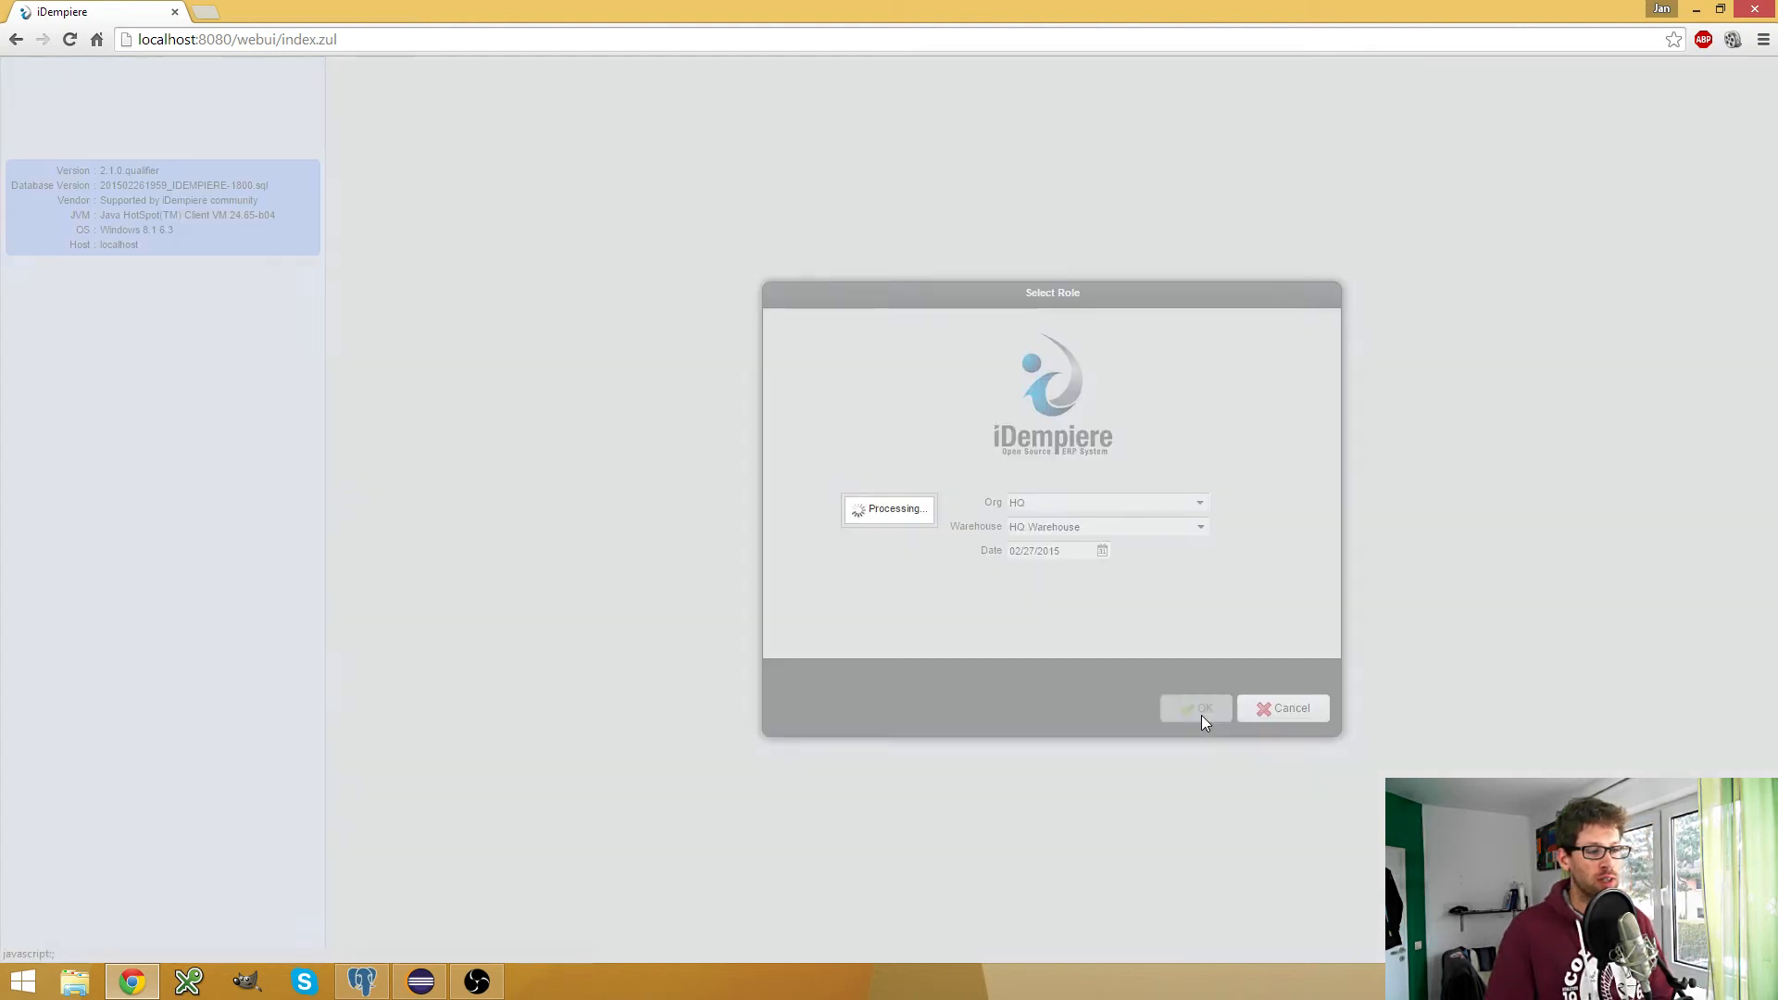
Log in with HQ and open Generate Shipments (manual) under Quote-to-Invoice
{"action": "left_click", "coordinate": [1194, 708]}
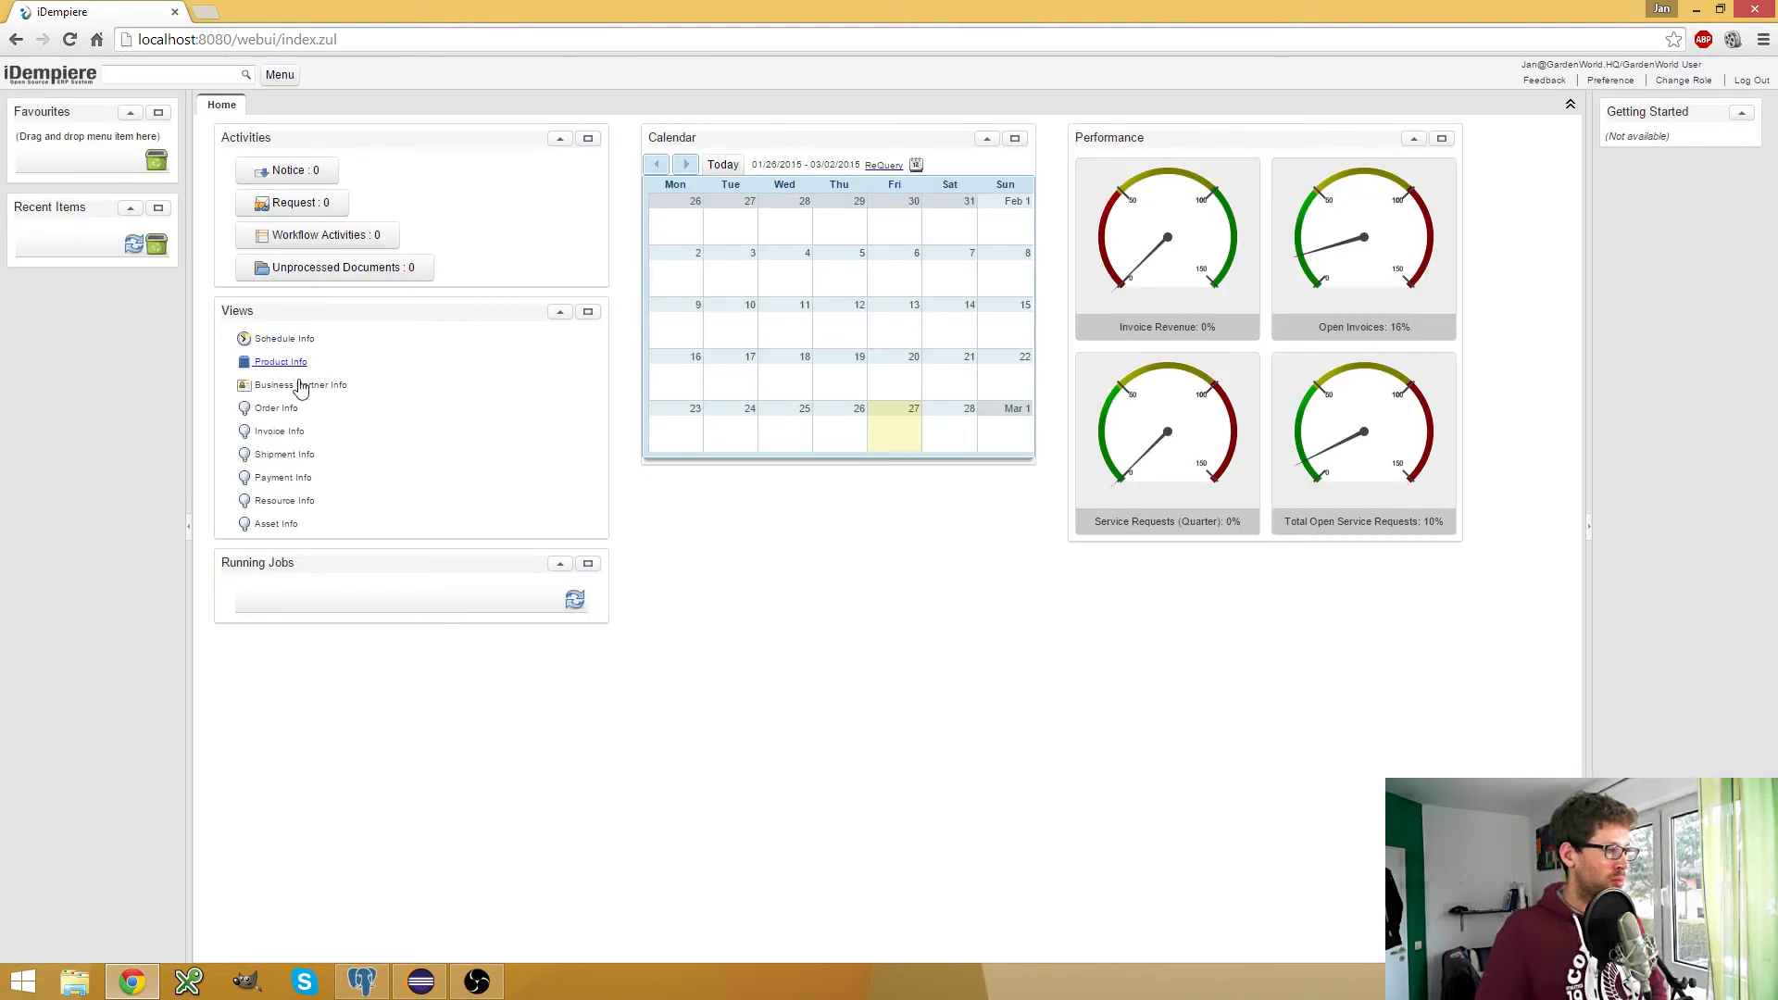
{"action": "left_click", "coordinate": [279, 74]}
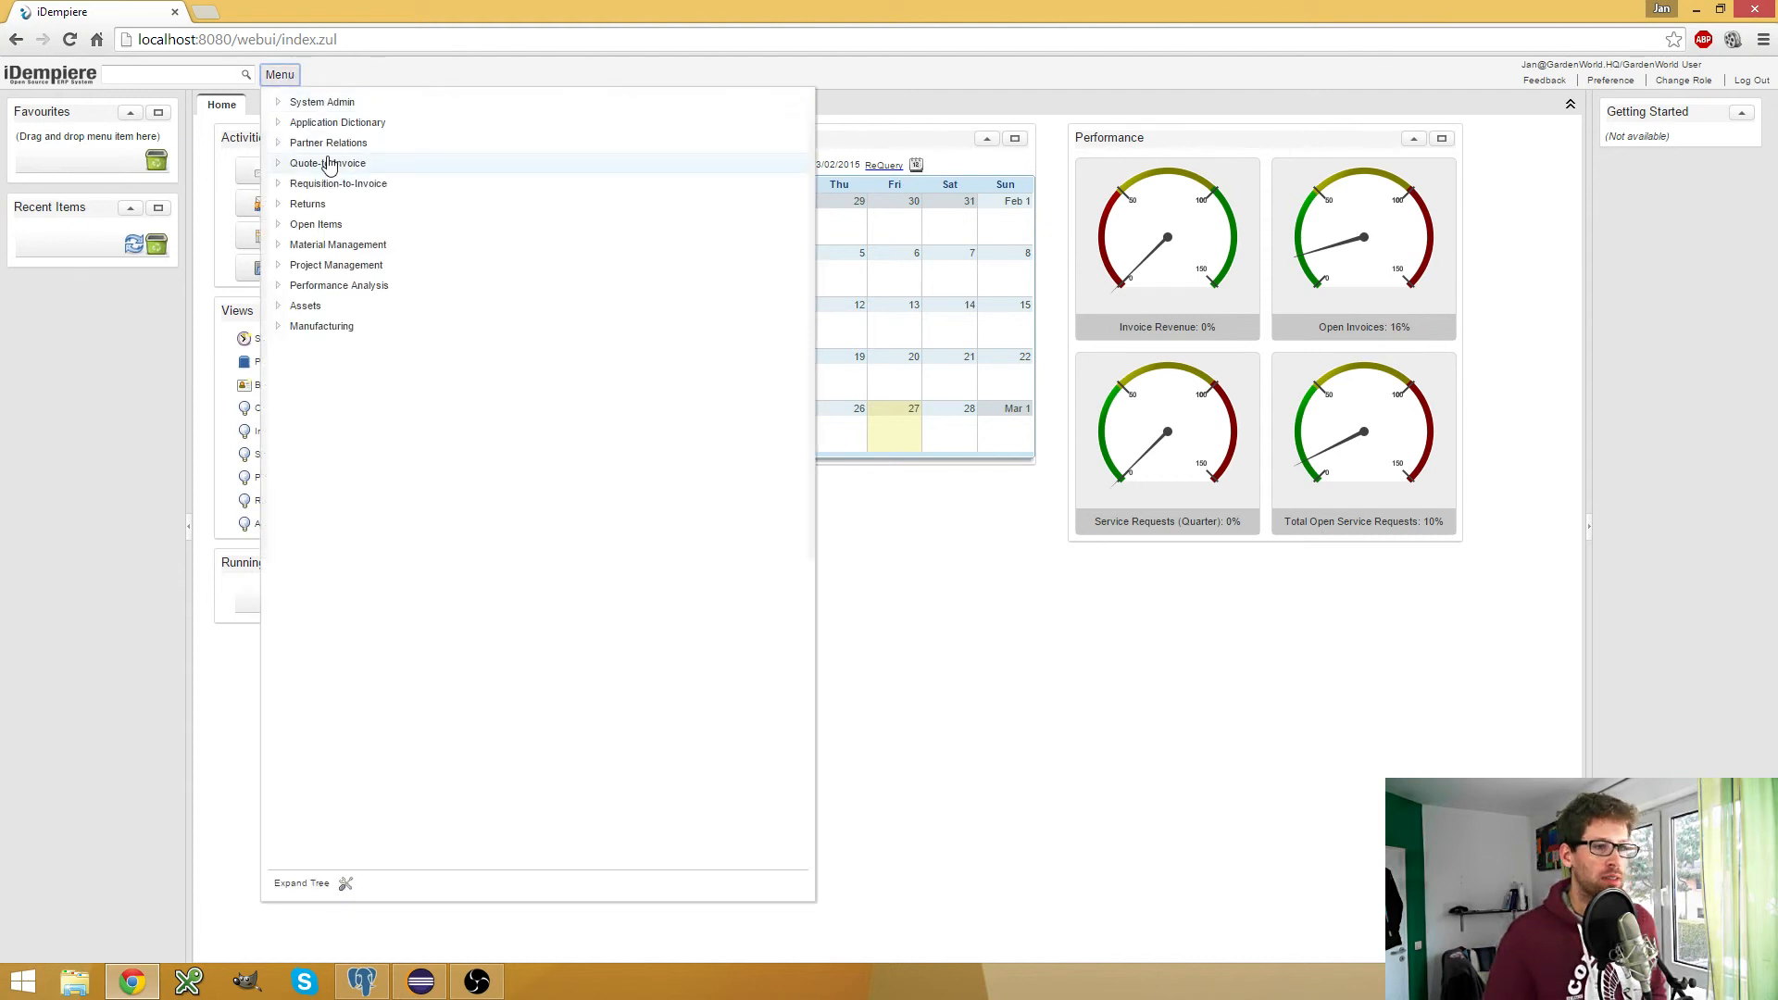
{"action": "left_click", "coordinate": [328, 162]}
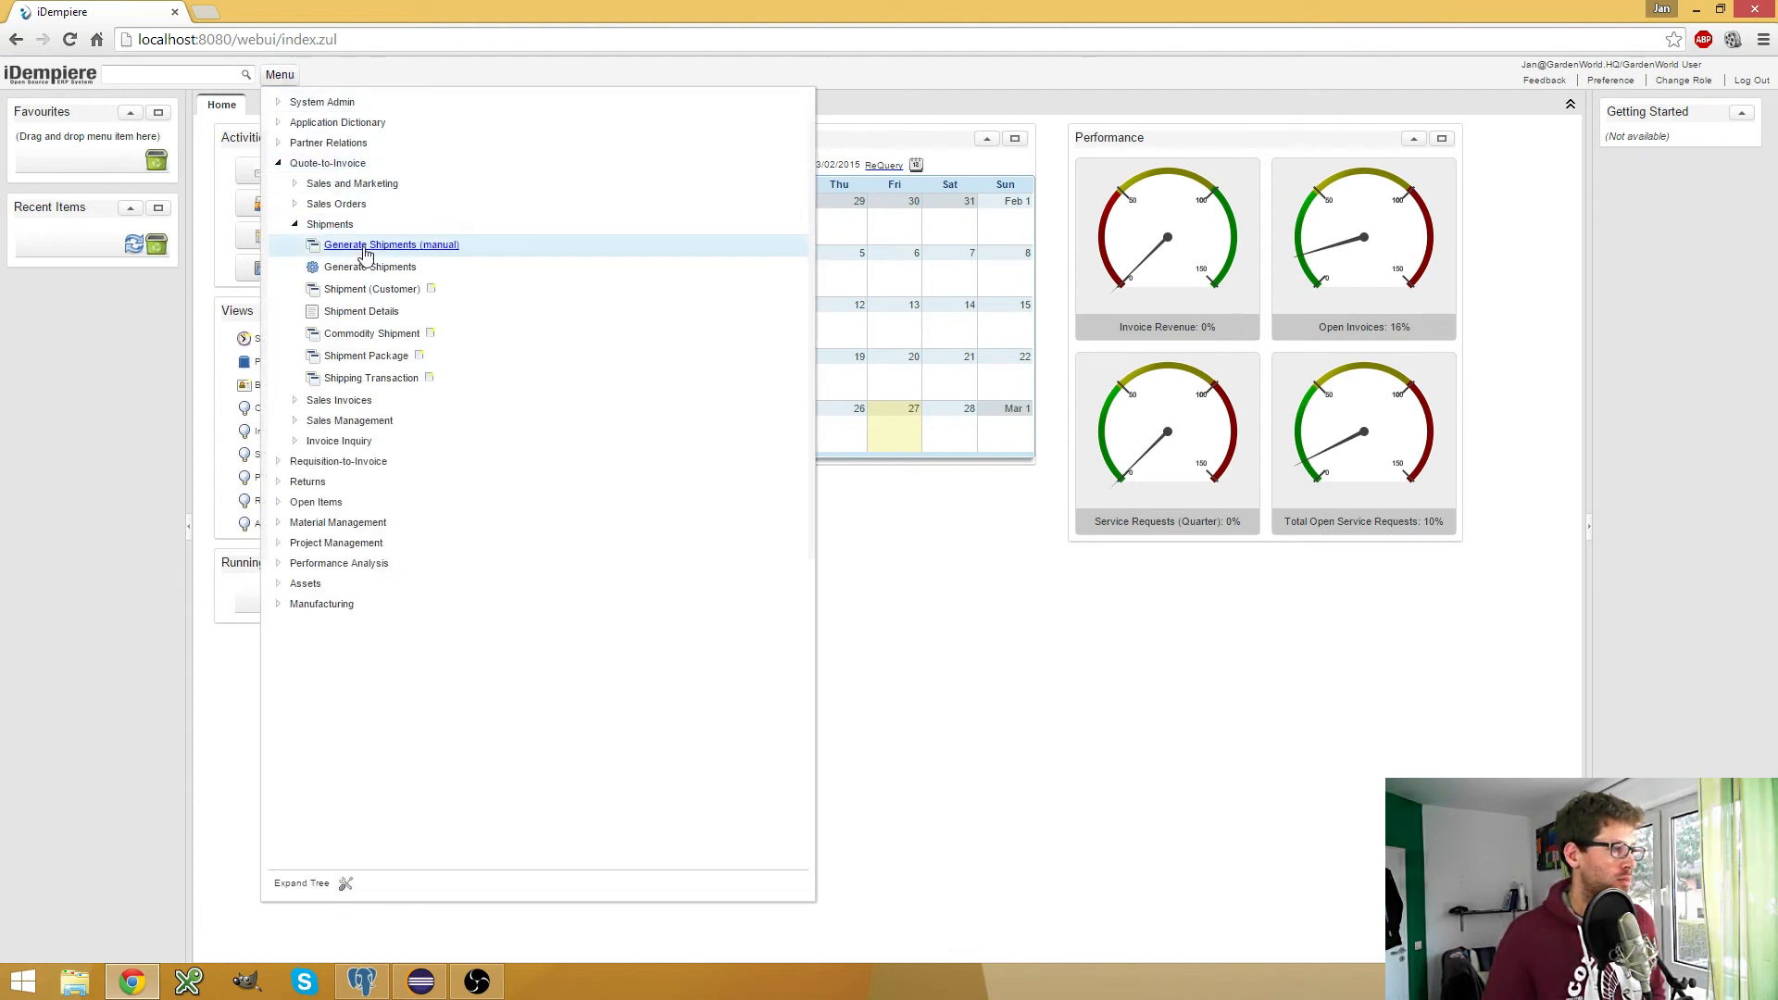
{"action": "left_click", "coordinate": [390, 245]}
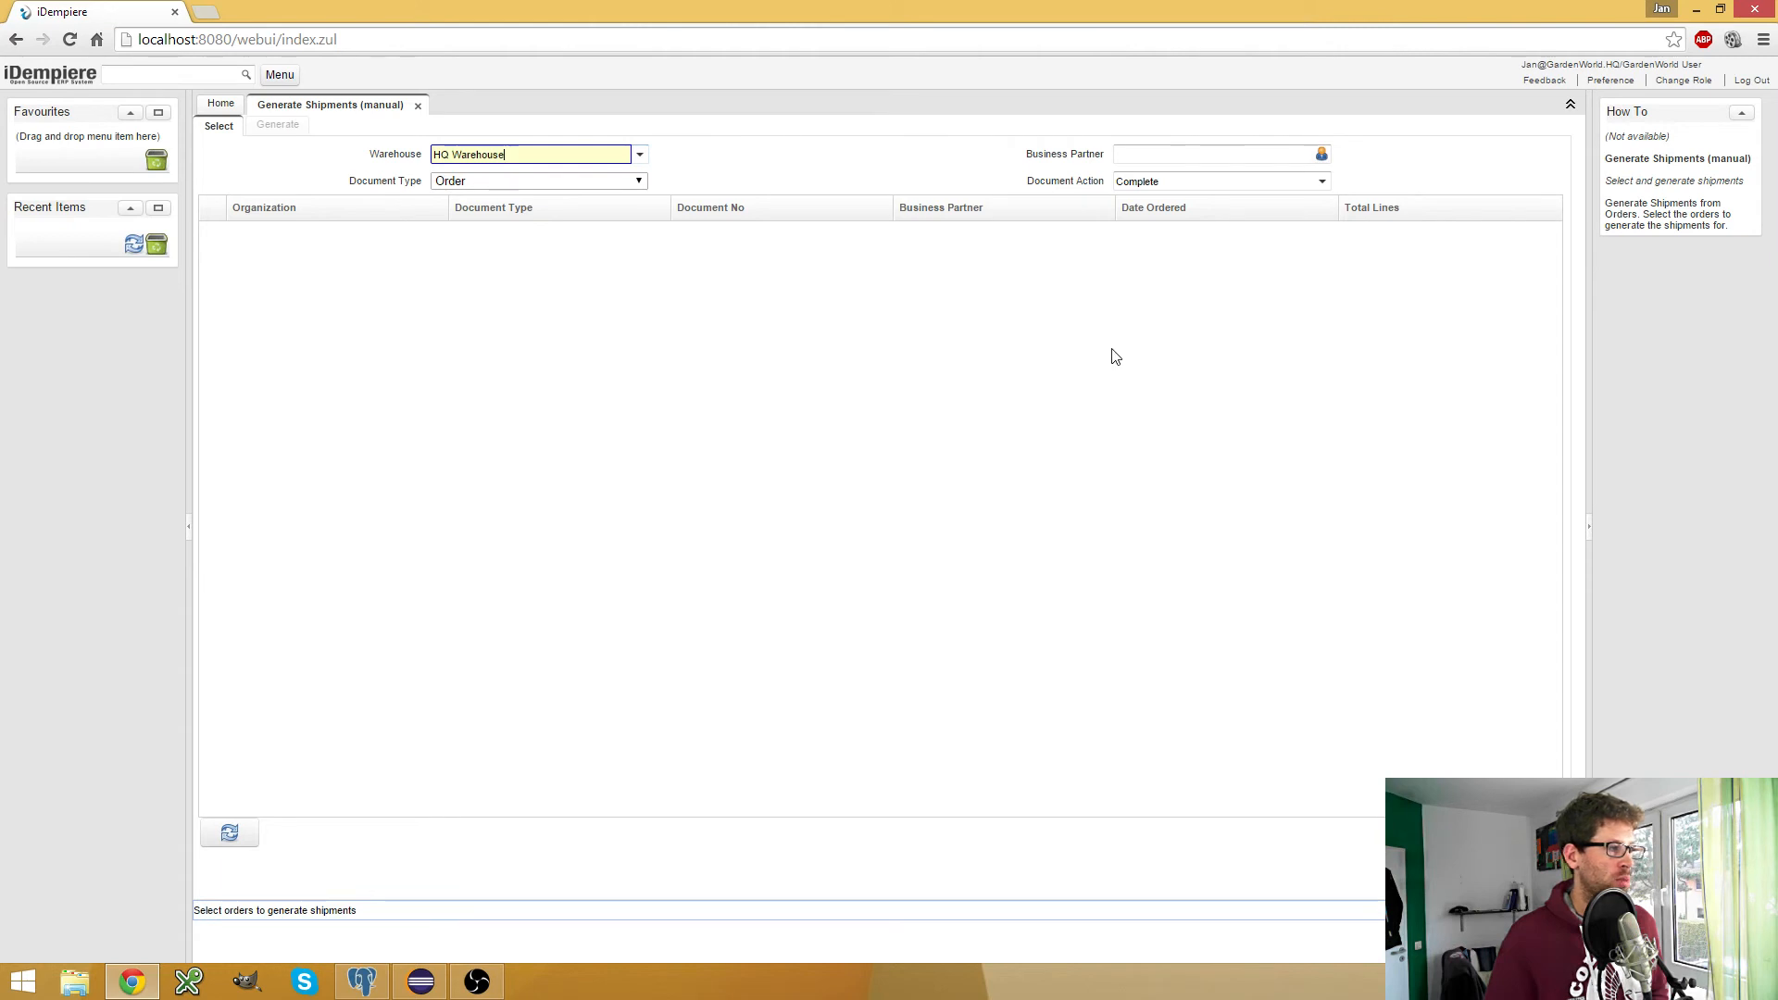
Find the Sales Order window via 'sale' and set order 80003's organization to HQ
{"action": "left_click", "coordinate": [279, 75]}
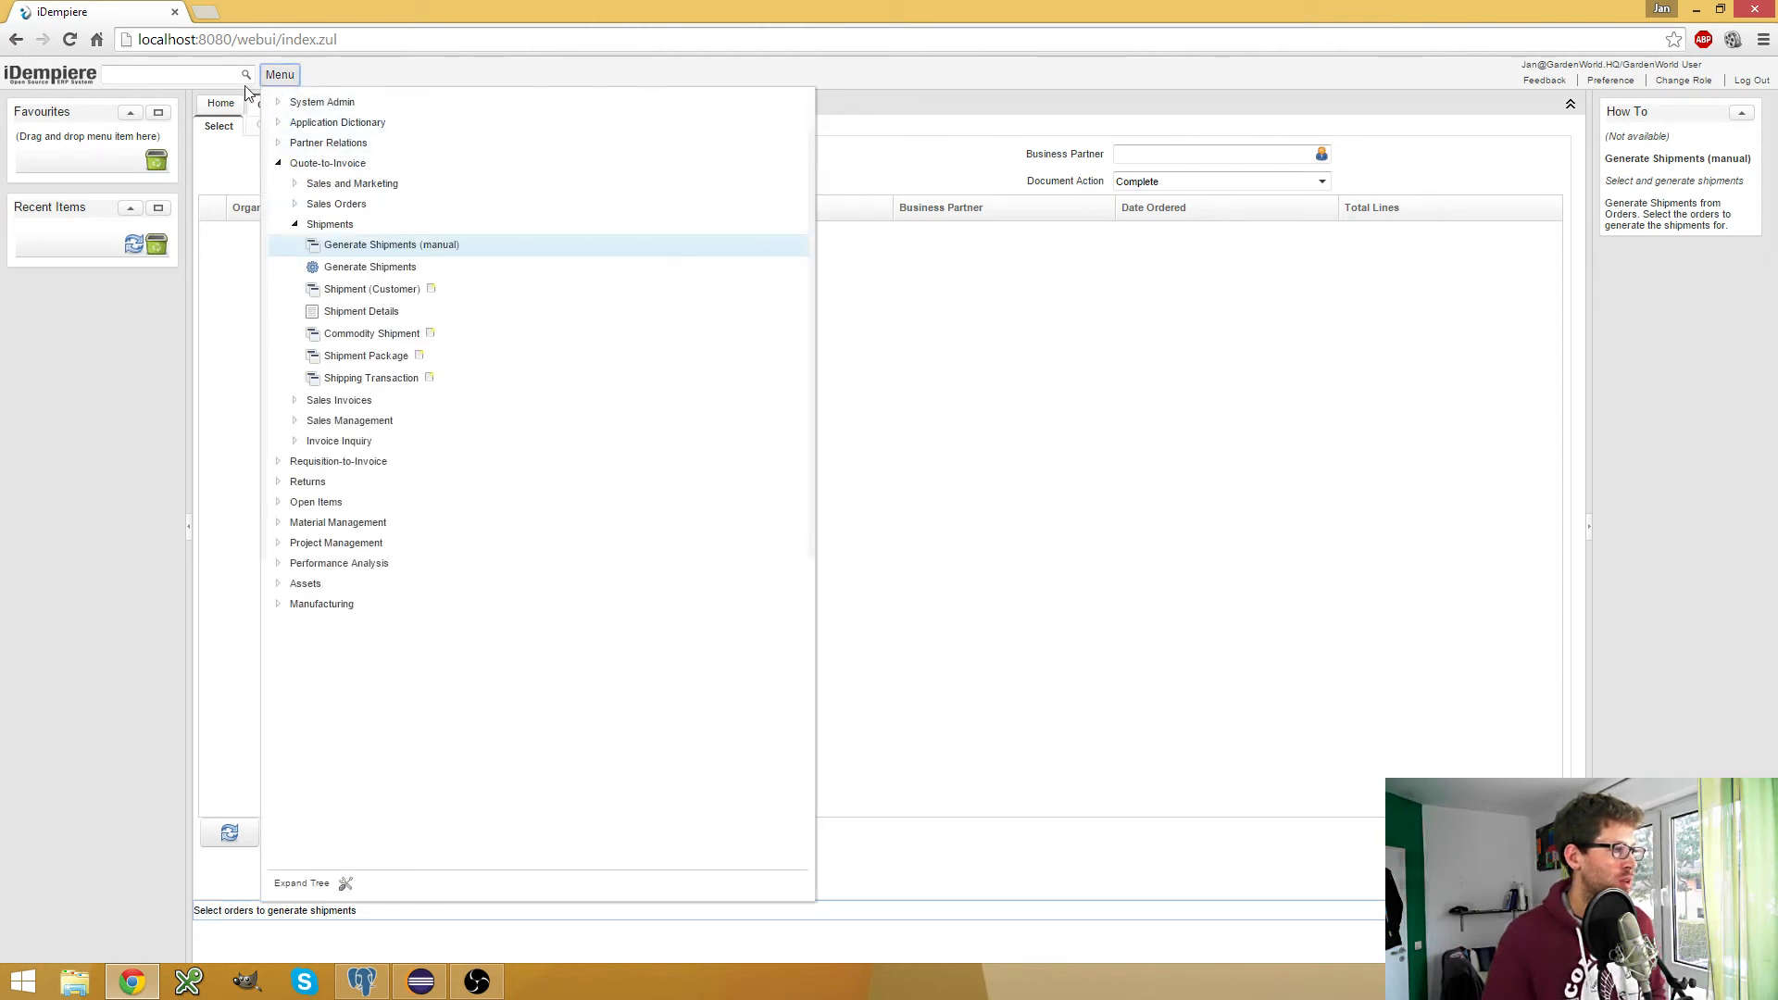
{"action": "type", "text": "sale"}
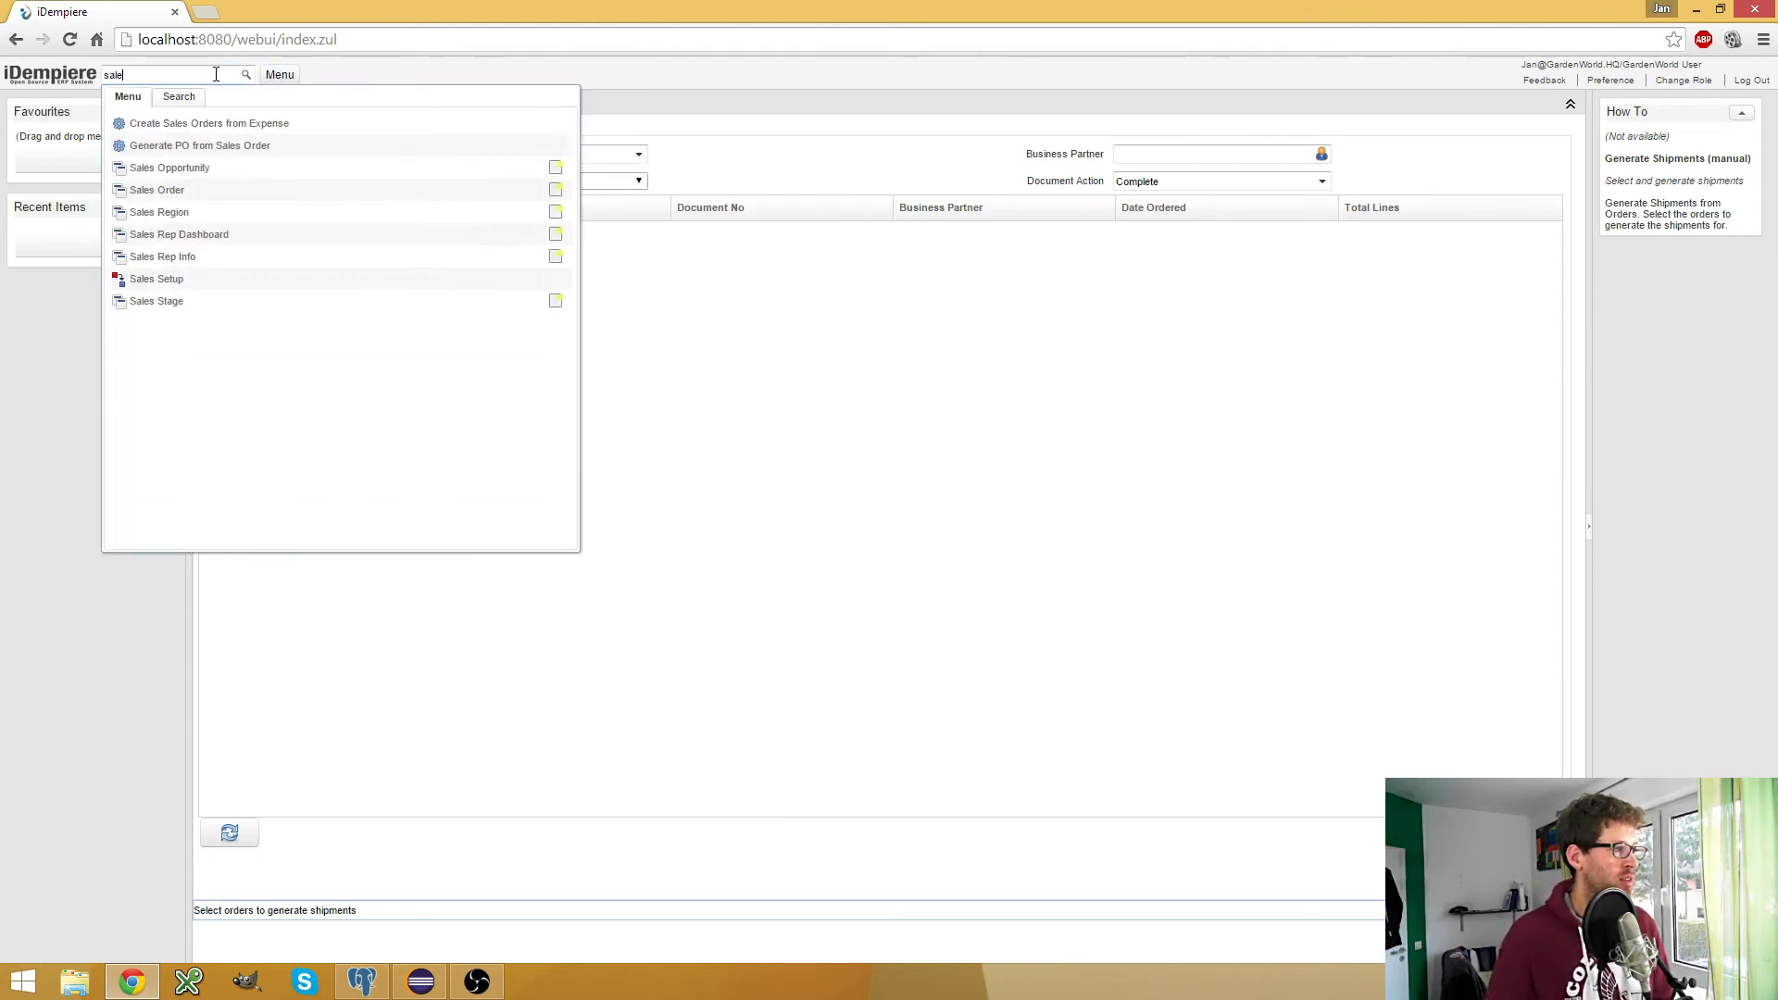
{"action": "left_click", "coordinate": [157, 189]}
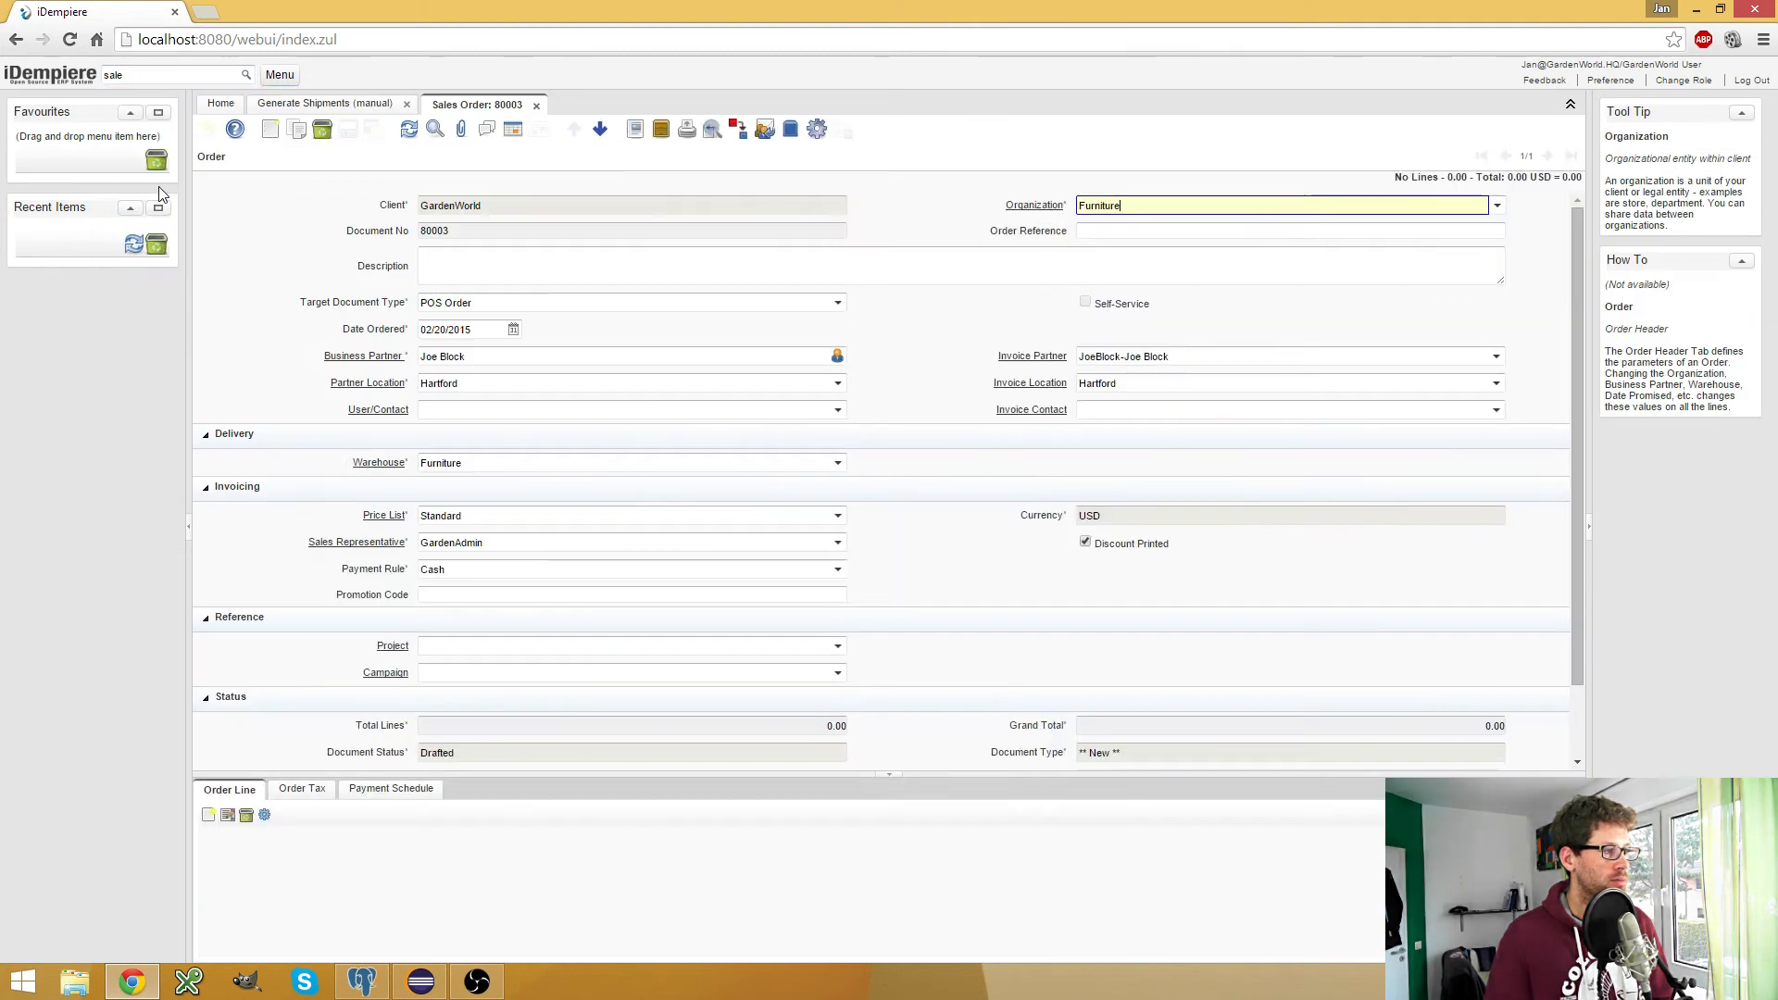
{"action": "left_click", "coordinate": [1496, 205]}
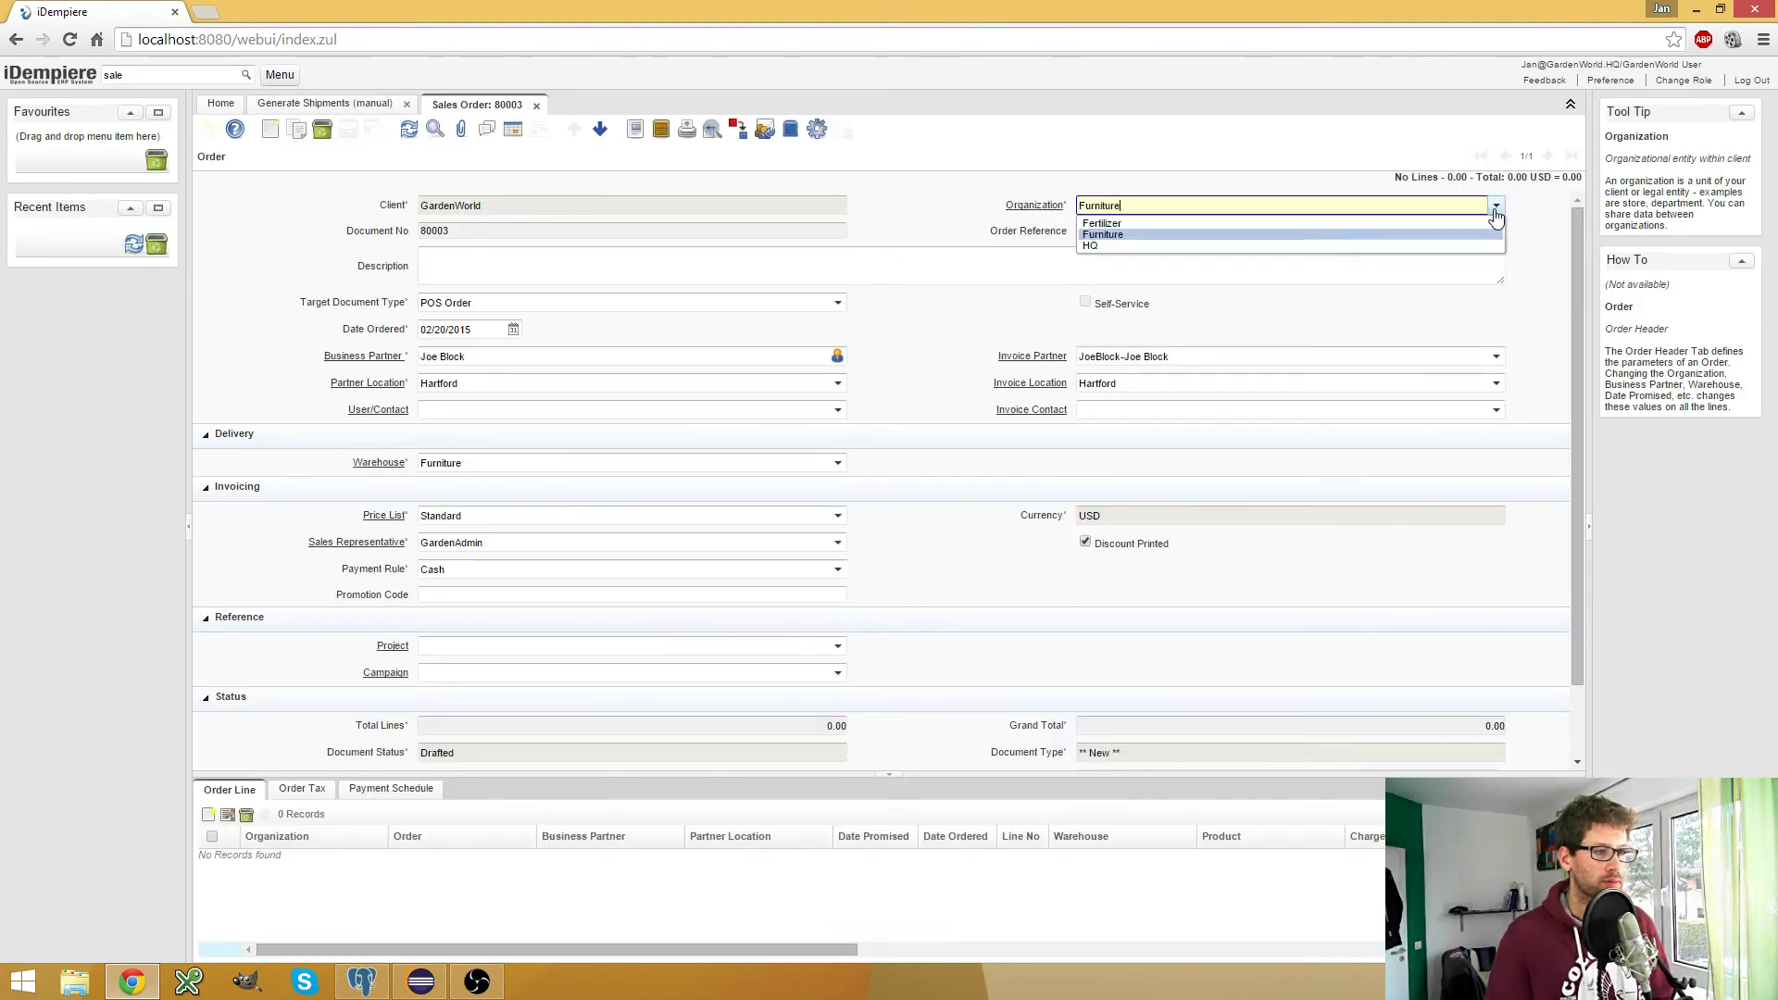
{"action": "left_click", "coordinate": [1089, 247]}
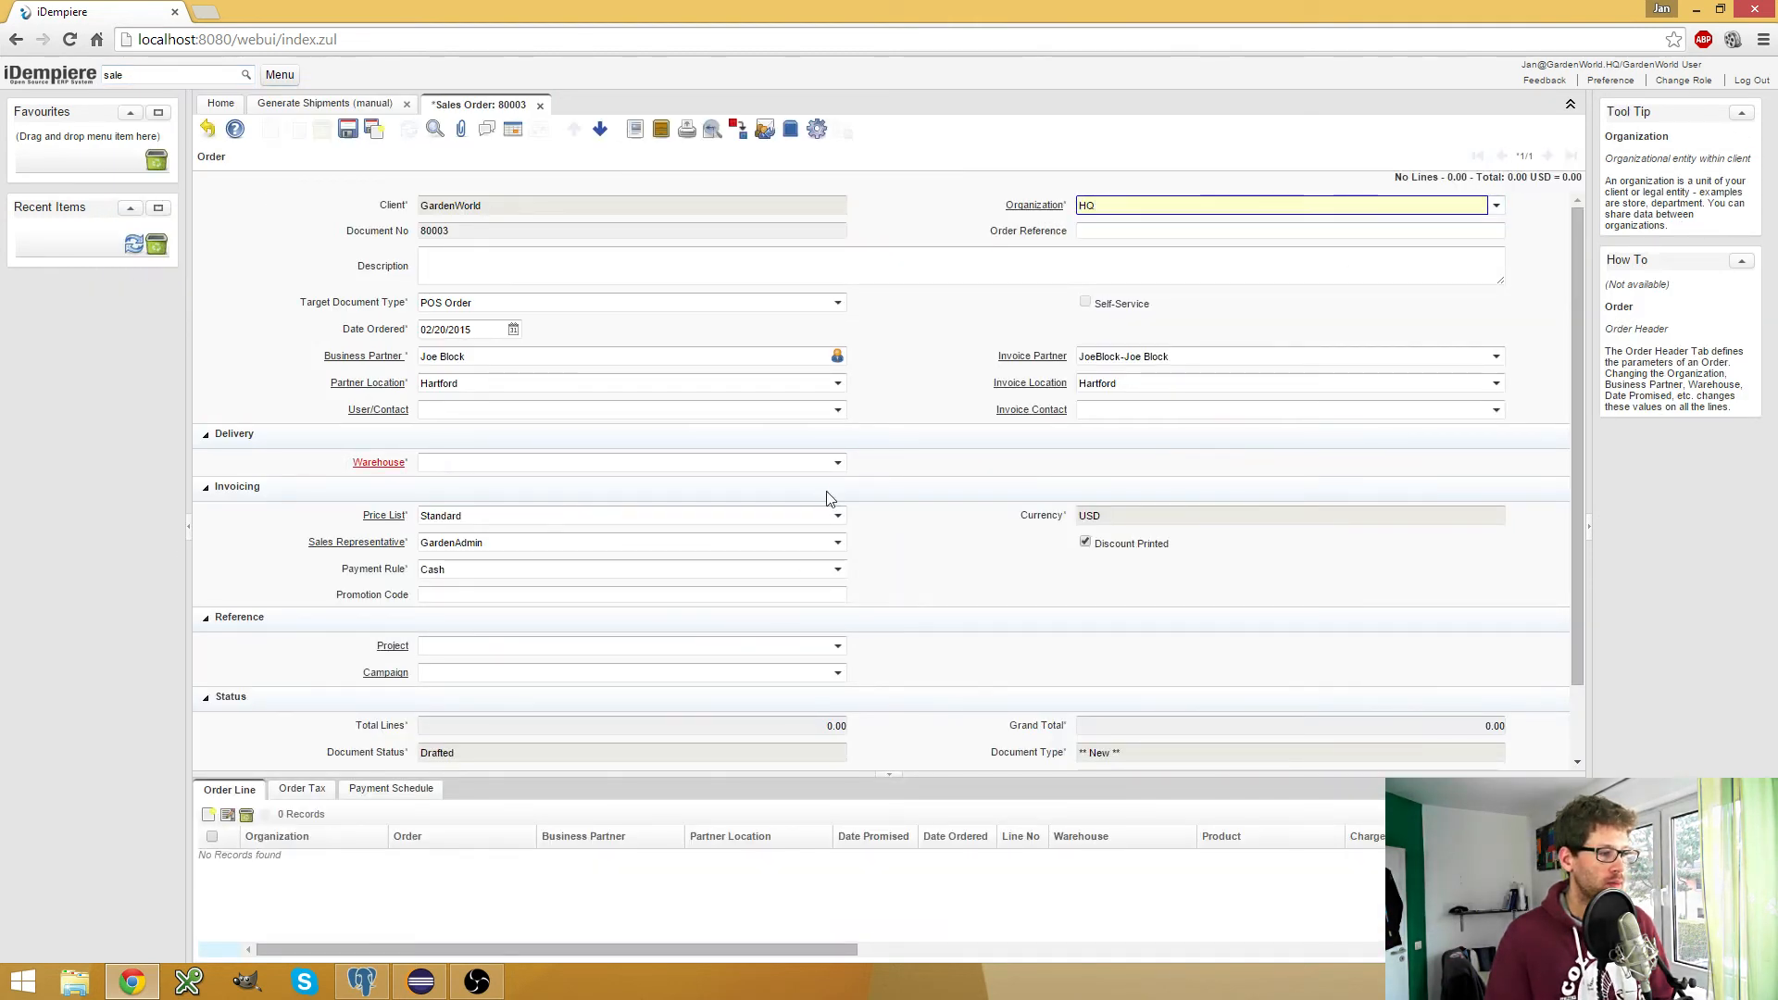